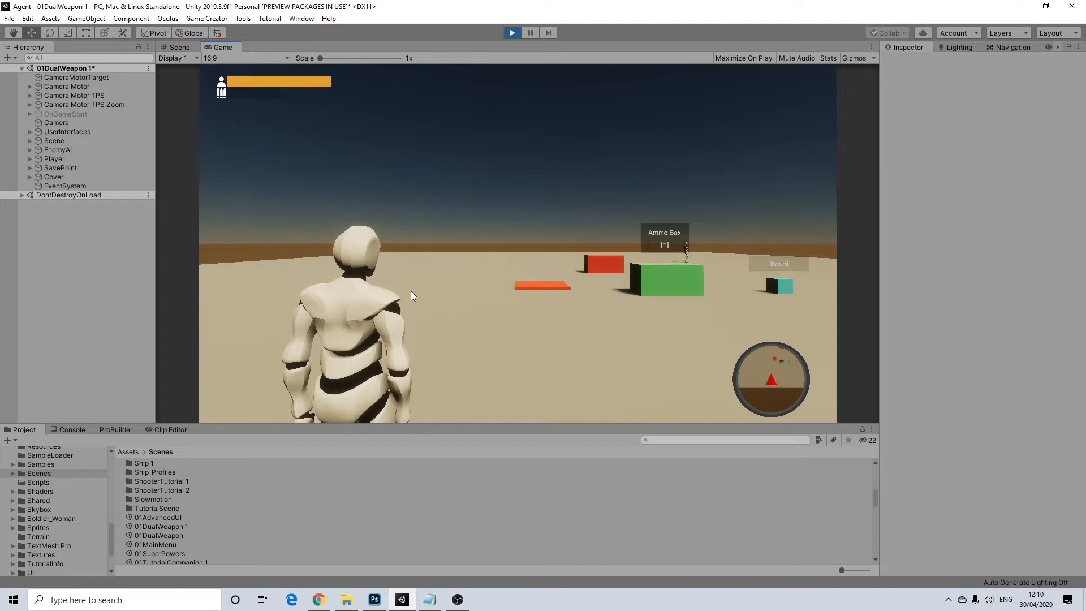
mouse_move(443, 298)
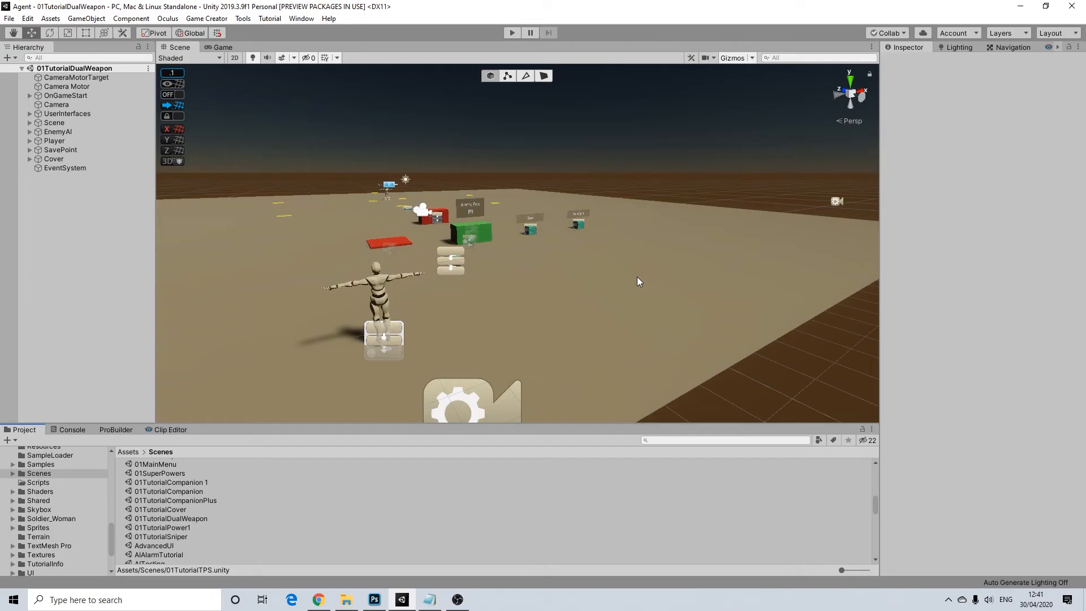
mouse_move(316, 463)
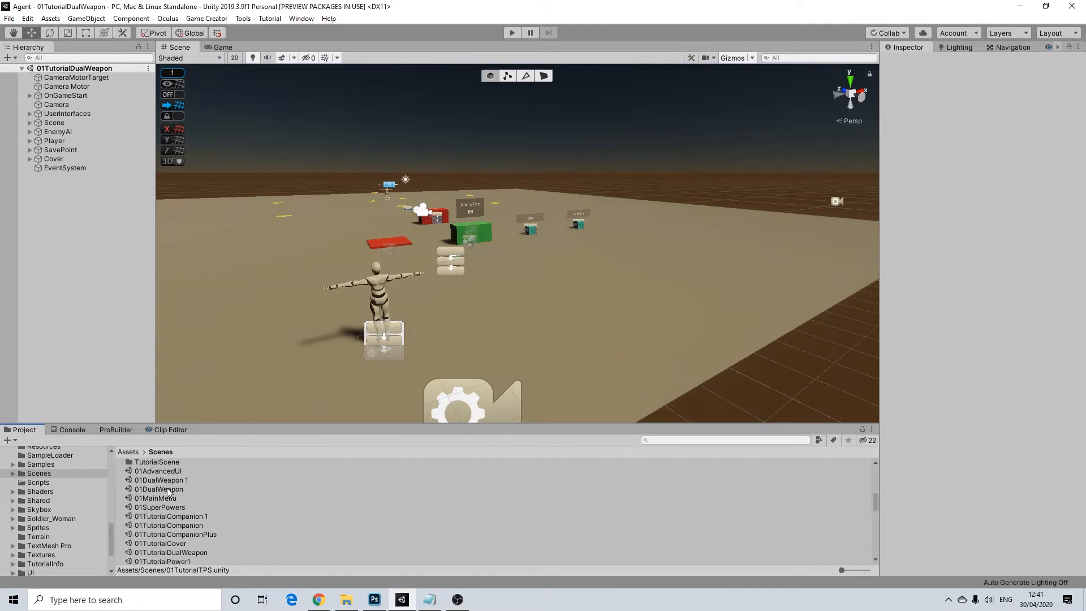
- Duplicate 01DualWeapon, rename the copy 01TPSTutorial and open it
click(160, 489)
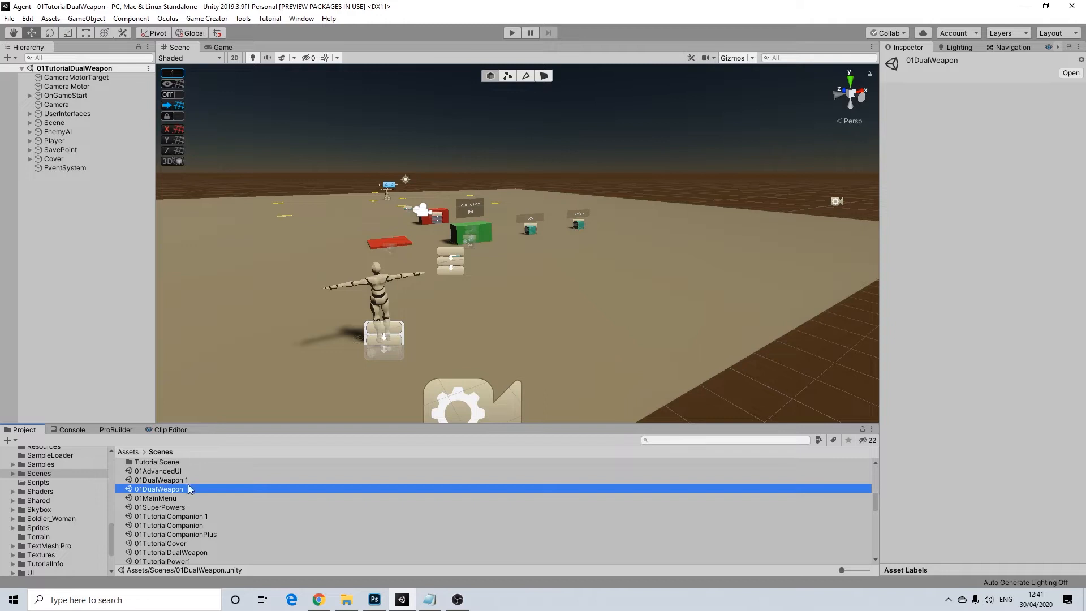
mouse_move(184, 479)
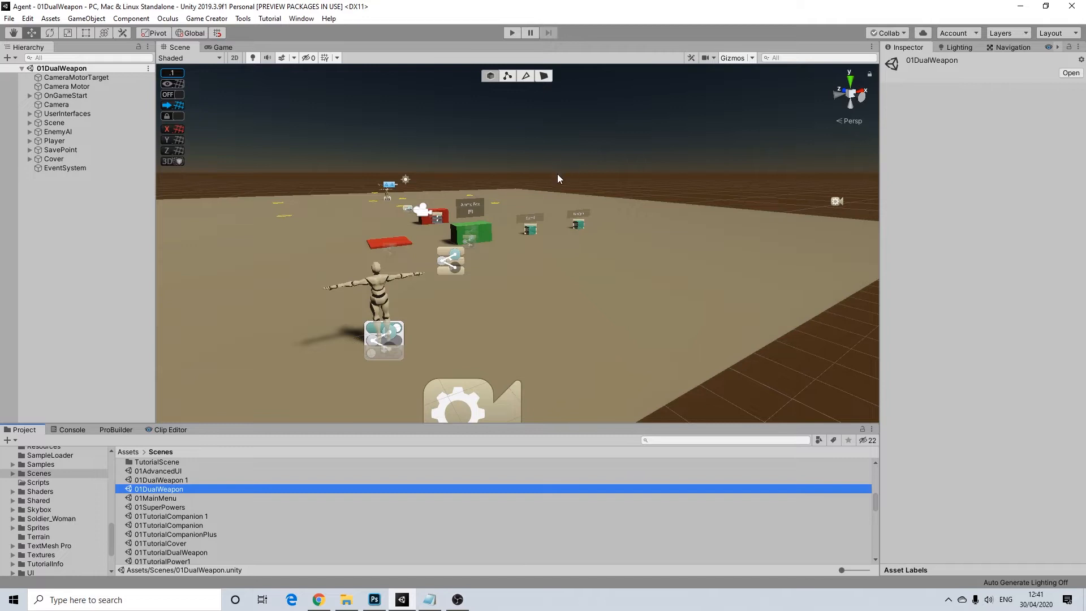
mouse_move(576, 255)
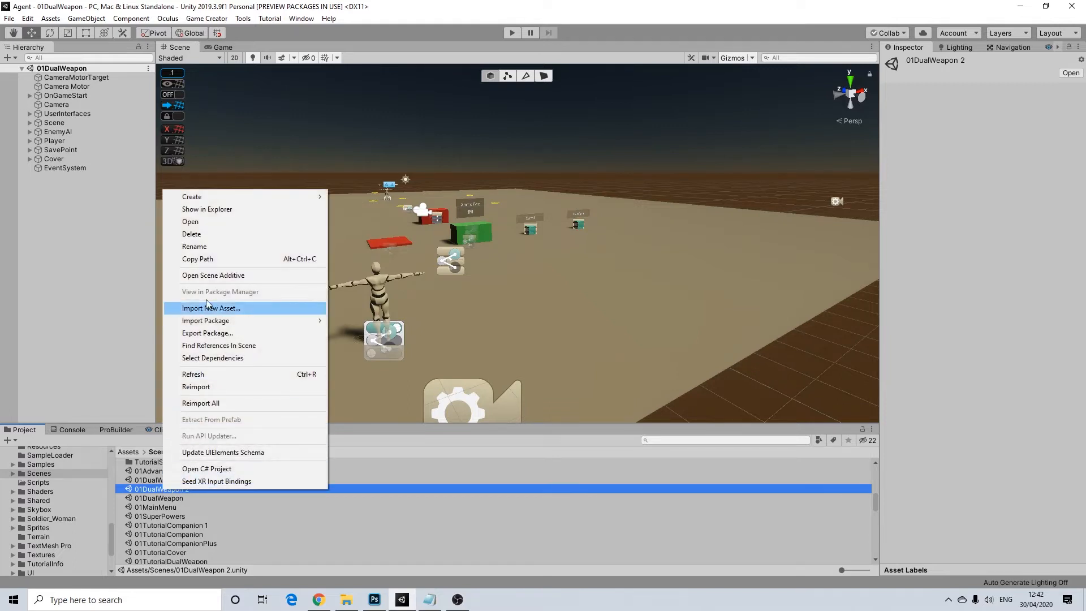
click(194, 245)
text(01TPSTutorial)
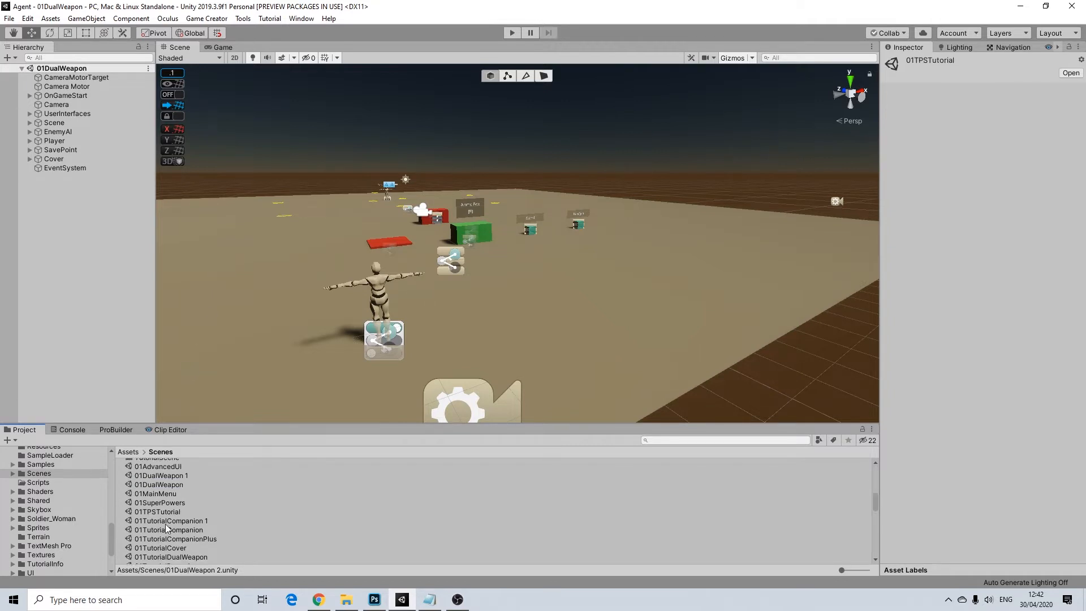
click(156, 511)
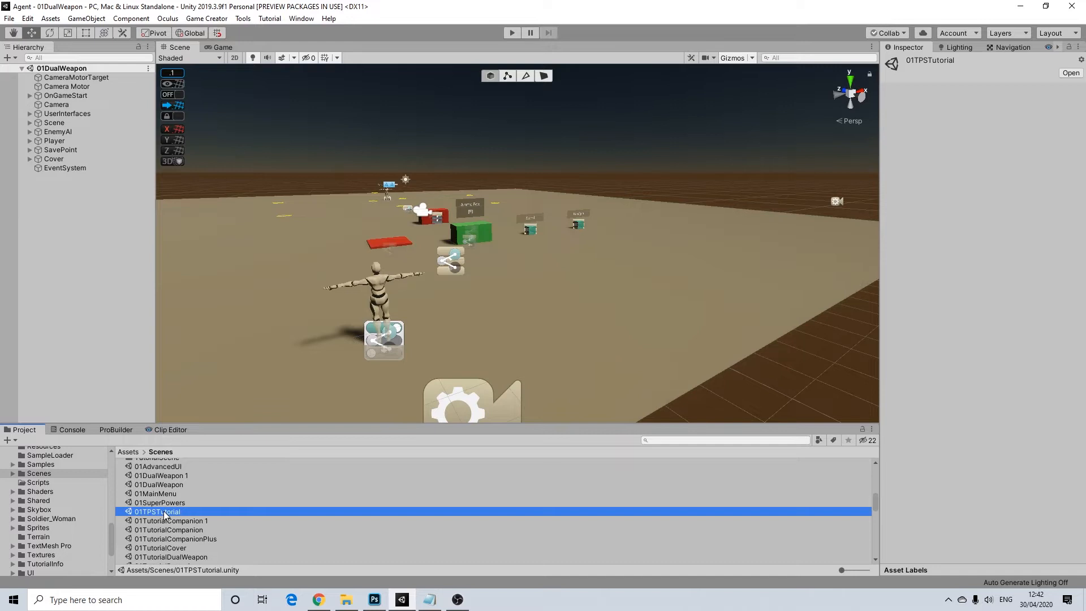
double_click(156, 511)
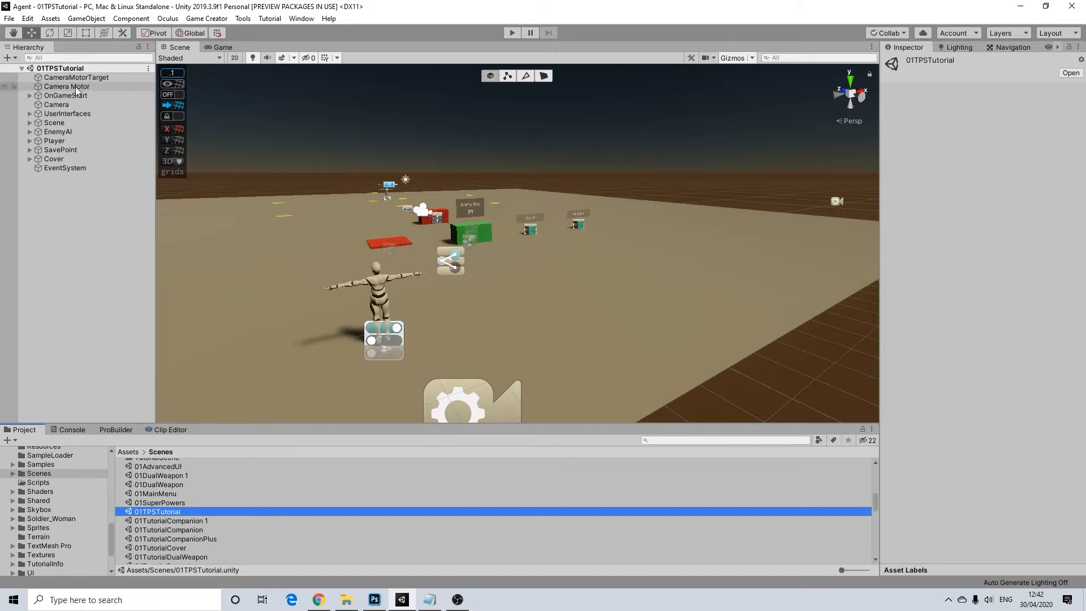
- Select Camera Motor and set Auto Reposition Time 0 and Auto Reposition Speed 0.1
click(66, 86)
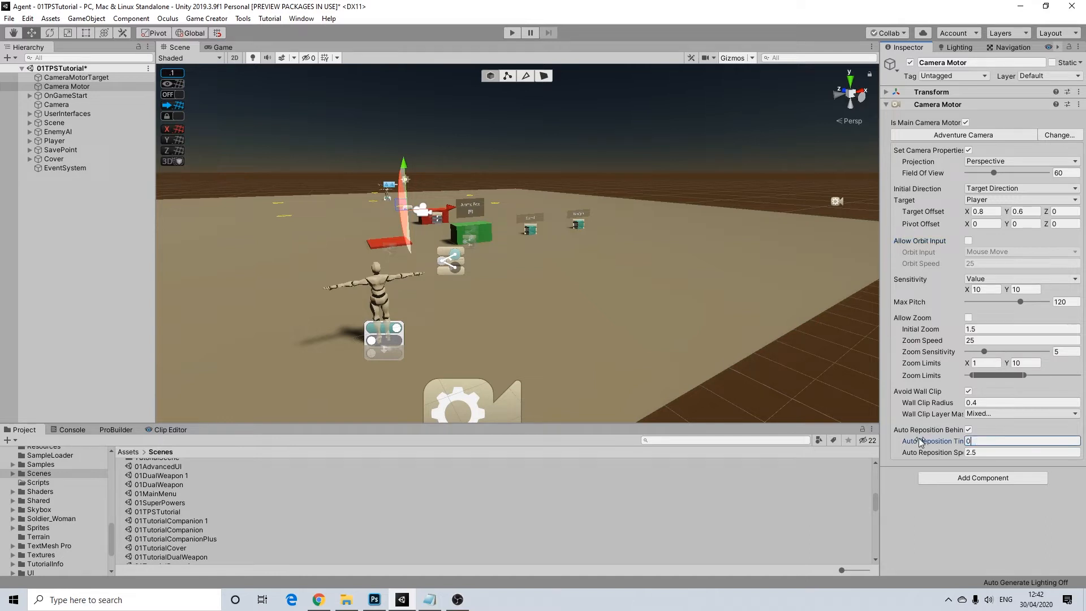
click(1018, 453)
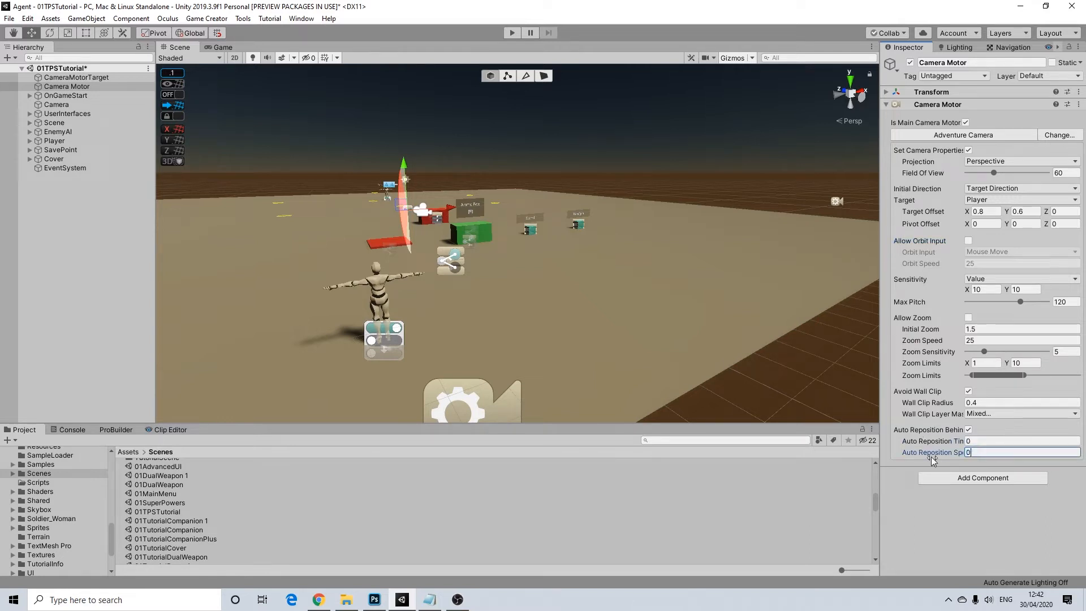
text(0.1)
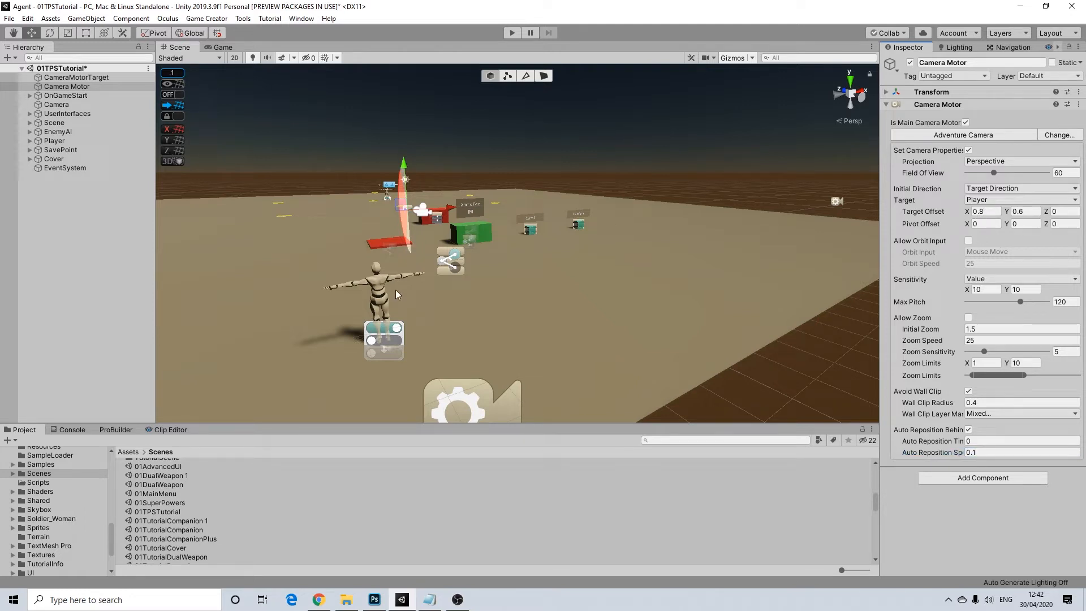
mouse_move(432, 287)
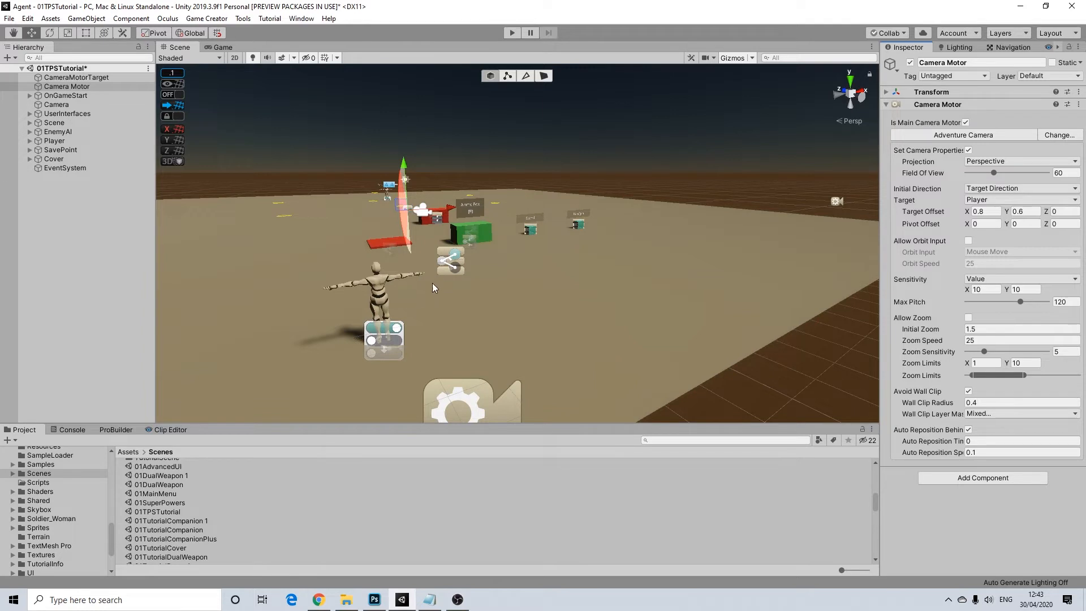
mouse_move(405, 282)
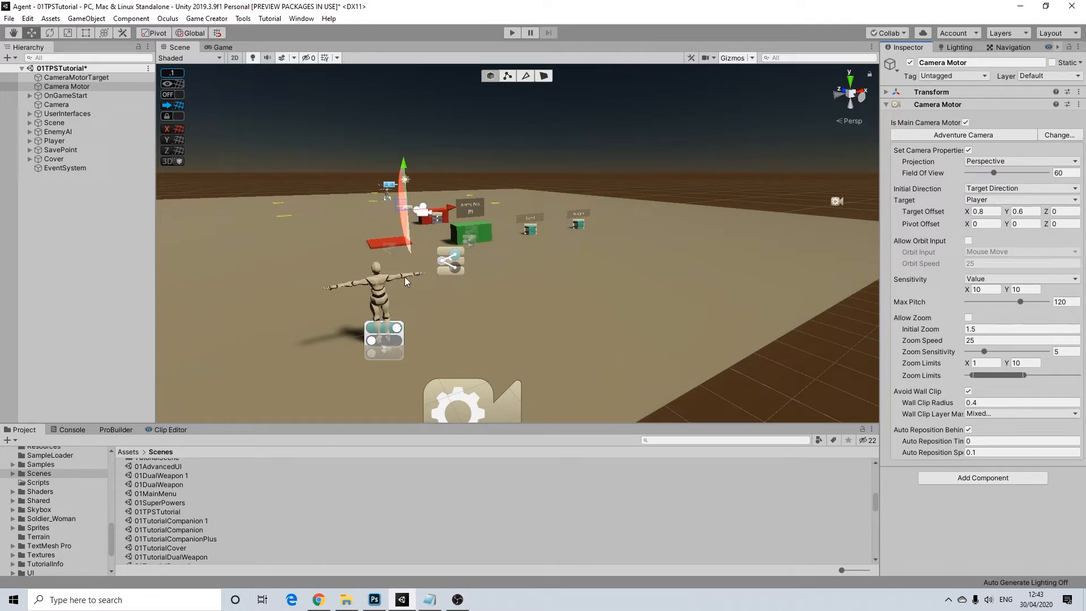
mouse_move(379, 289)
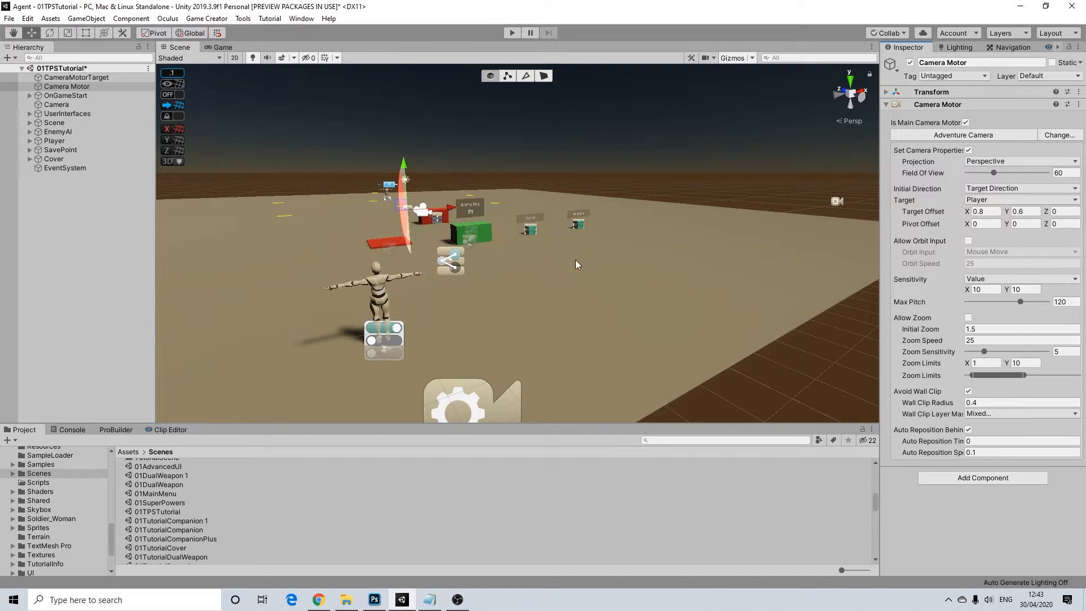
mouse_move(428, 243)
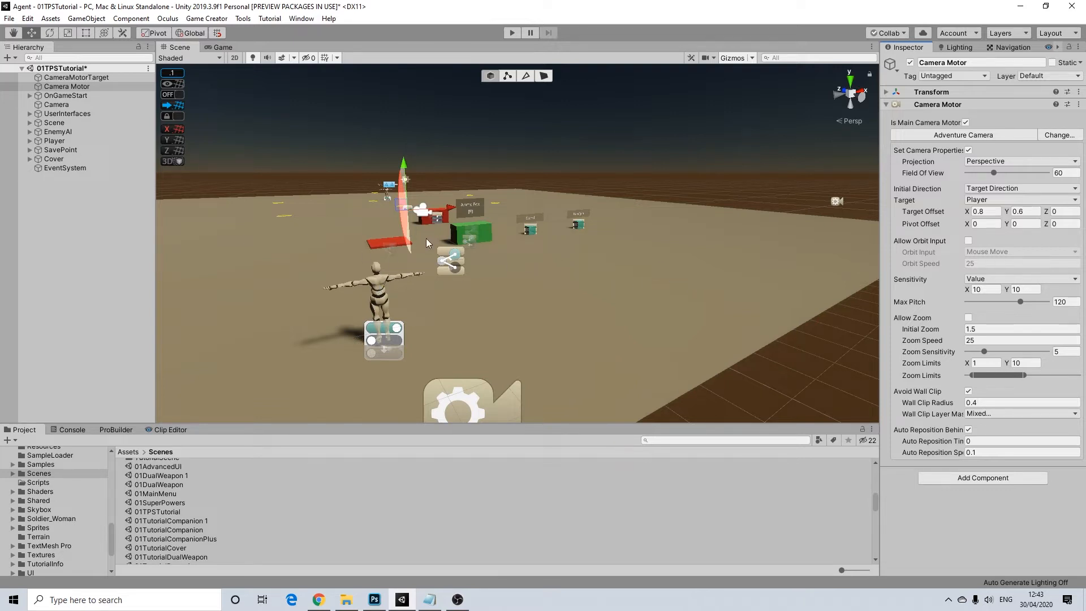
mouse_move(436, 290)
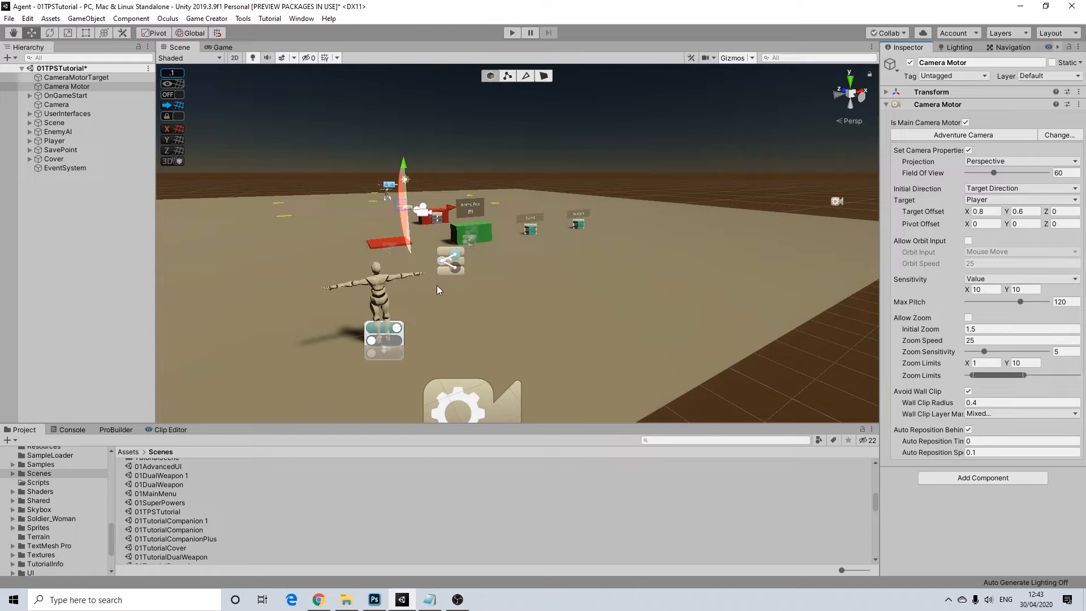
mouse_move(451, 276)
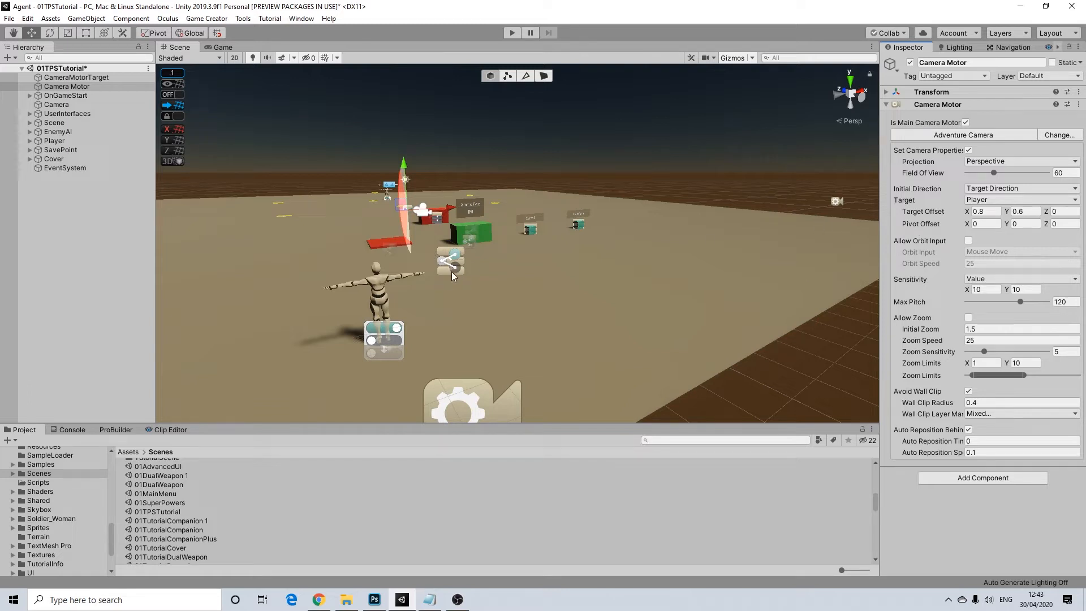
mouse_move(433, 303)
text(1.6)
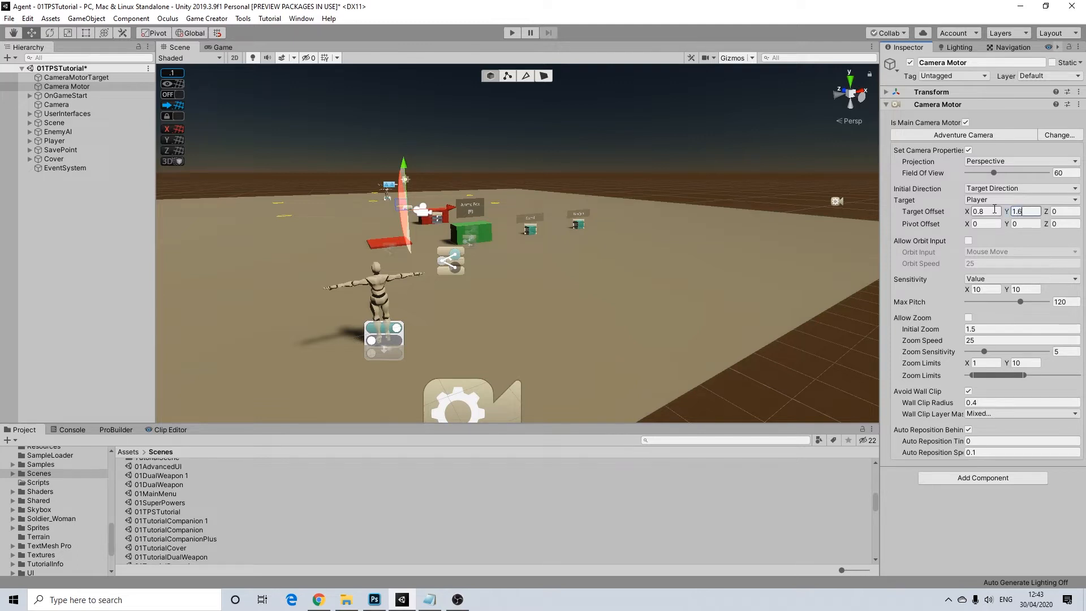
- Change the Camera Motor's Target Offset Y from 0.6 to 1.6
click(1023, 223)
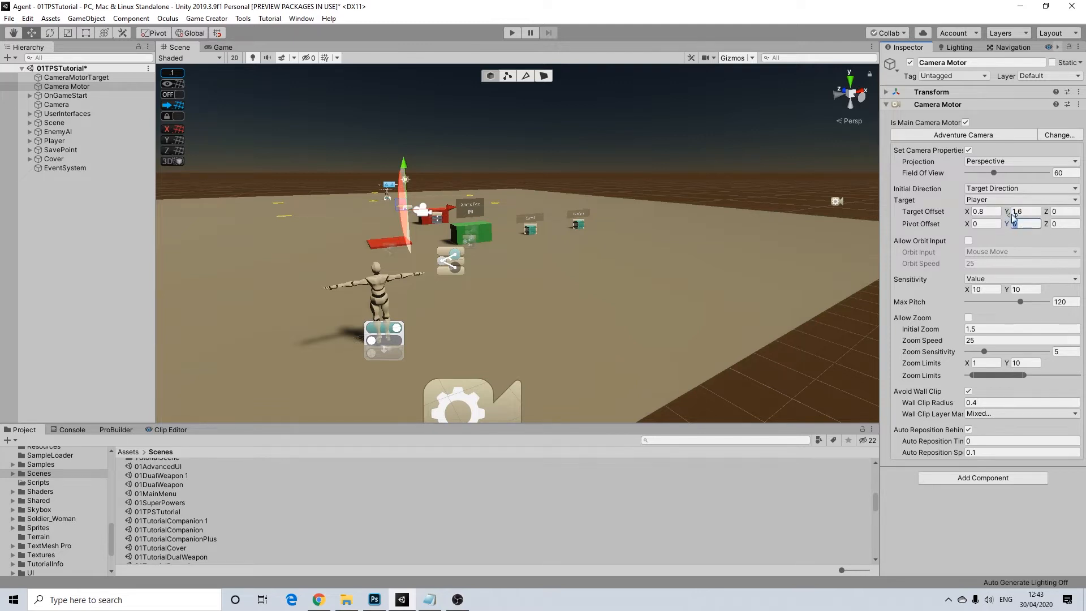
triple_click(1024, 211)
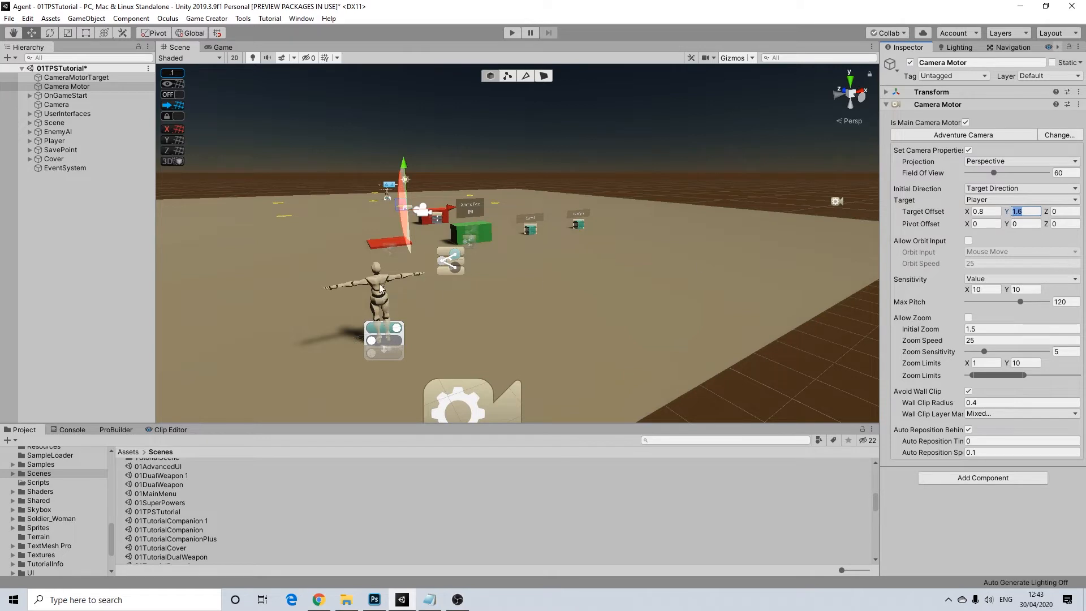
mouse_move(454, 327)
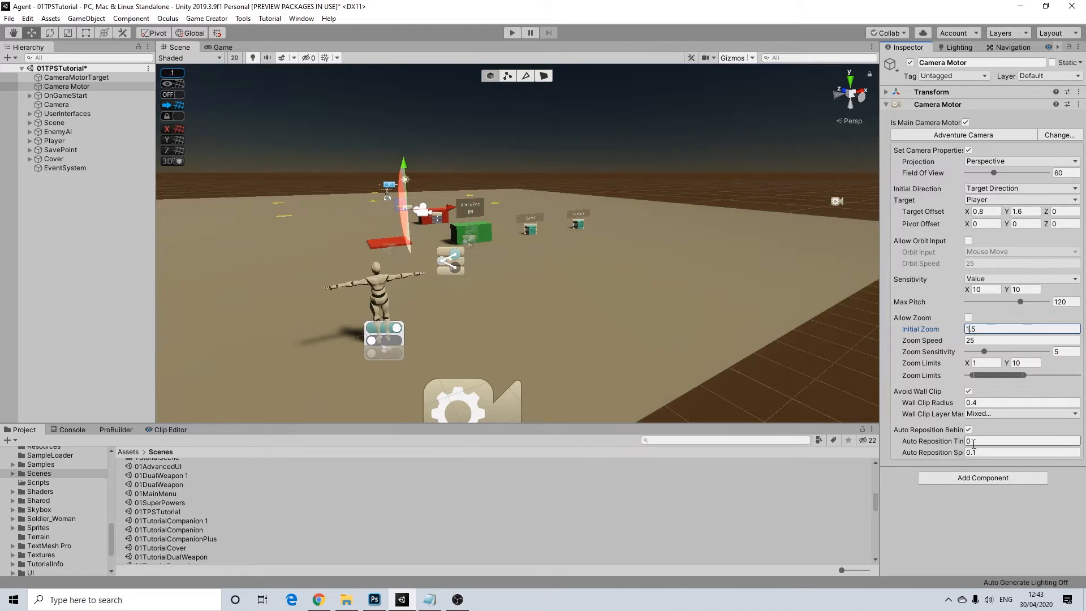
click(1018, 441)
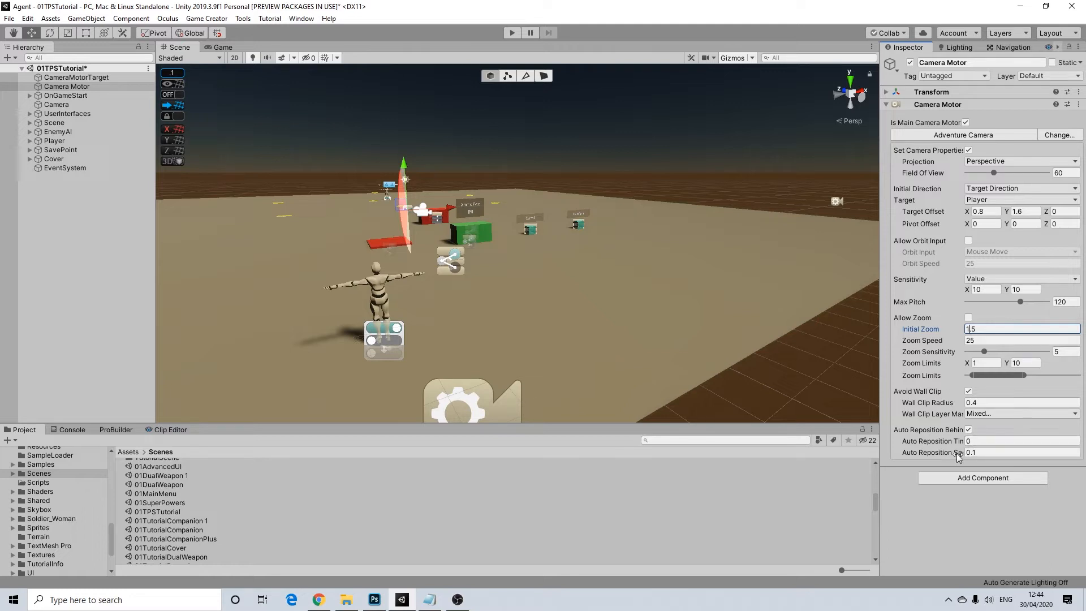
click(1018, 453)
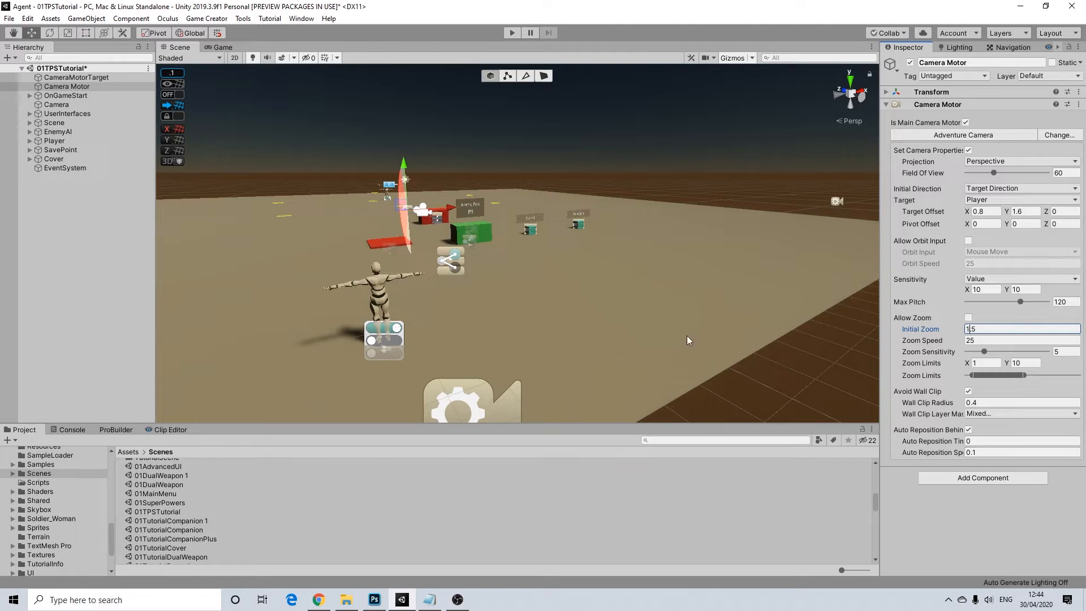
mouse_move(582, 332)
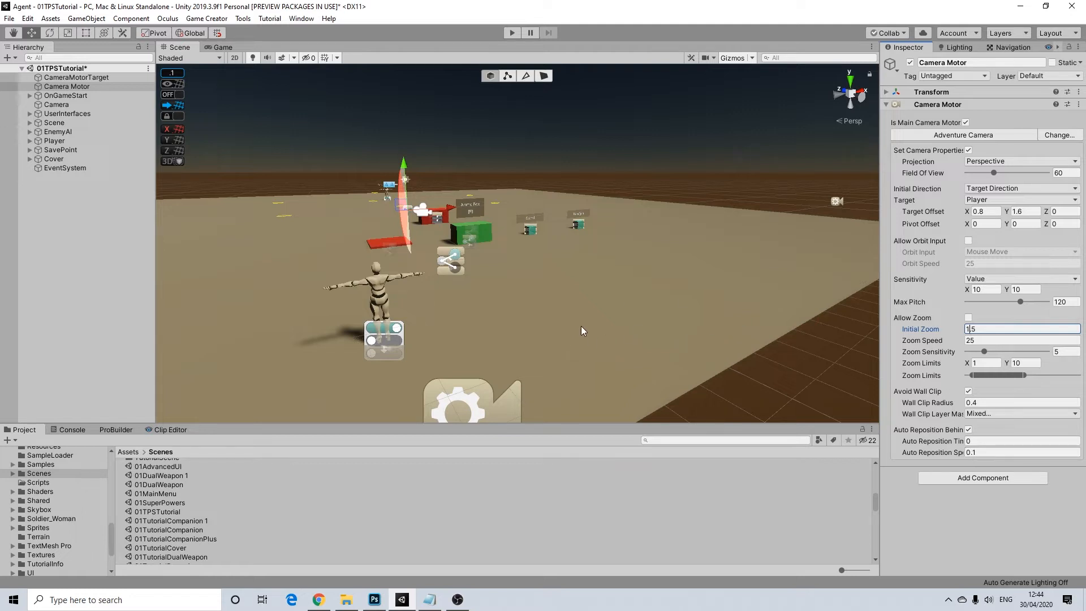
mouse_move(587, 302)
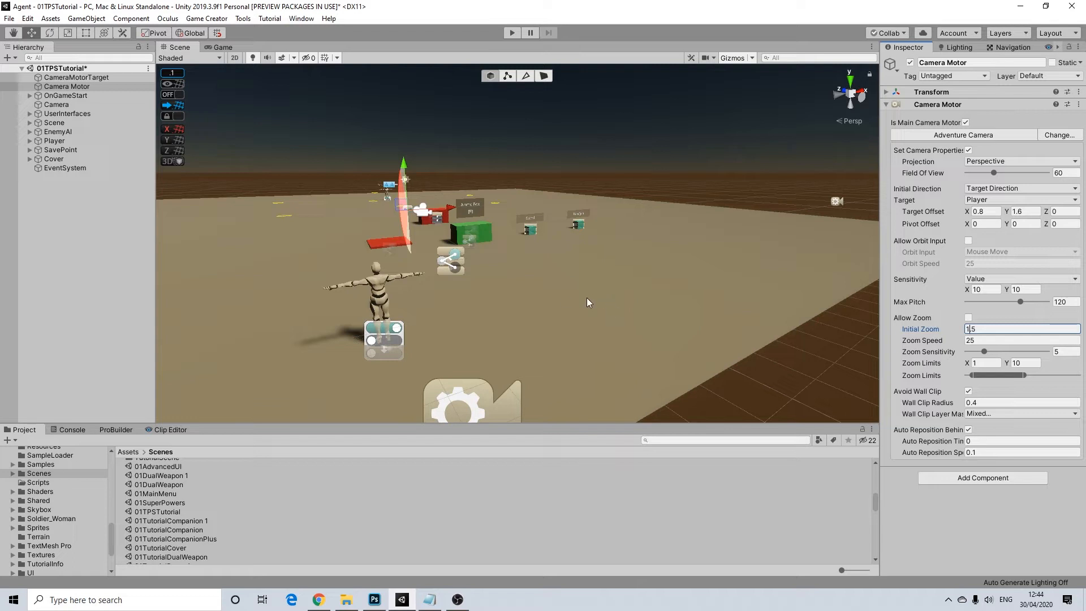
mouse_move(371, 270)
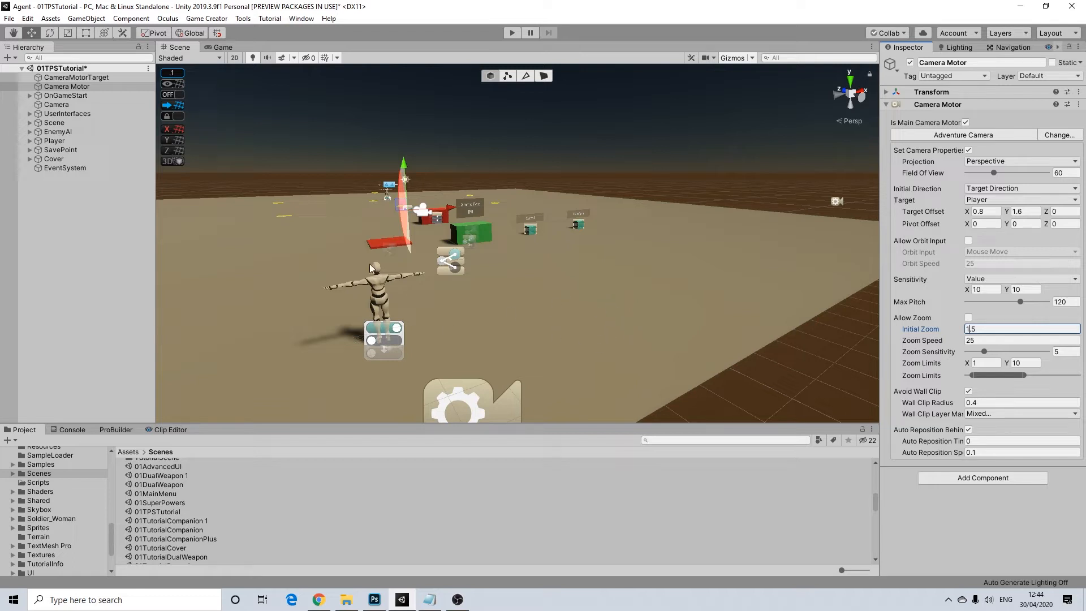
mouse_move(476, 381)
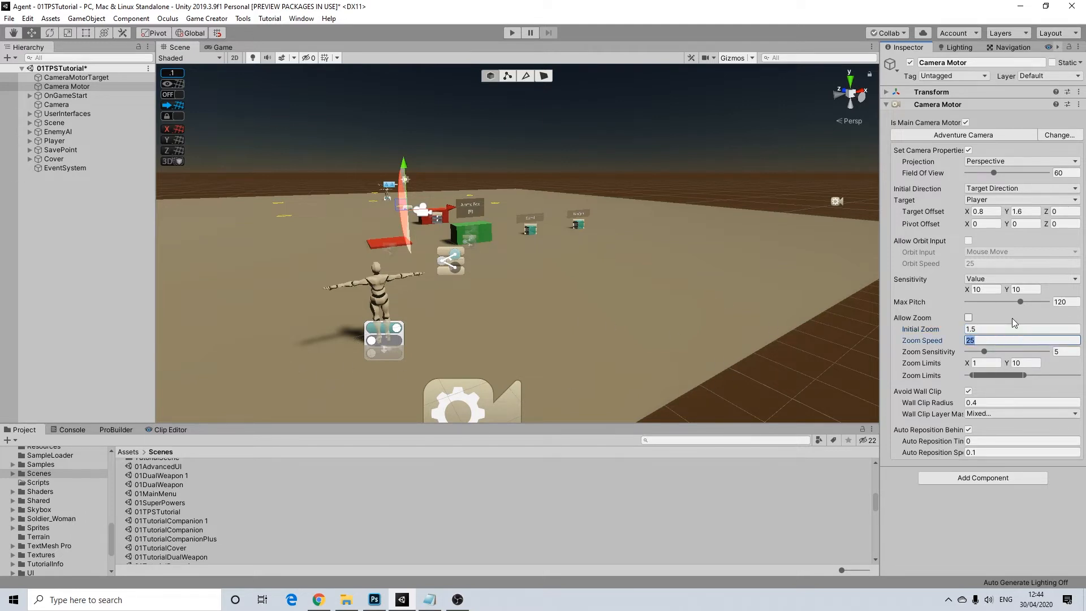
- Rename to Camera Motor TPS, duplicate it as Camera Motor TPS Zoom with zoom enabled
click(969, 317)
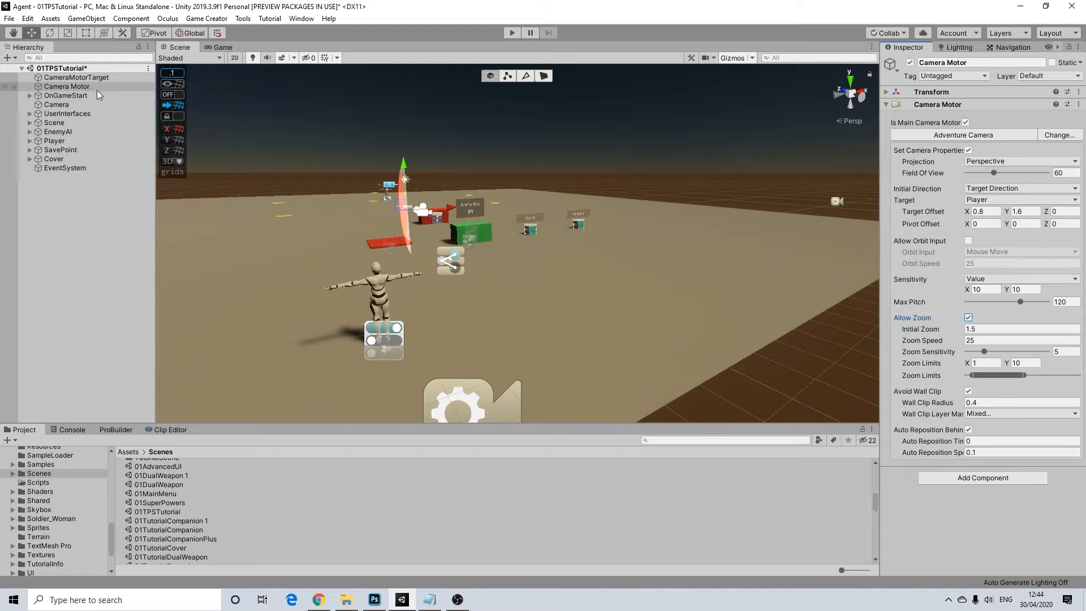
double_click(65, 86)
text( TPS)
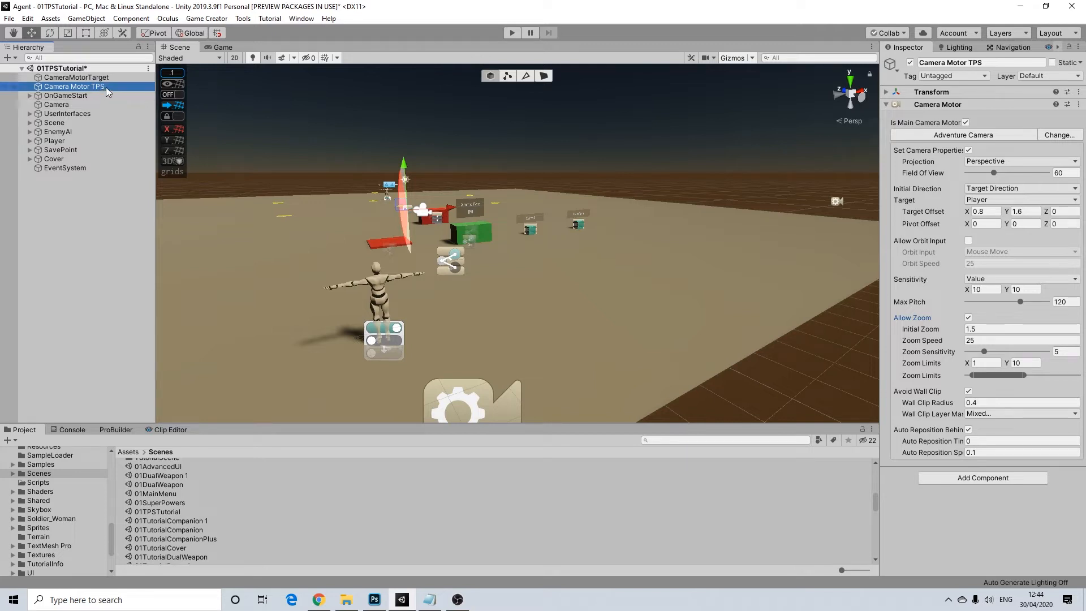
key(ctrl+d)
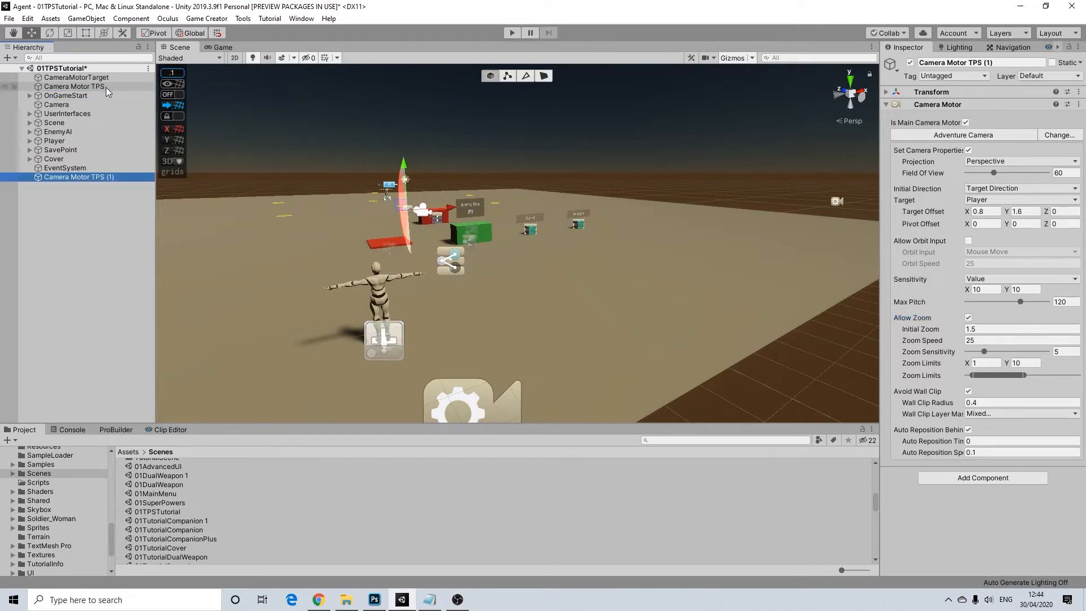
right_click(78, 95)
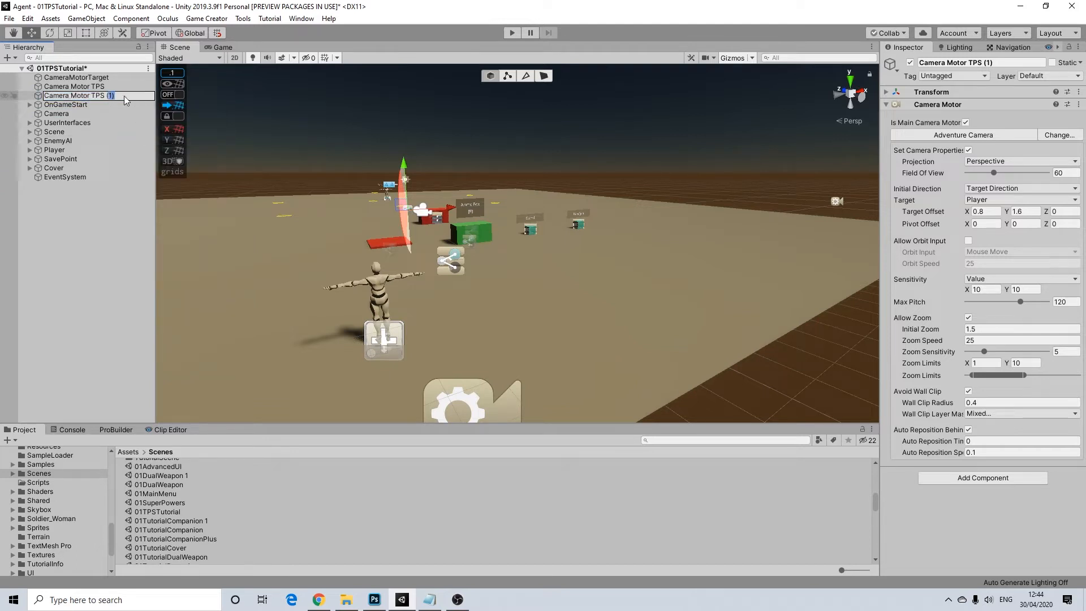
text(Zoom)
click(1066, 210)
text(.2)
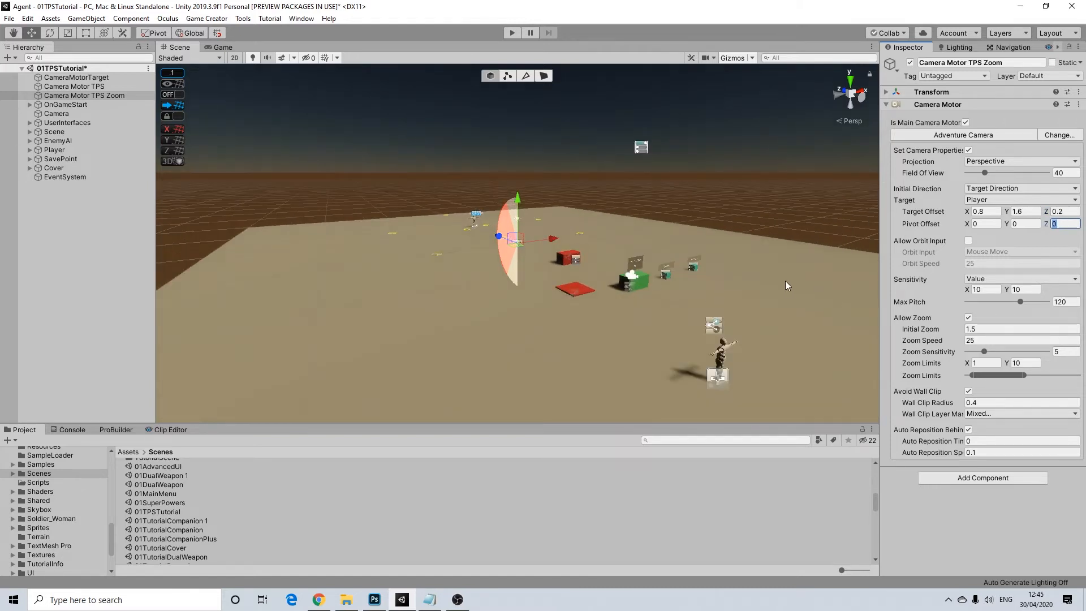
mouse_move(1009, 236)
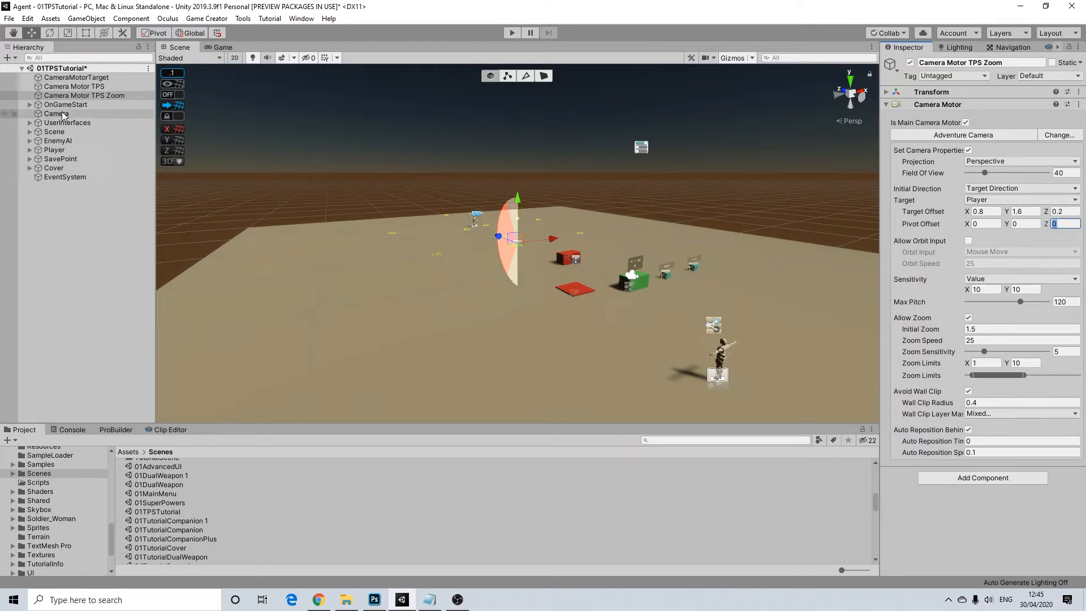
- On the Player, uncheck Can Run and set Angular Speed to 100
click(54, 149)
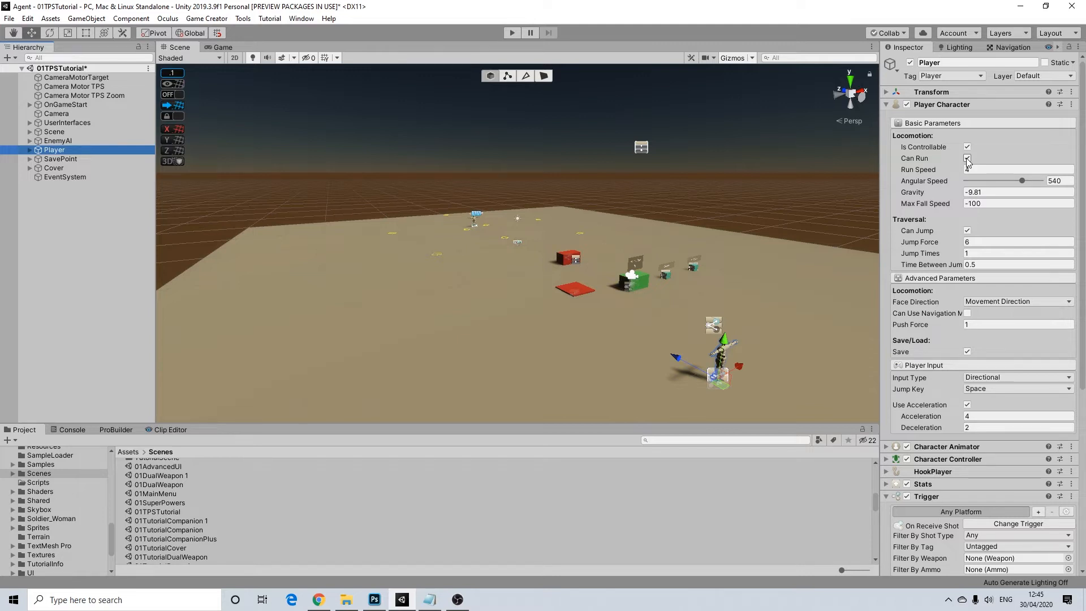
click(967, 159)
text(100)
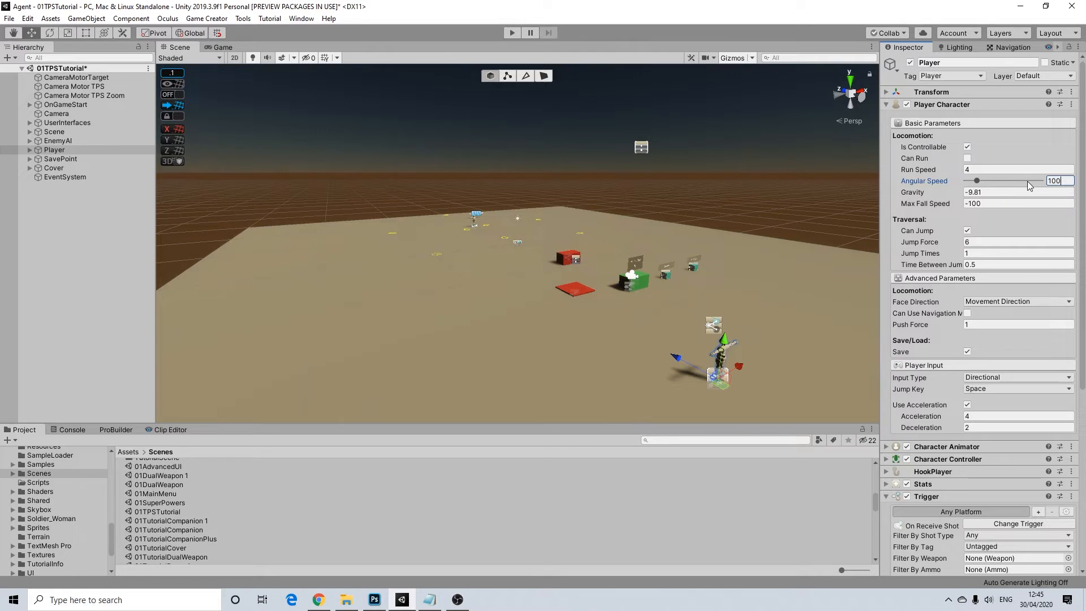
mouse_move(1054, 184)
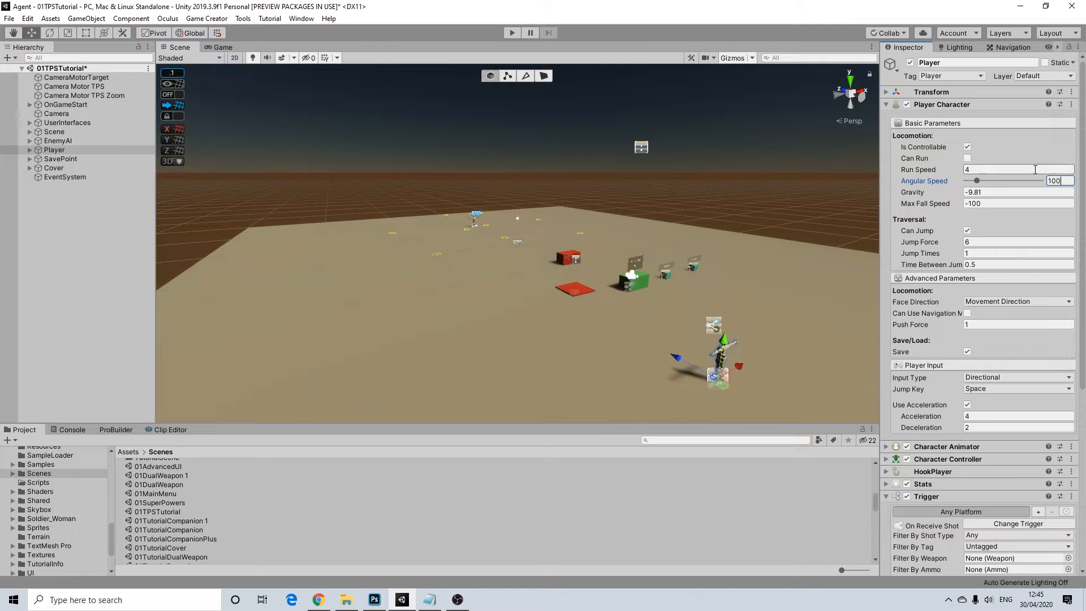
click(1057, 179)
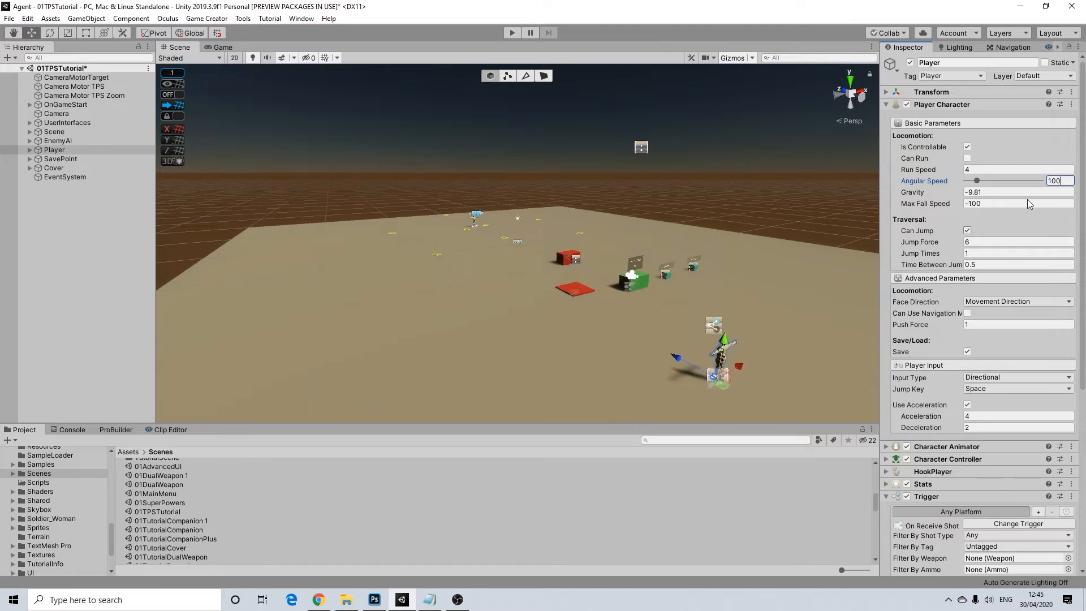
mouse_move(937, 133)
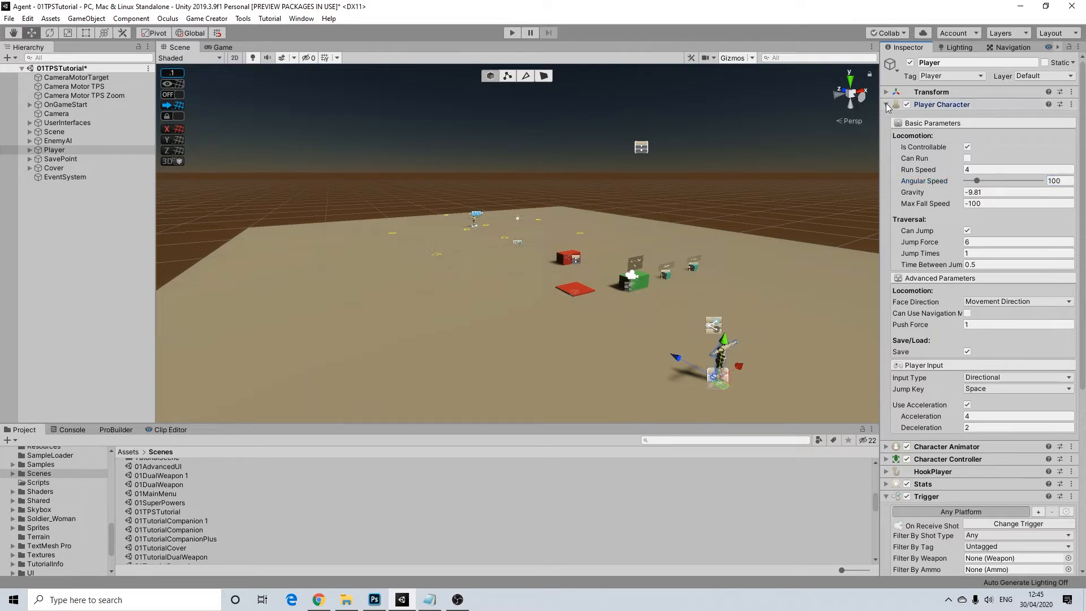
- Collapse the Player's components and expand Player's children in the Hierarchy
click(886, 104)
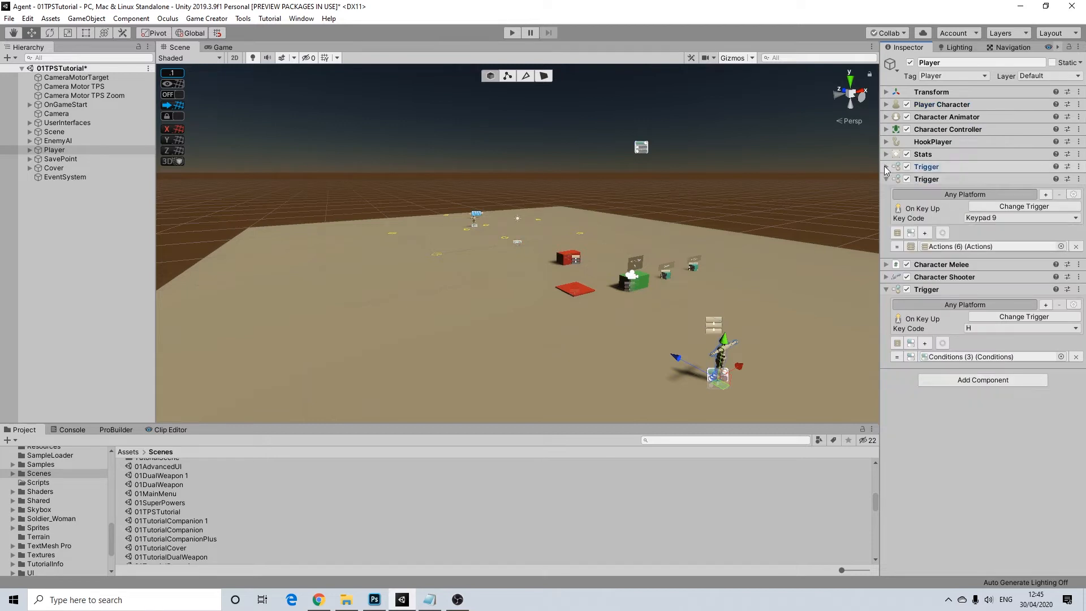
click(886, 166)
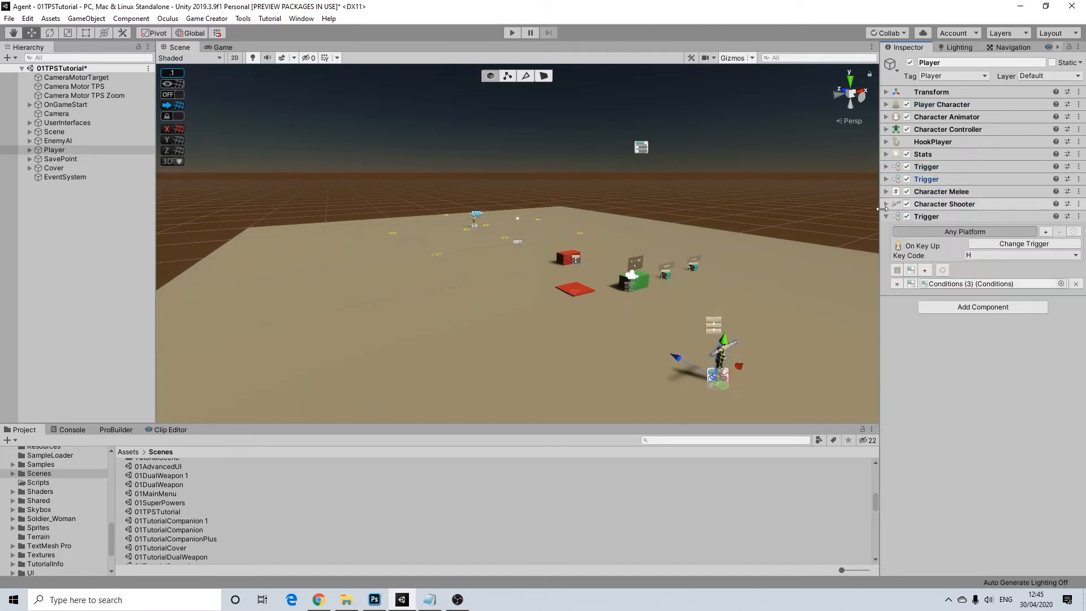
click(887, 216)
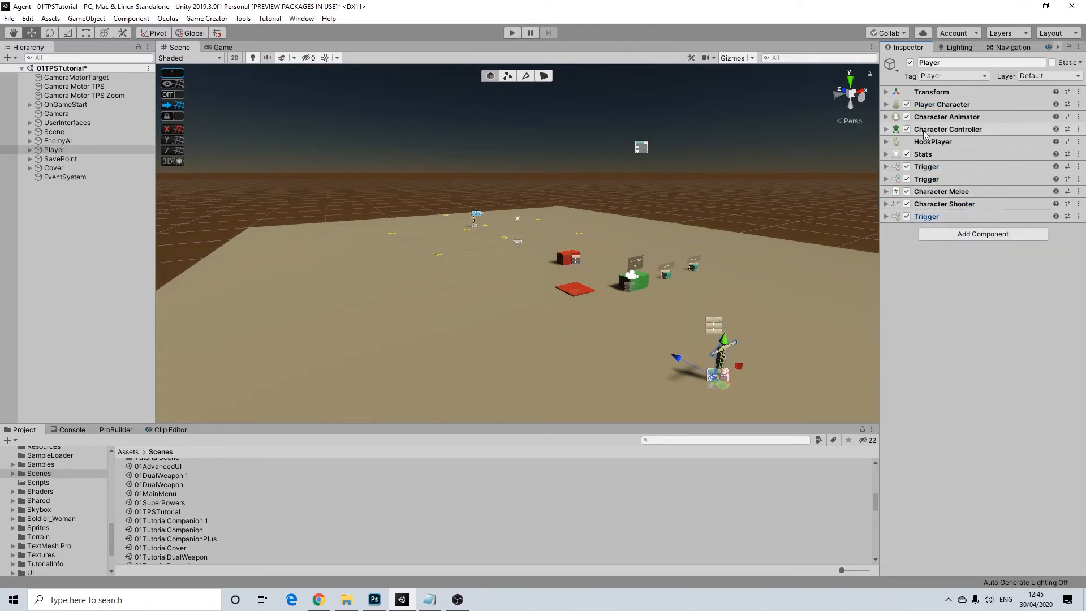
click(30, 149)
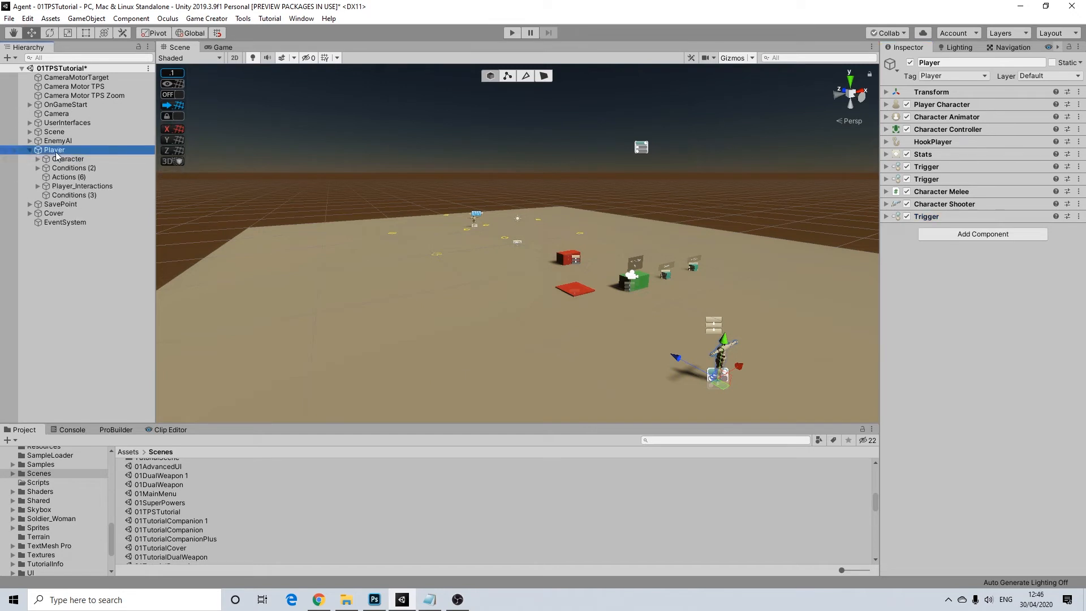
- Create an empty child under Player named TPSActions
right_click(53, 150)
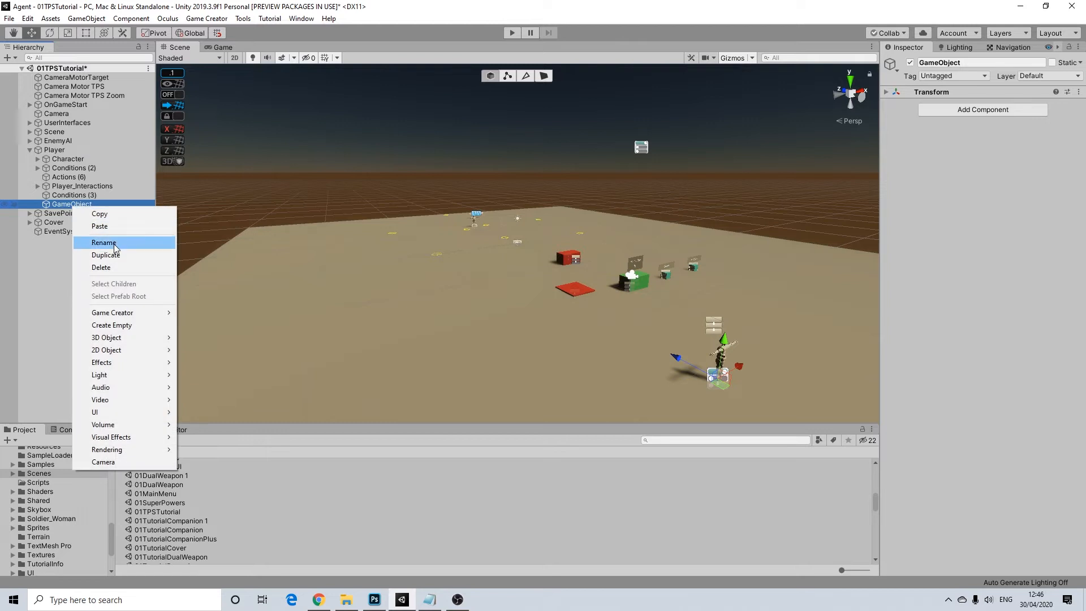
click(102, 243)
text(TPSA)
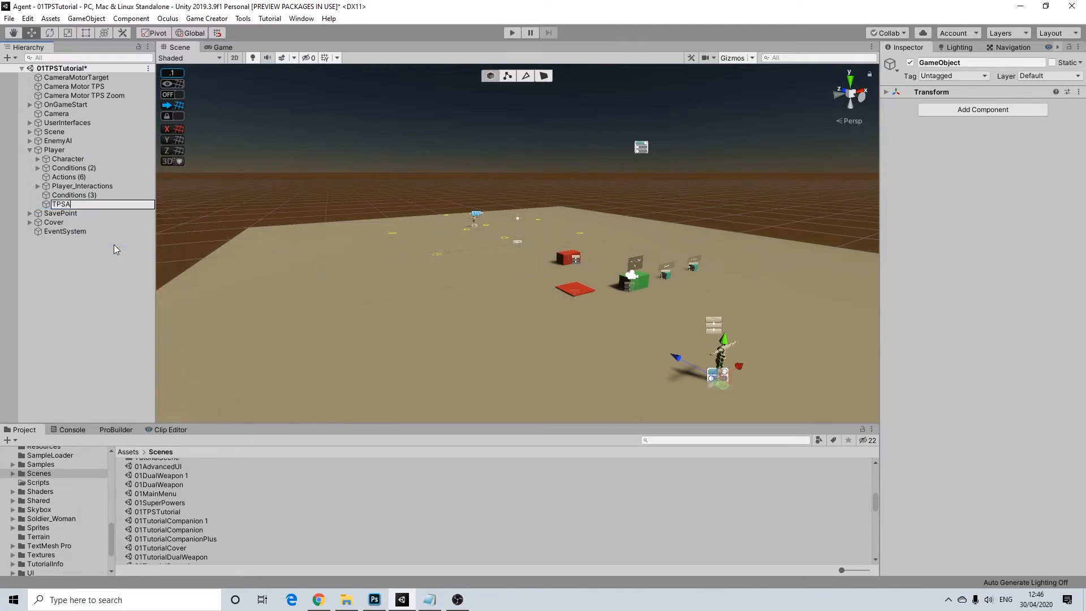
right_click(65, 203)
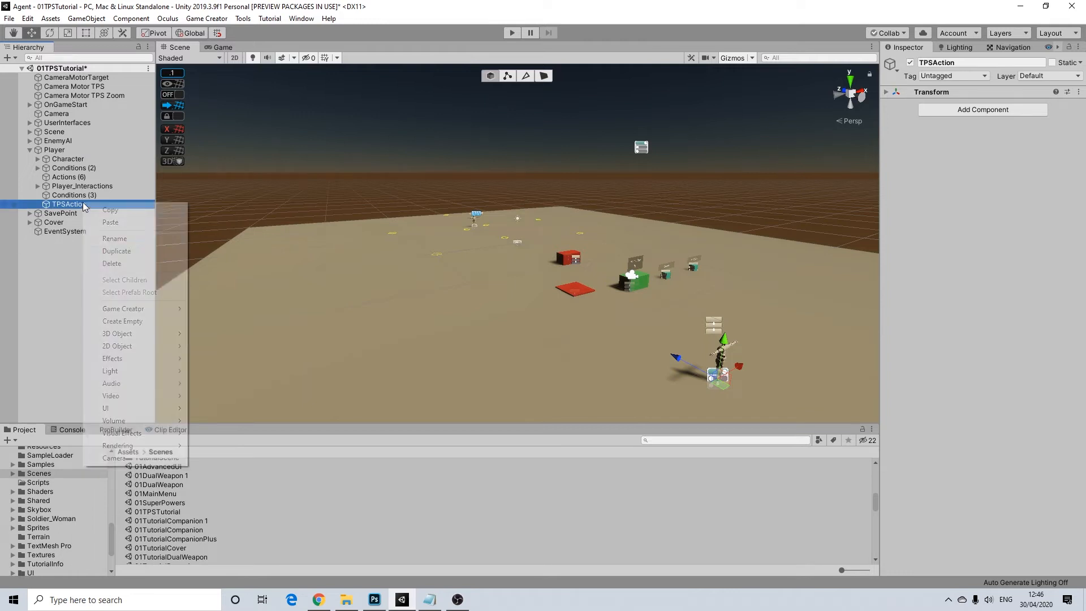
click(114, 239)
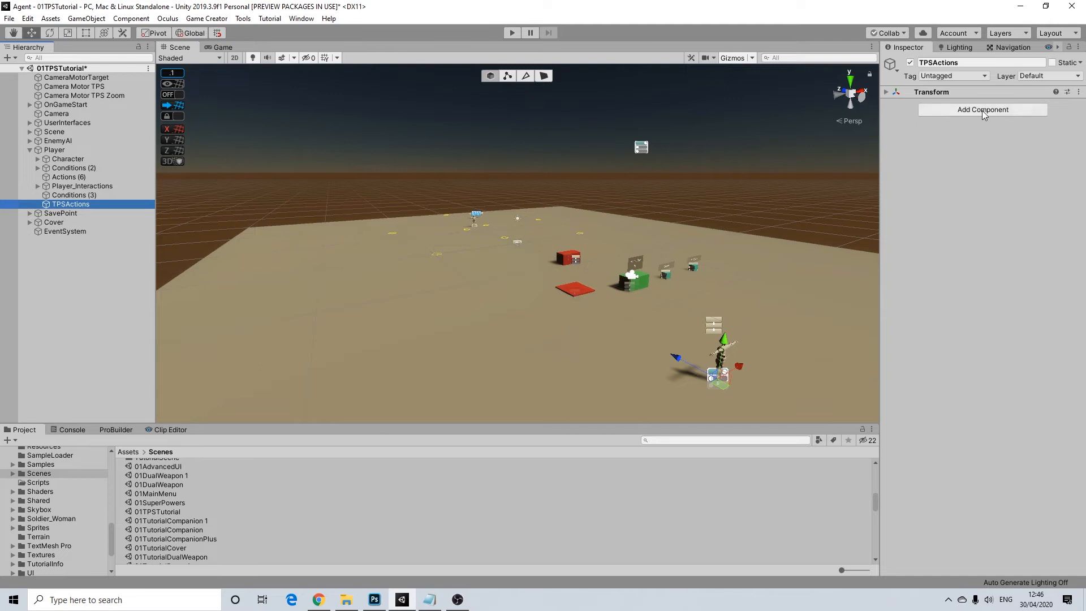
click(982, 110)
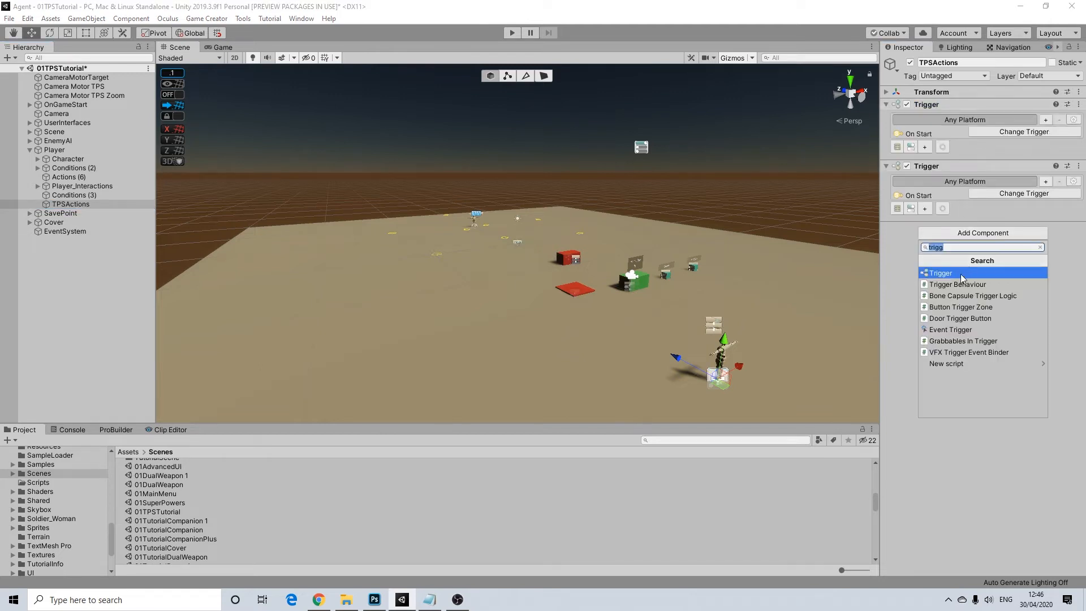
- Add Trigger components to TPSActions until four Triggers exist
click(939, 273)
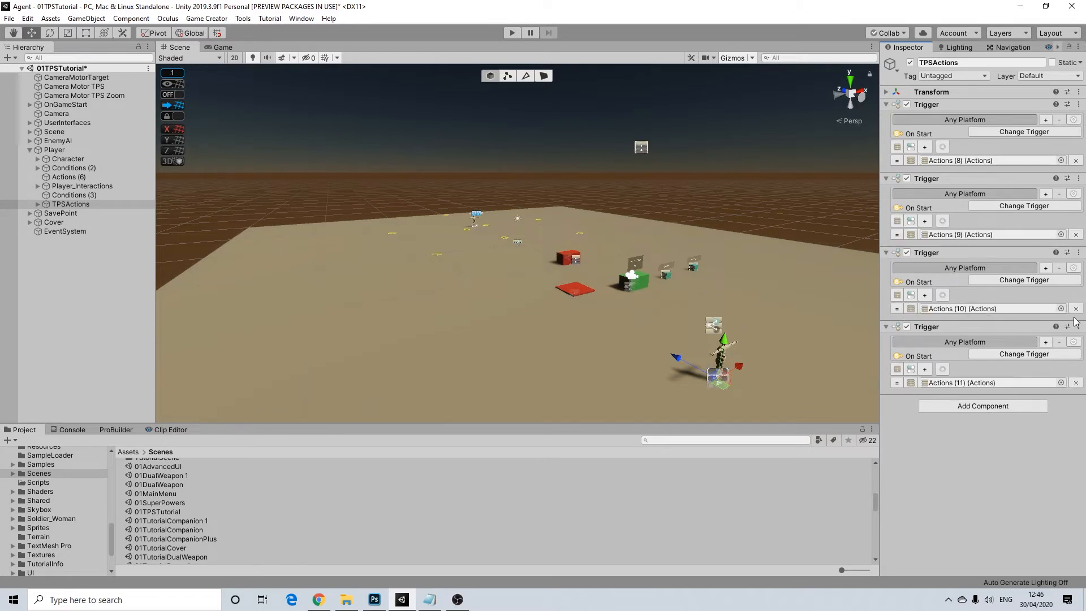
click(1022, 131)
text(k)
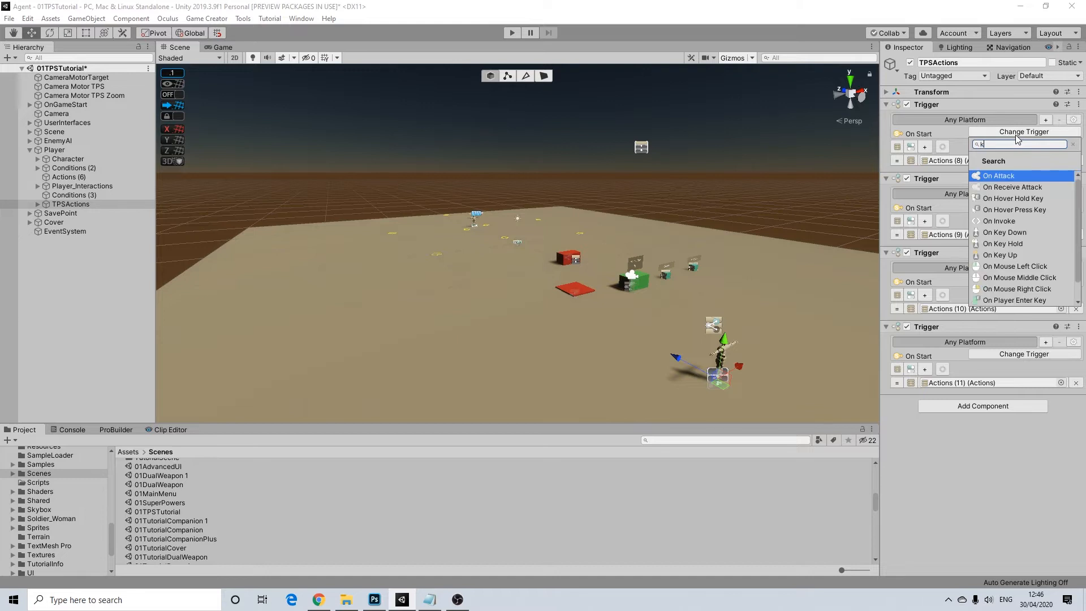
- Make the first Trigger On Key Hold listening for Left Shift
click(1013, 243)
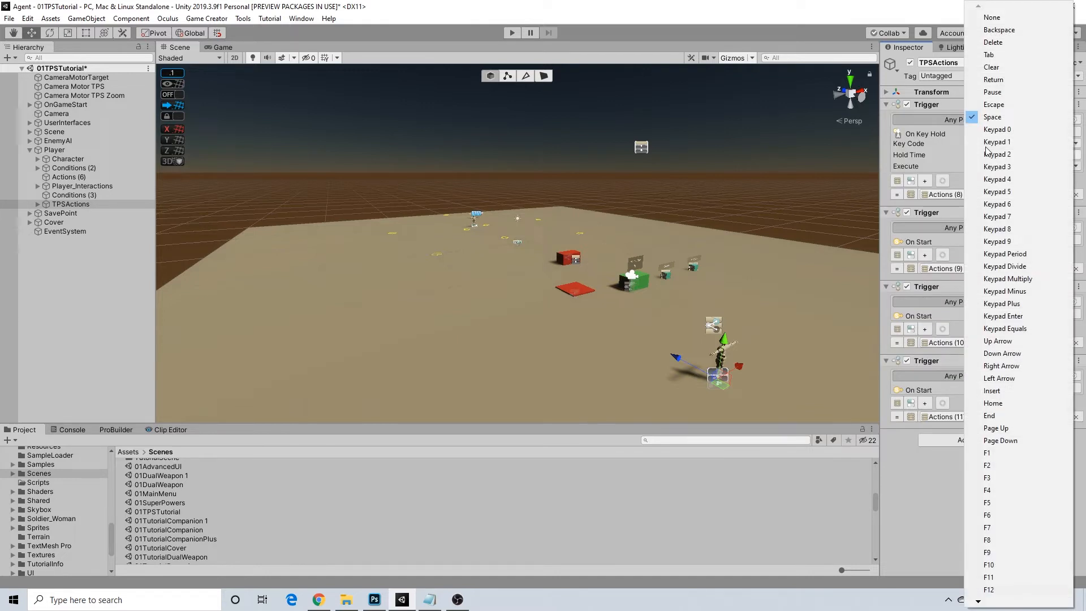
scroll(down, 3)
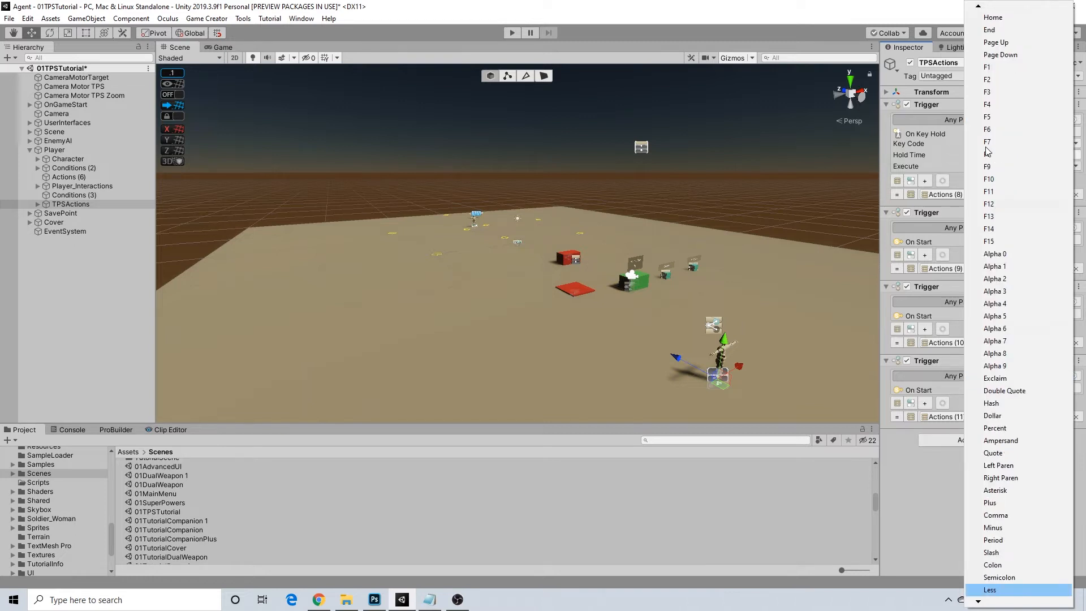
scroll(down, 3)
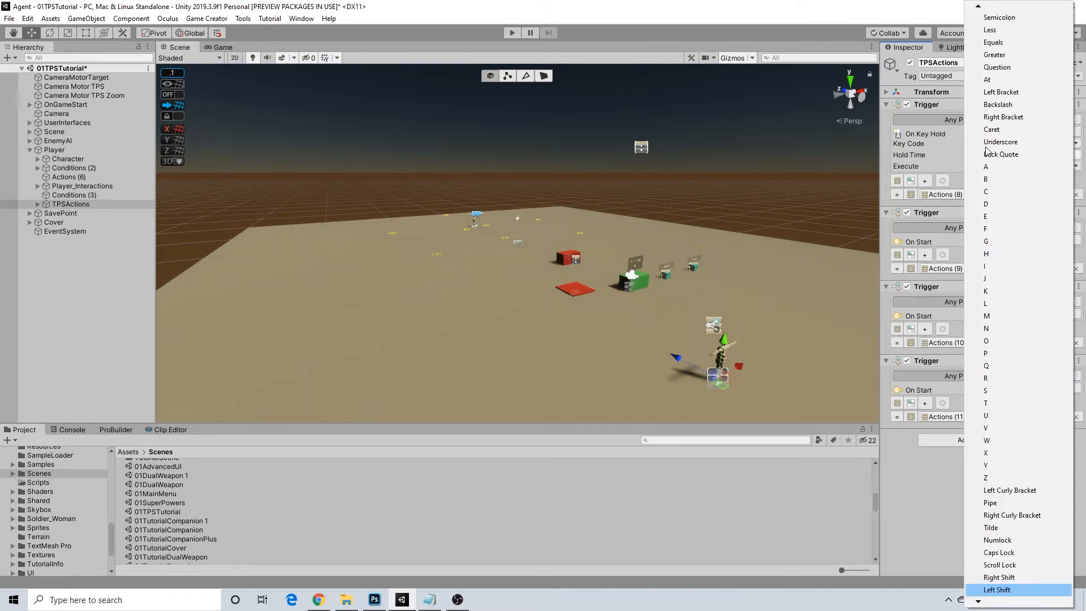
click(996, 589)
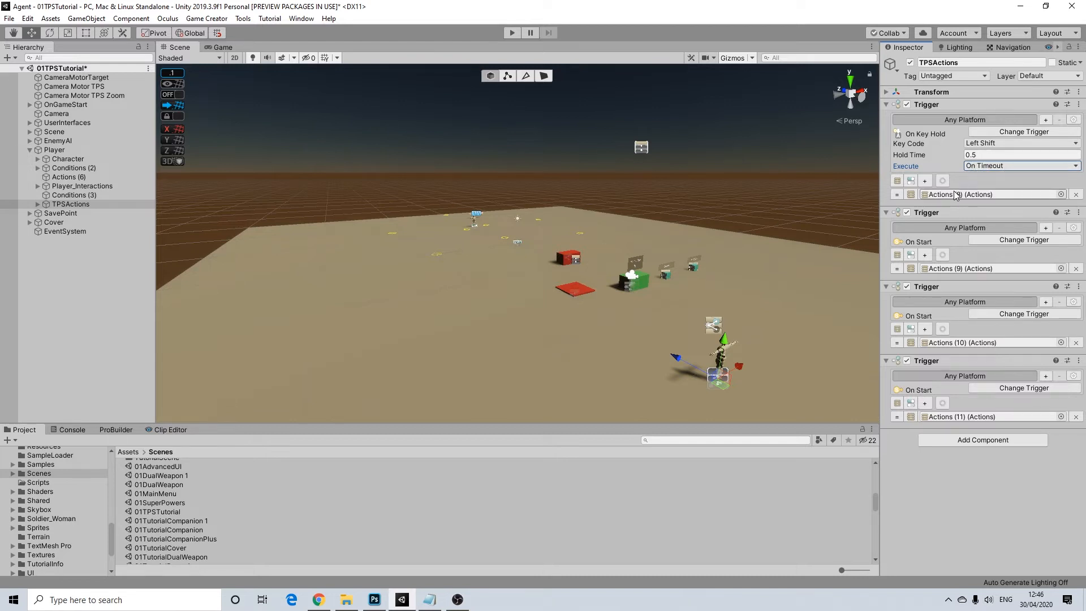
- Make the second Trigger On Key Hold listening for Left Shift
click(1024, 240)
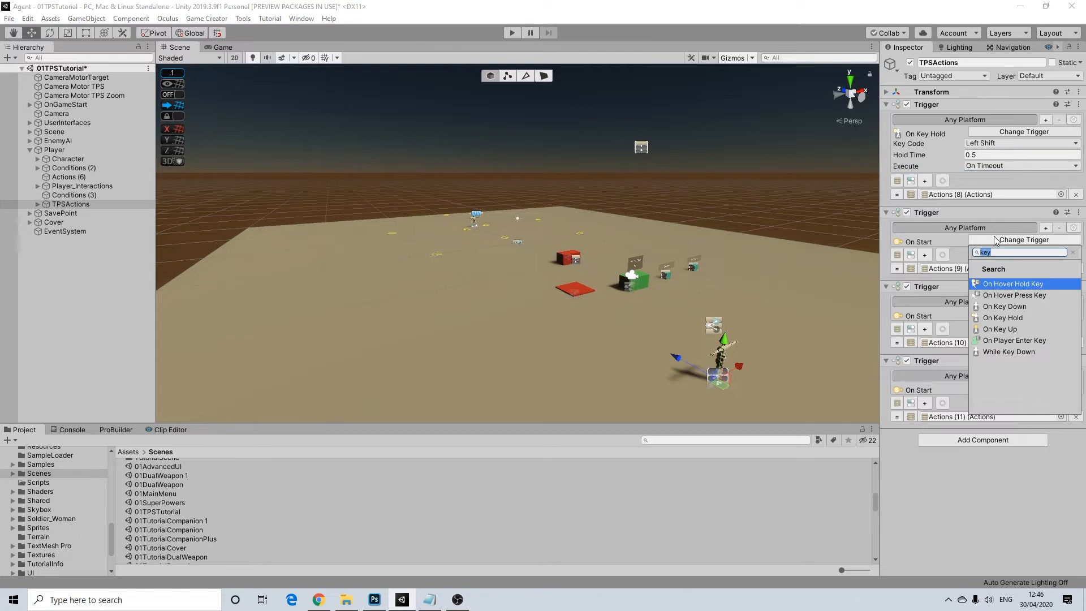
click(1000, 329)
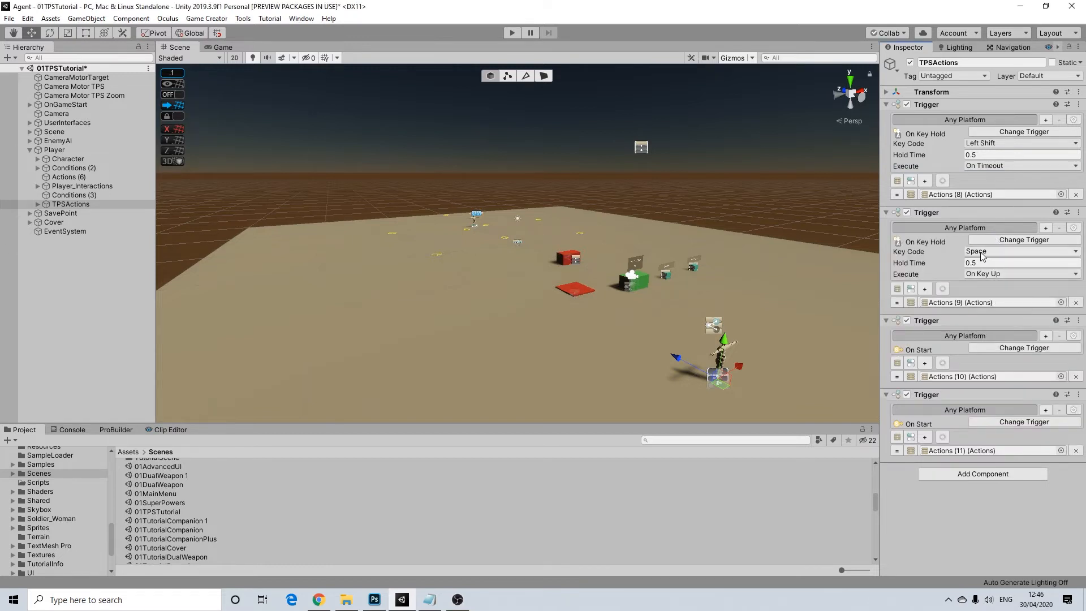
click(1018, 251)
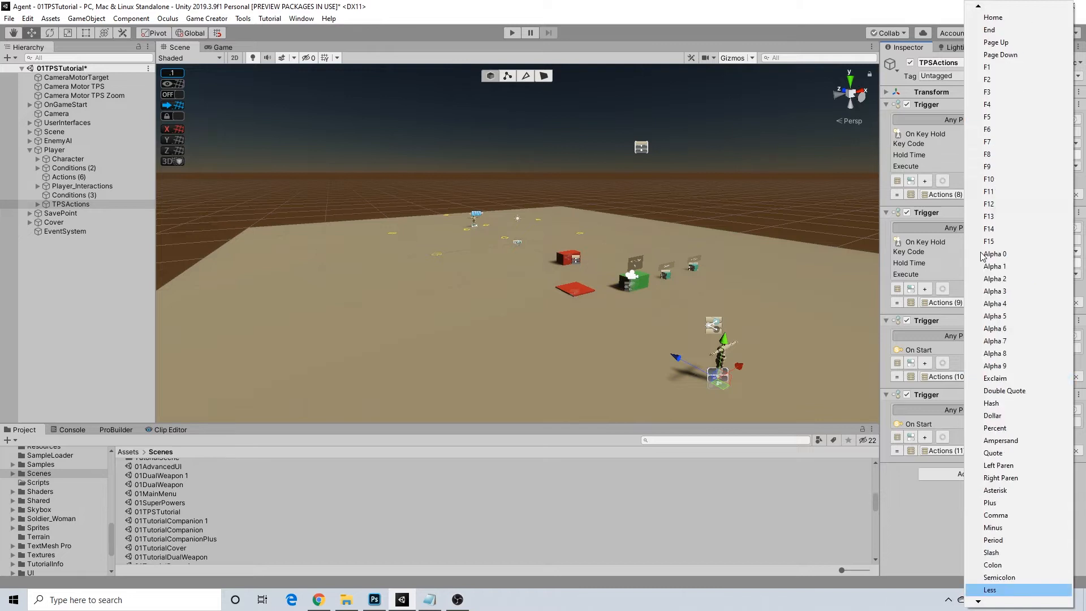
scroll(down, 3)
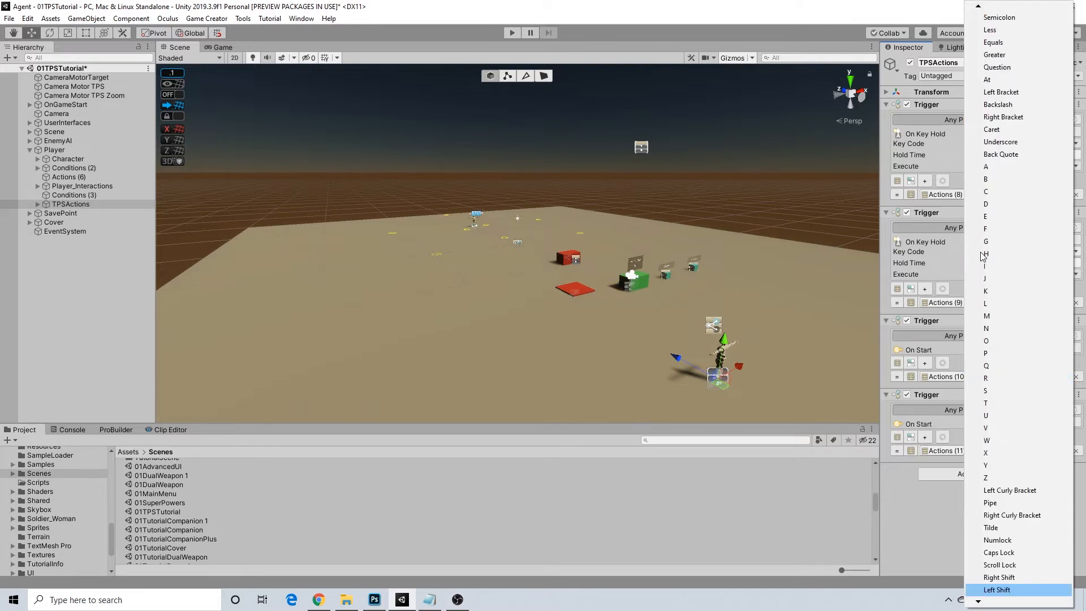
click(996, 589)
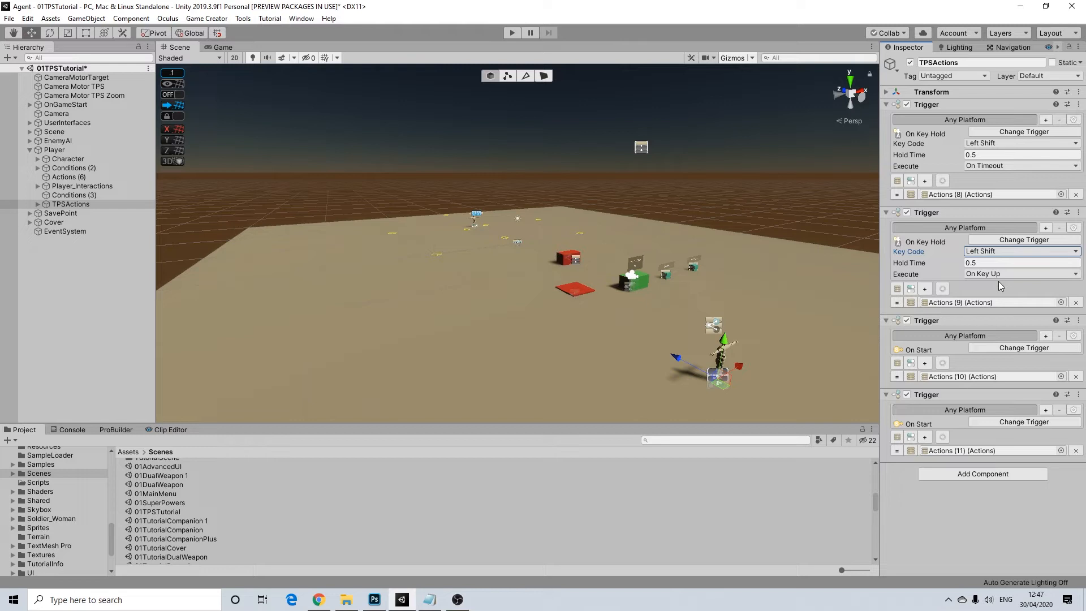
mouse_move(1035, 215)
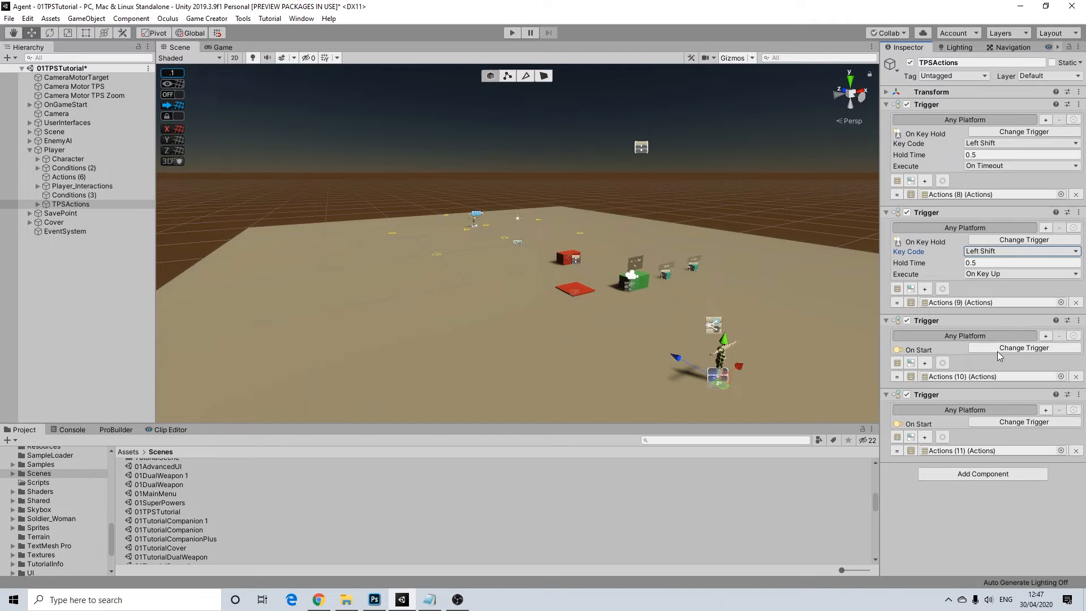
mouse_move(995, 353)
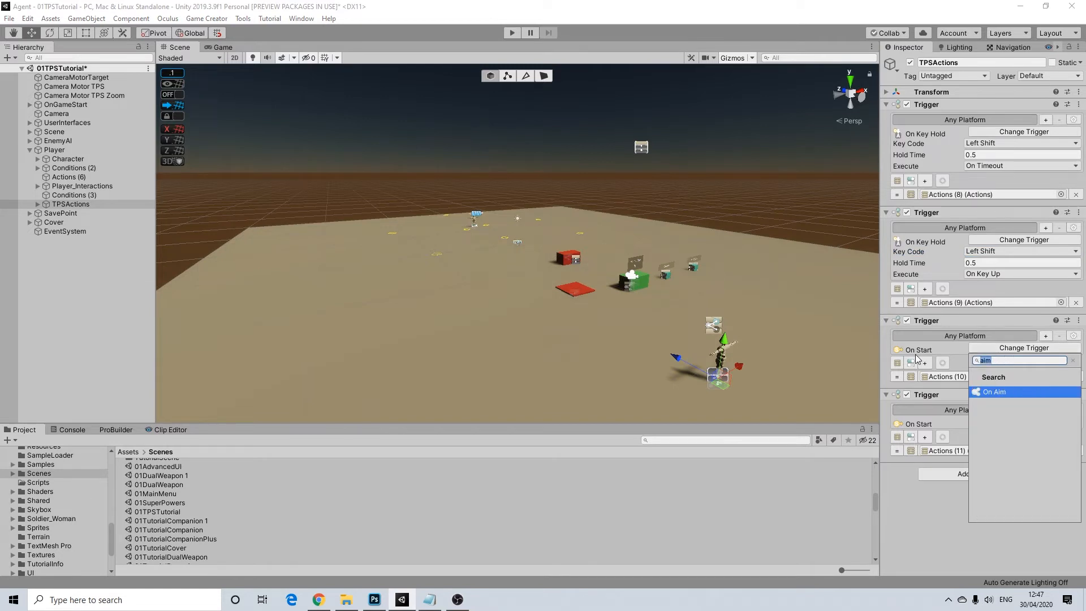
- Set the third Trigger to On Aim > On Start Aiming and the fourth to On Stop Aiming
text(m)
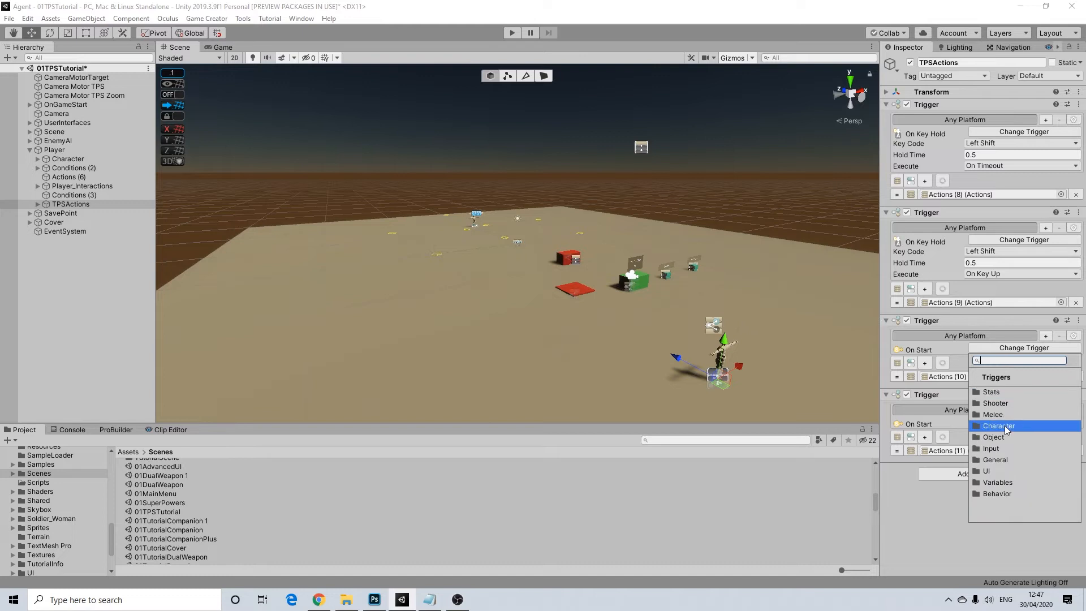
mouse_move(995, 402)
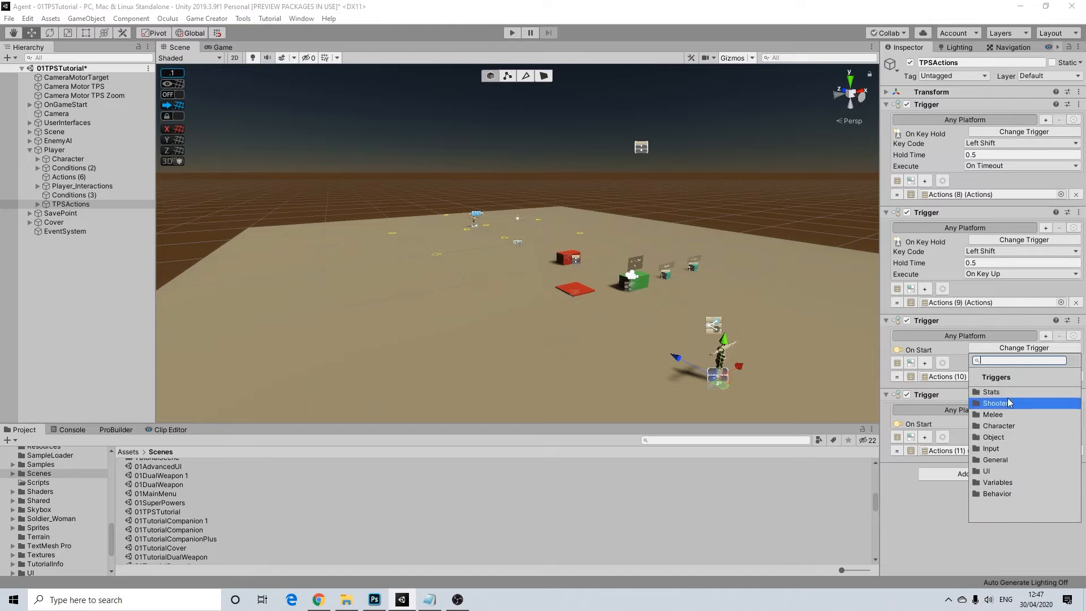
click(992, 414)
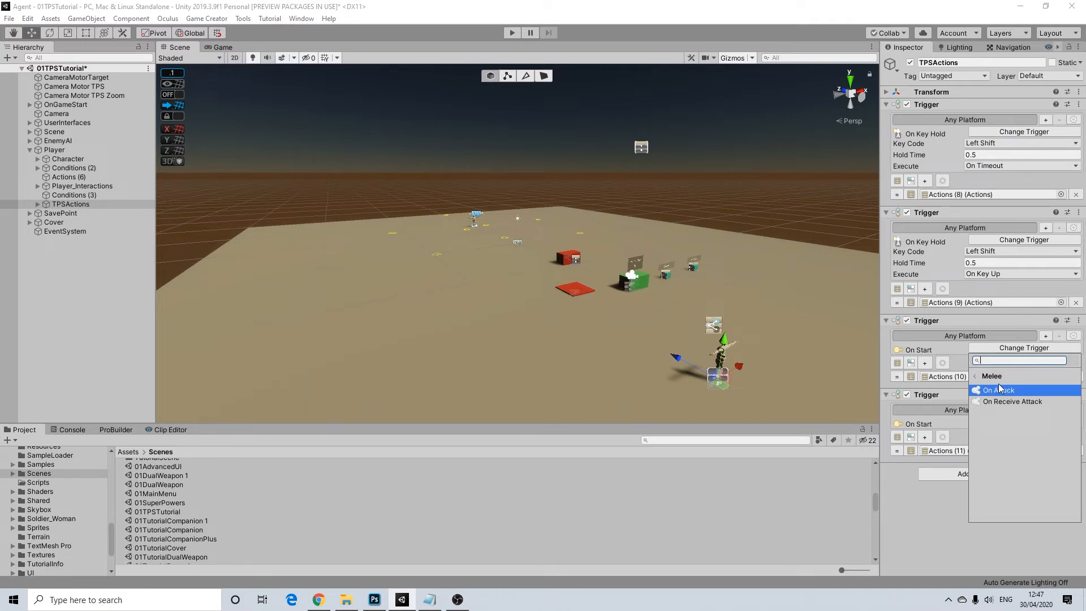
mouse_move(1011, 400)
text(o)
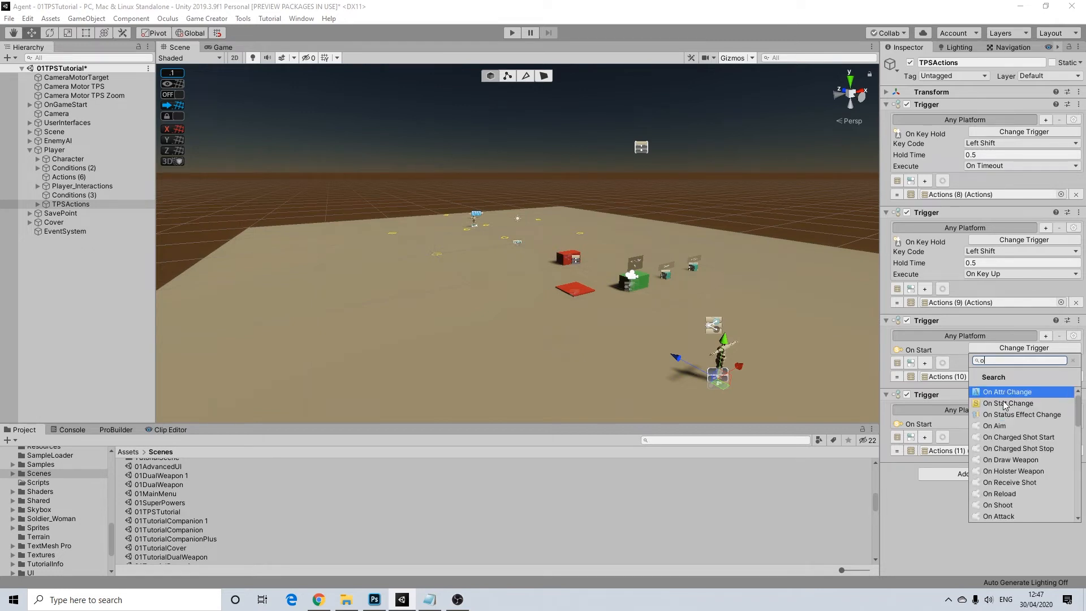
text(aim)
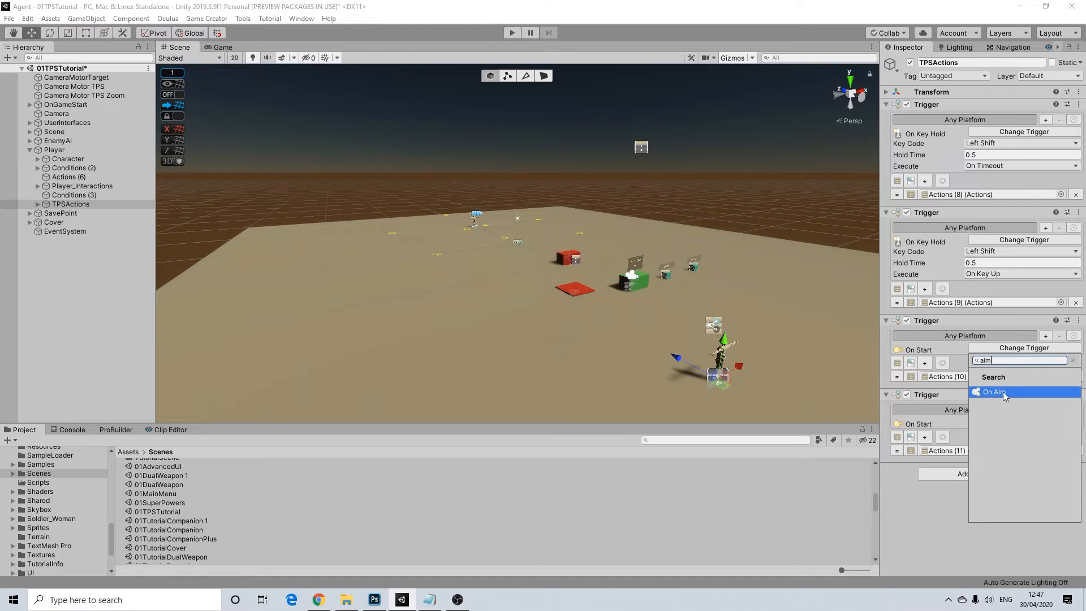
click(995, 393)
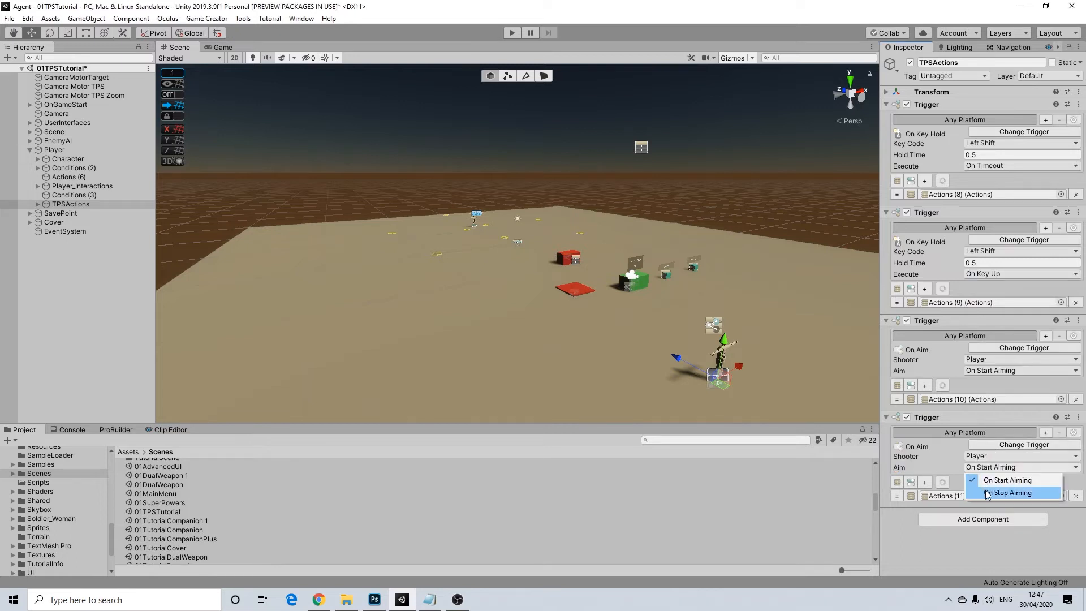
click(1010, 492)
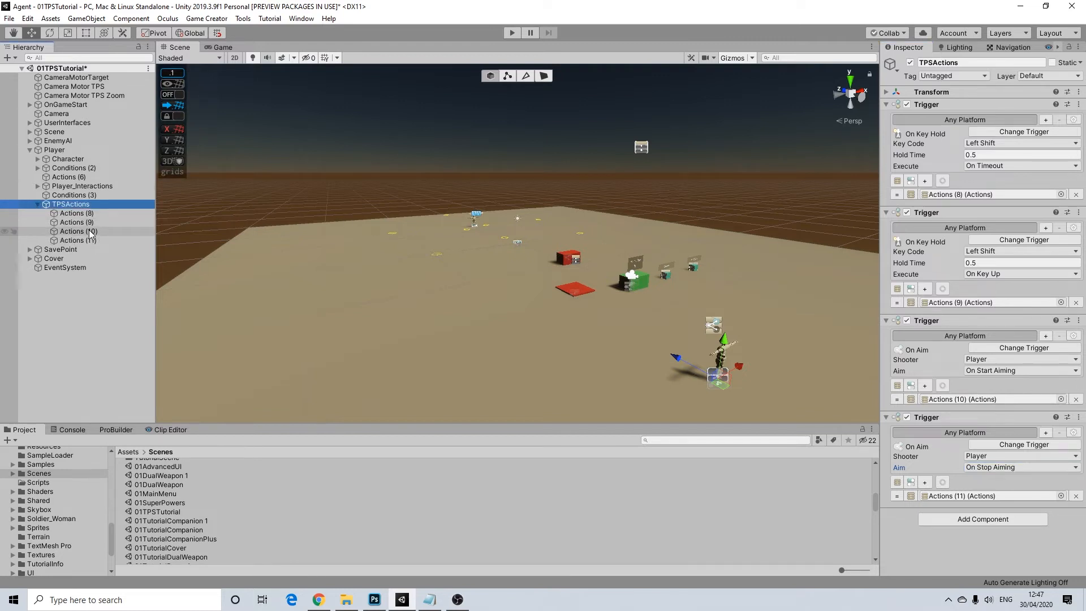
click(78, 231)
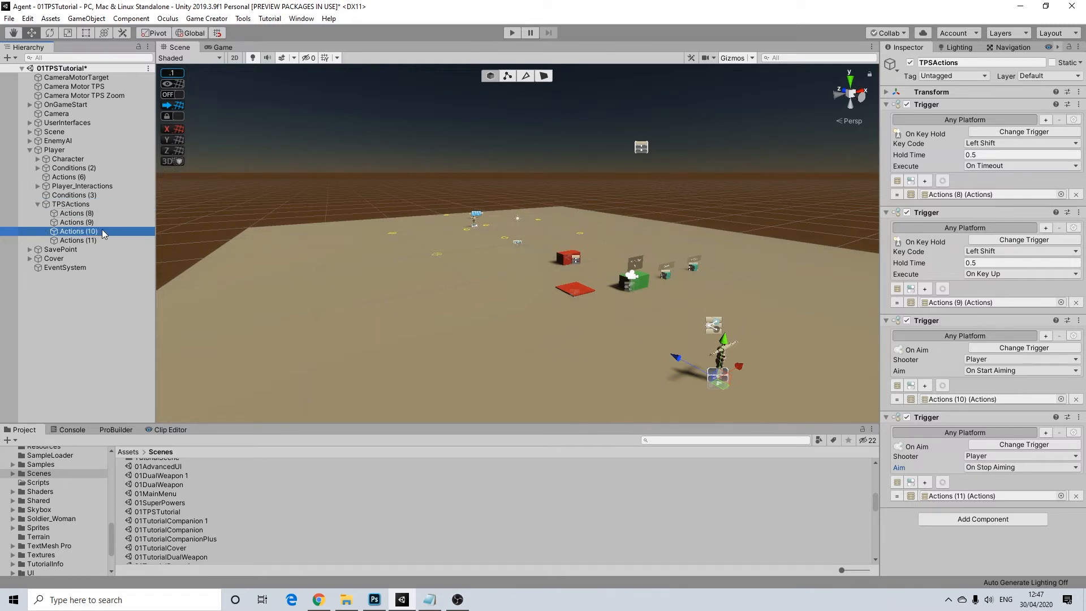
- Add a Change Camera action targeting Camera Motor TPS Zoom with Transition Time 0.5
click(943, 119)
text(camera)
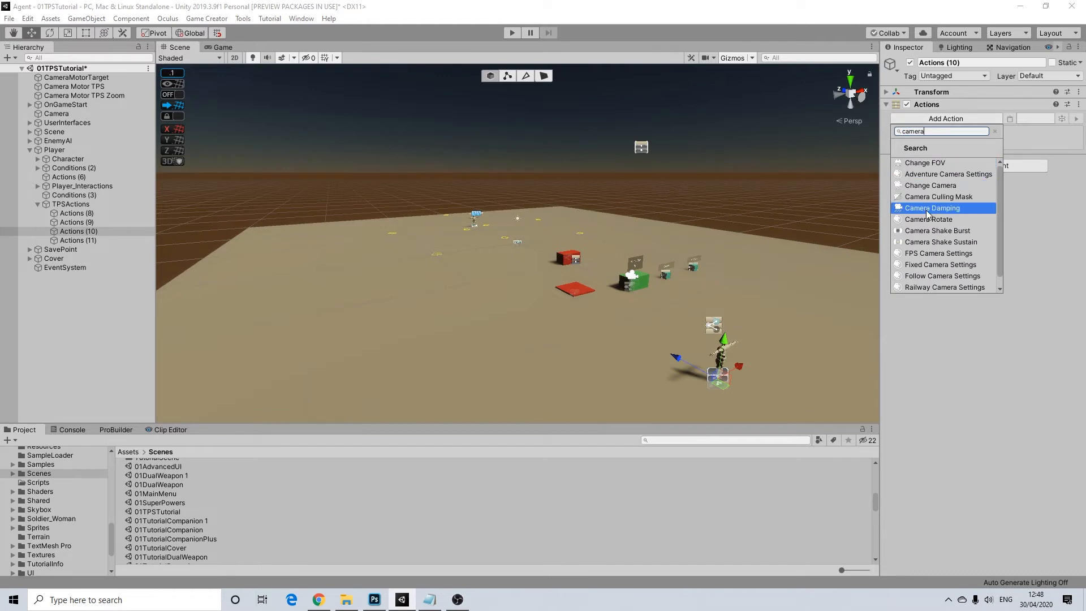
click(929, 185)
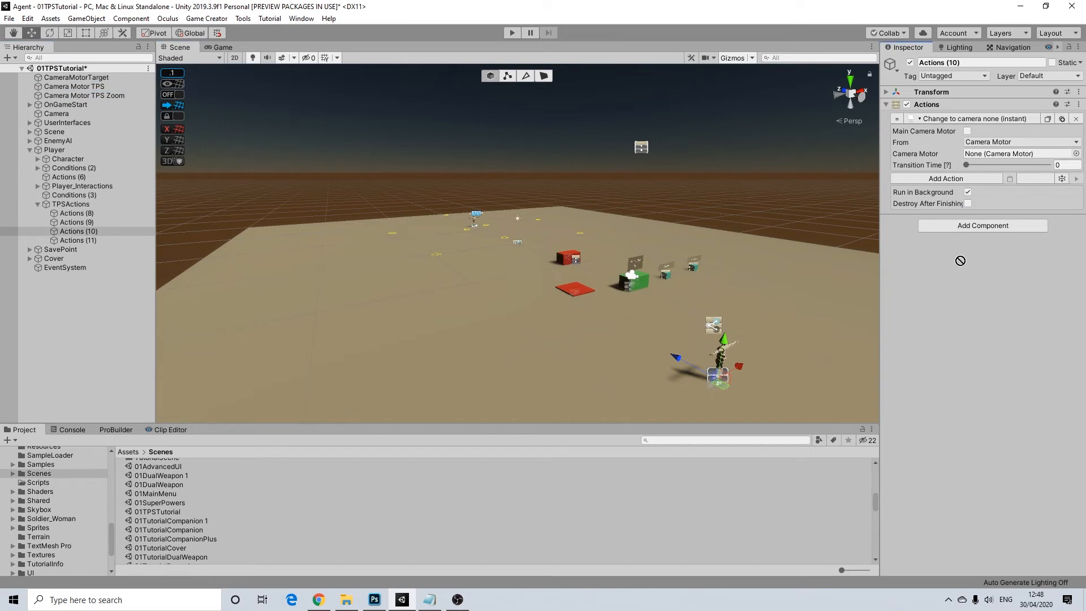
click(1014, 153)
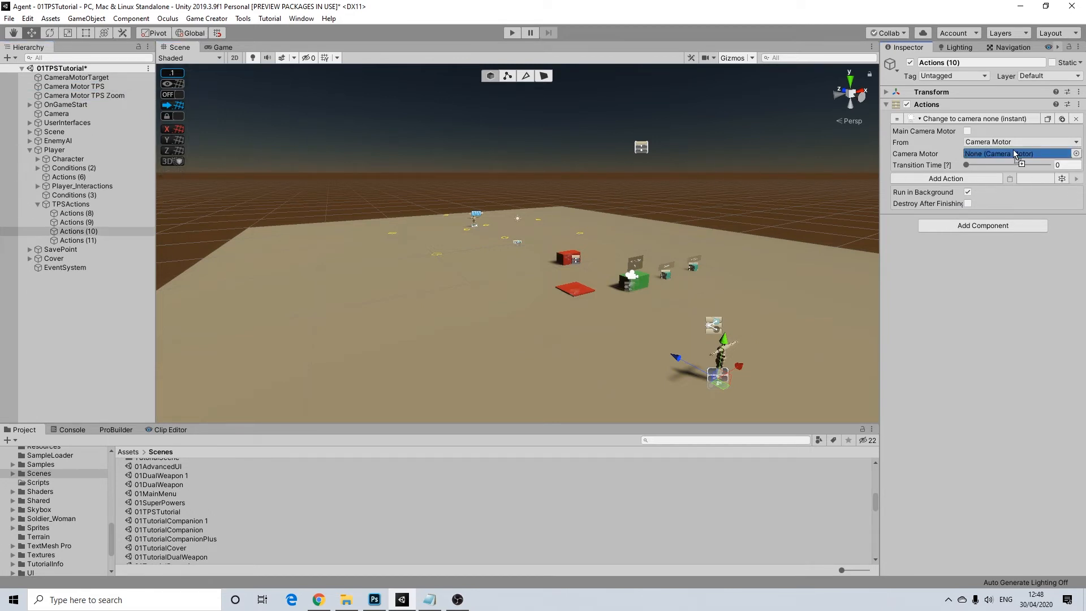
click(1015, 153)
text(.5)
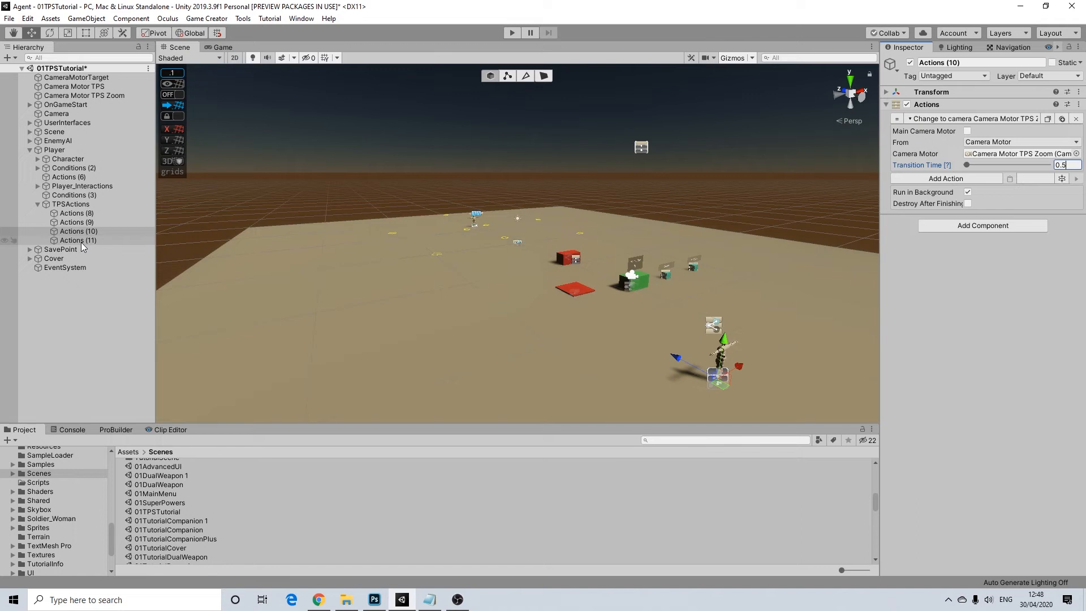
click(78, 240)
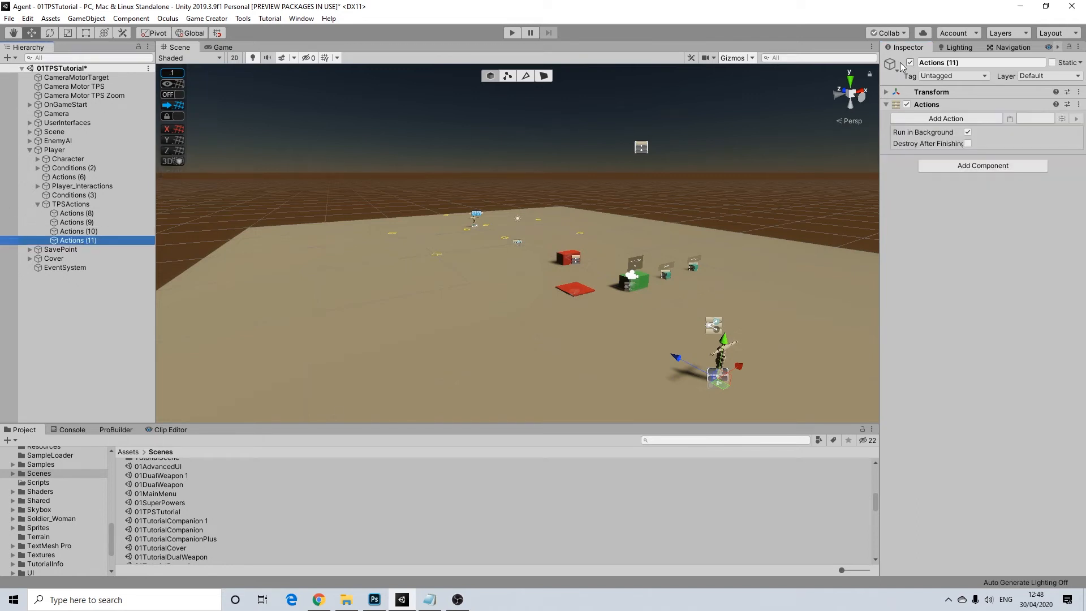
- Paste the Change Camera action into Actions (11), targeting Camera Motor TPS with 0.5 s transition
click(78, 230)
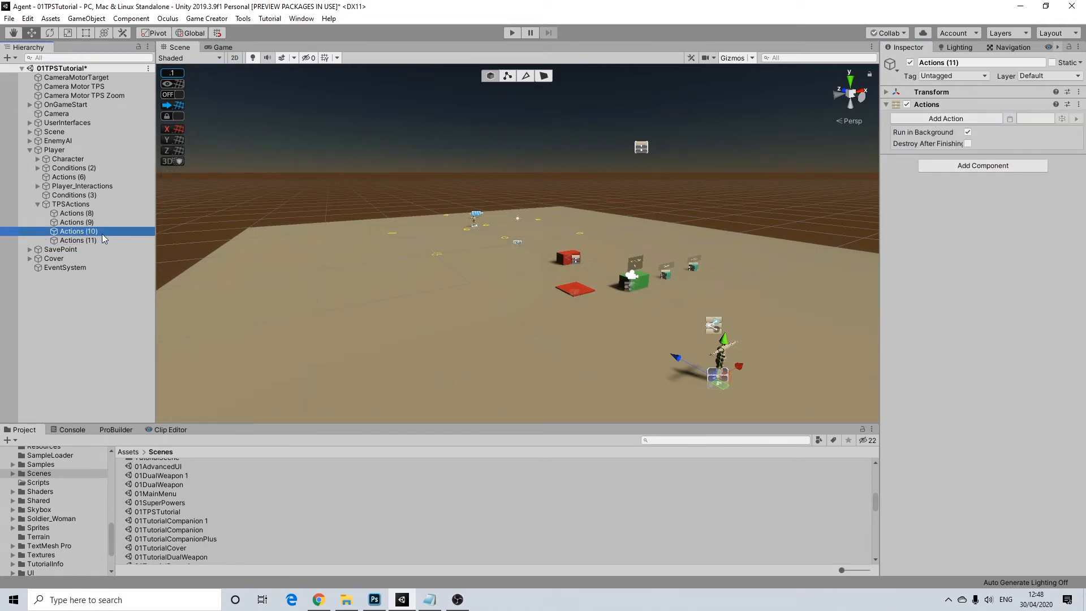
click(78, 230)
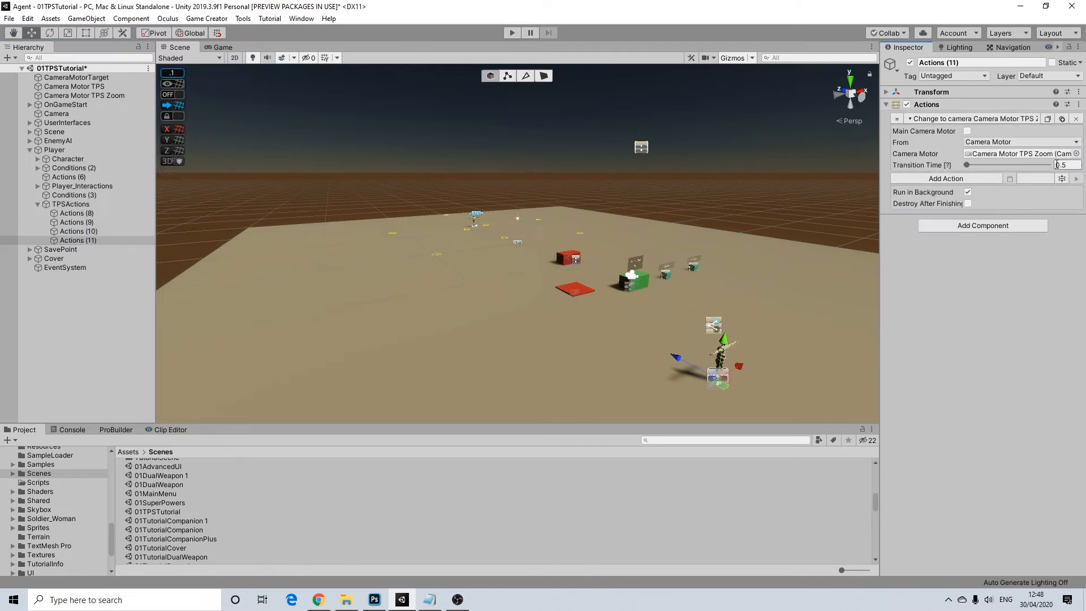
click(1018, 153)
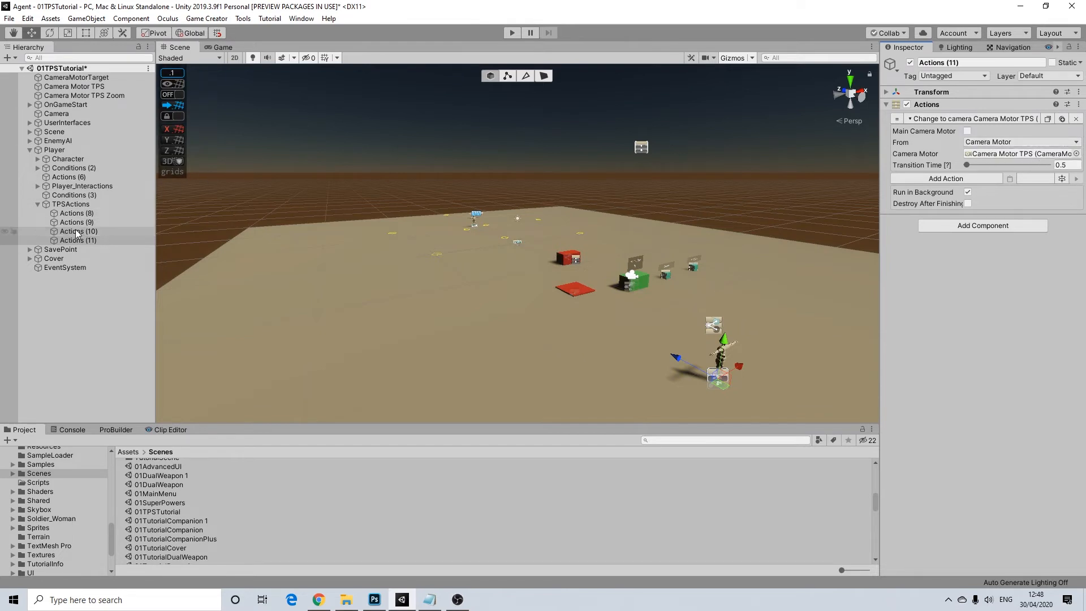
click(78, 240)
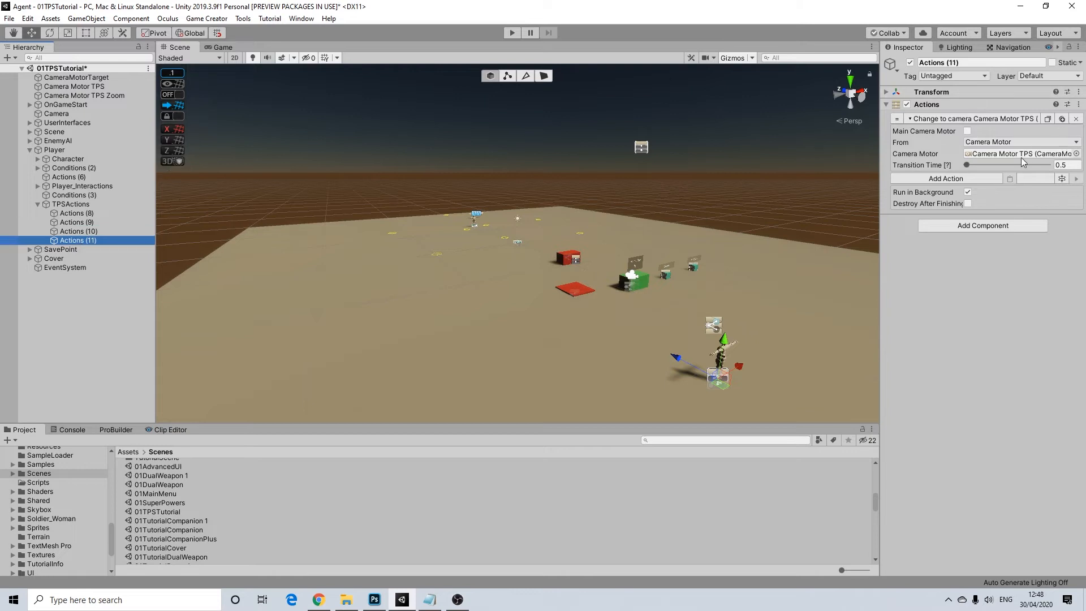
click(945, 178)
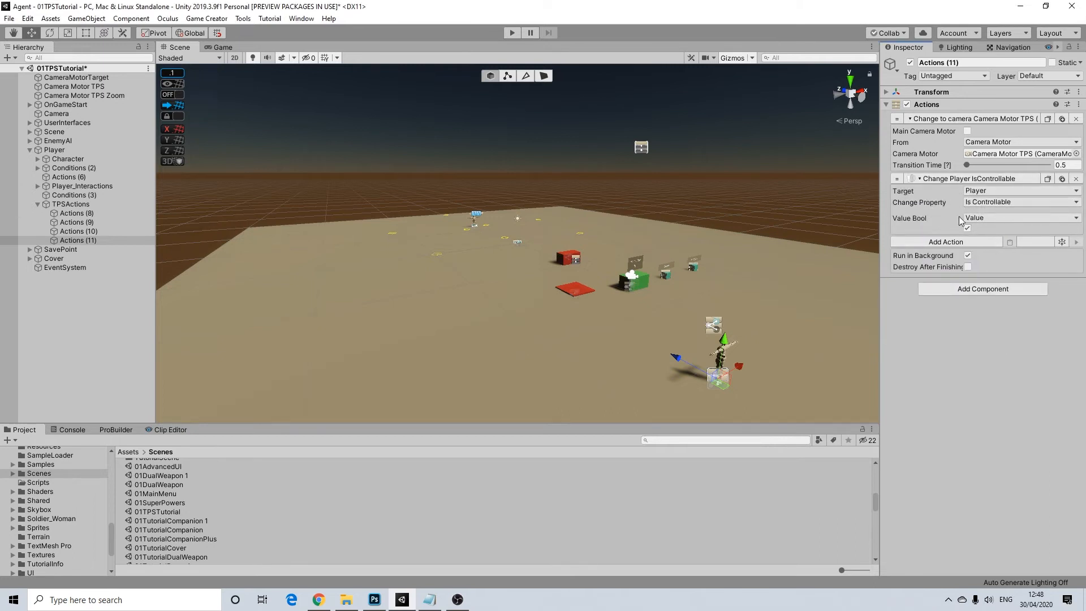
- Add a Change Player action to Actions (11) set to Can Run with the value unticked
click(1018, 202)
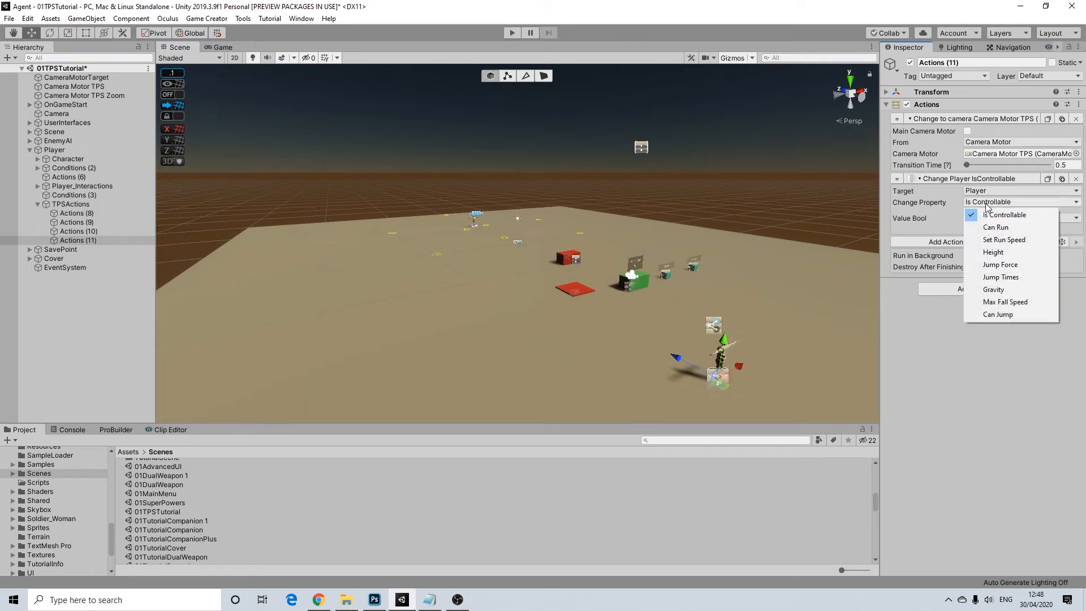
click(995, 227)
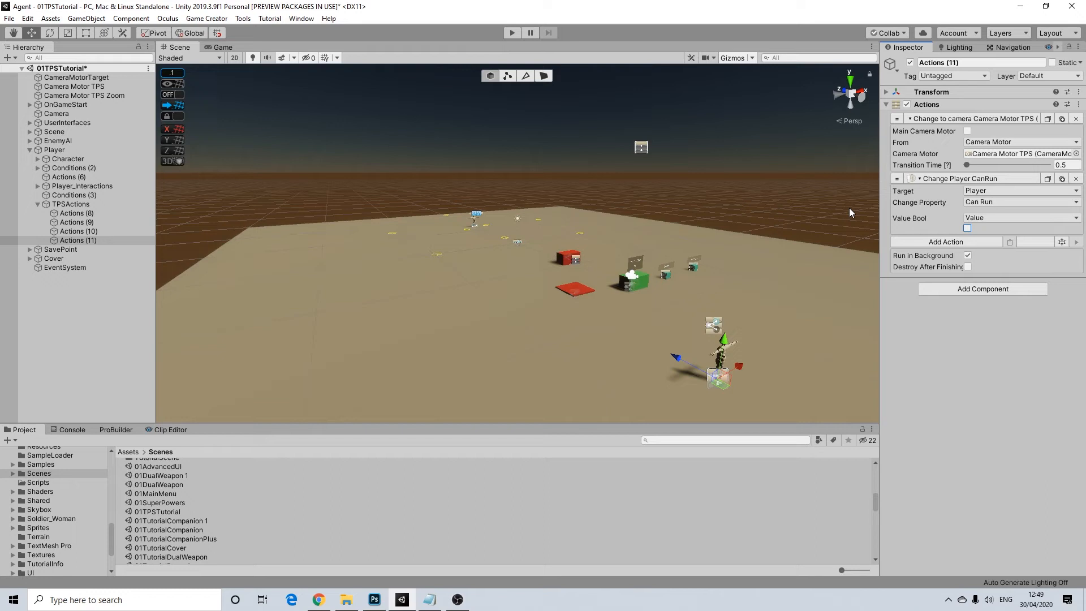
mouse_move(773, 233)
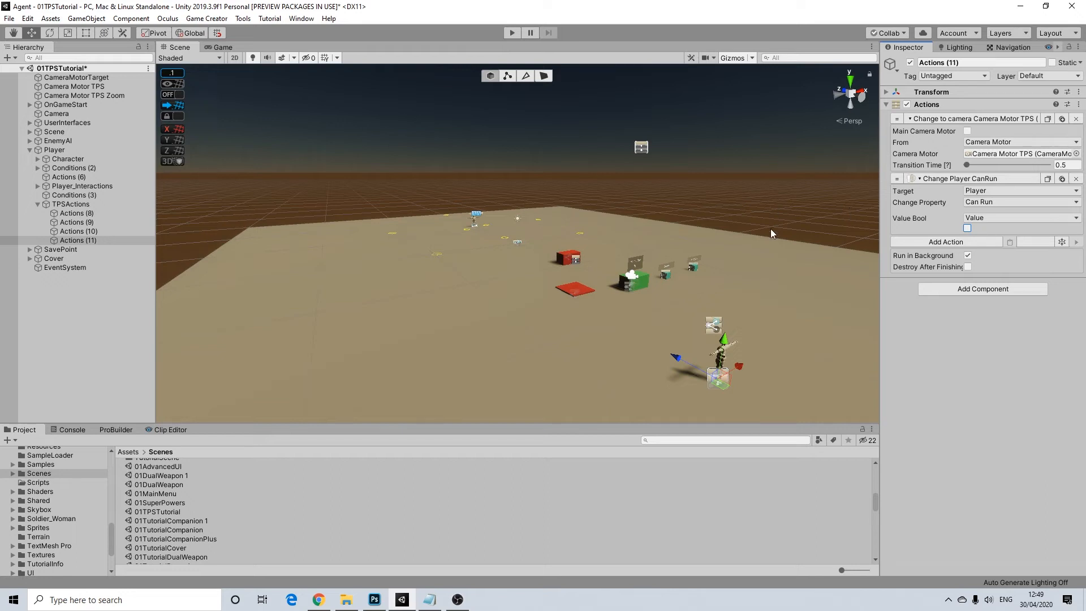
mouse_move(953, 201)
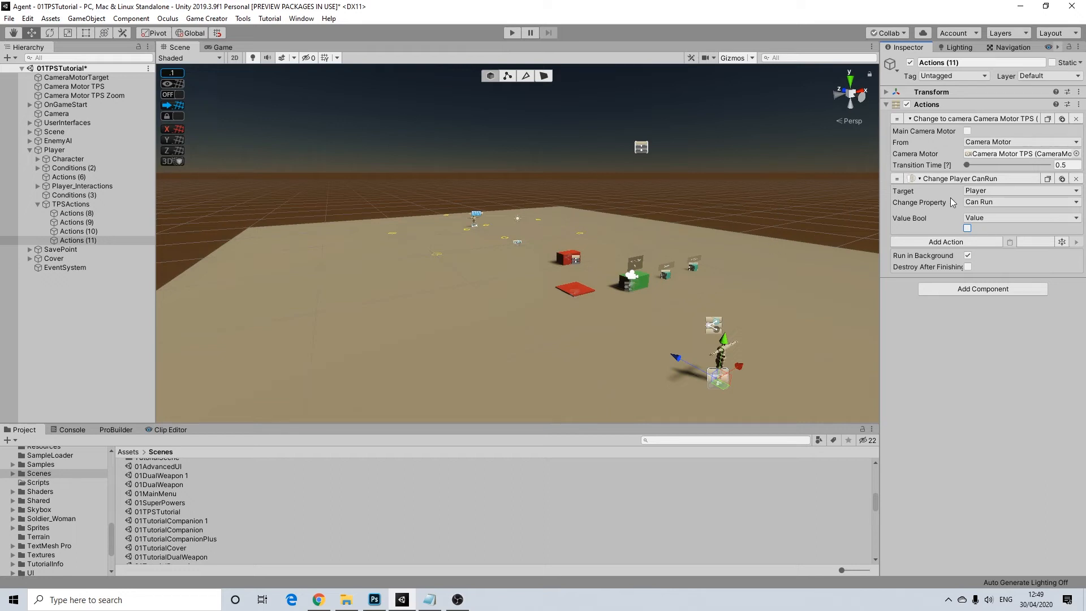
mouse_move(826, 254)
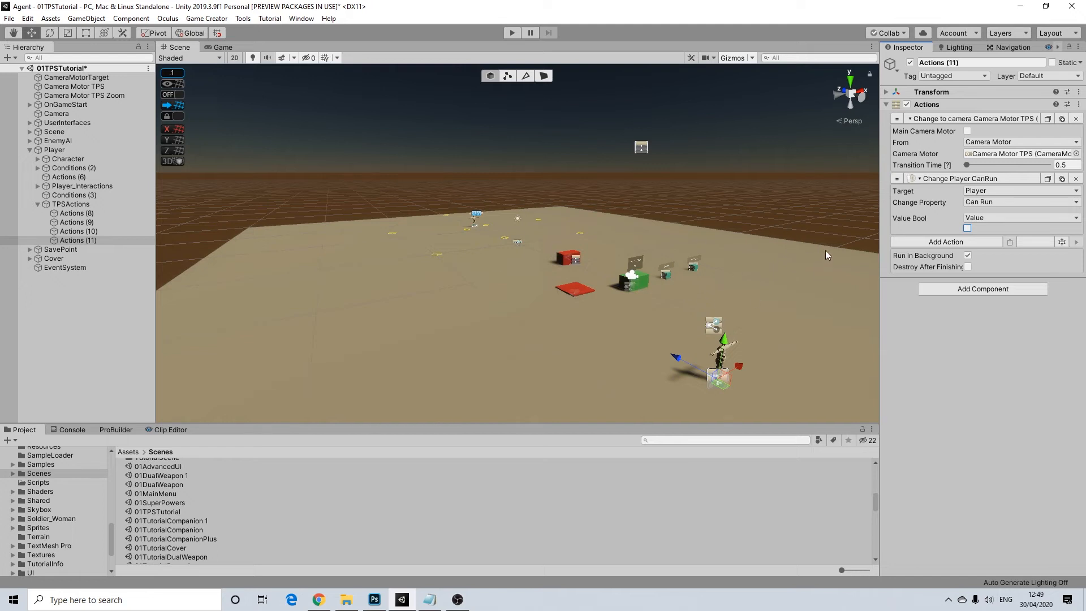
mouse_move(724, 260)
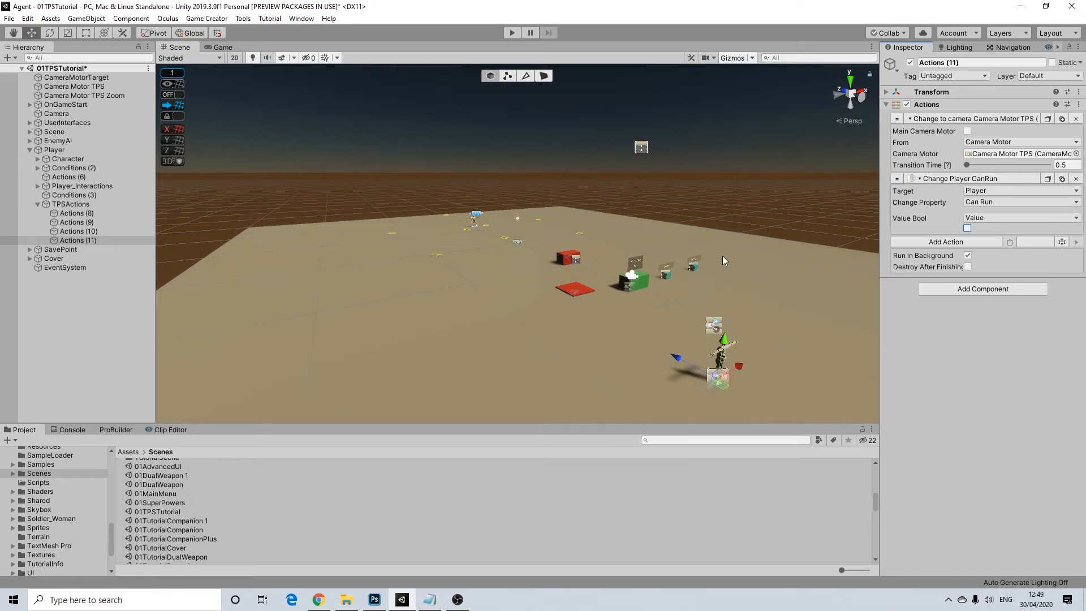
mouse_move(829, 230)
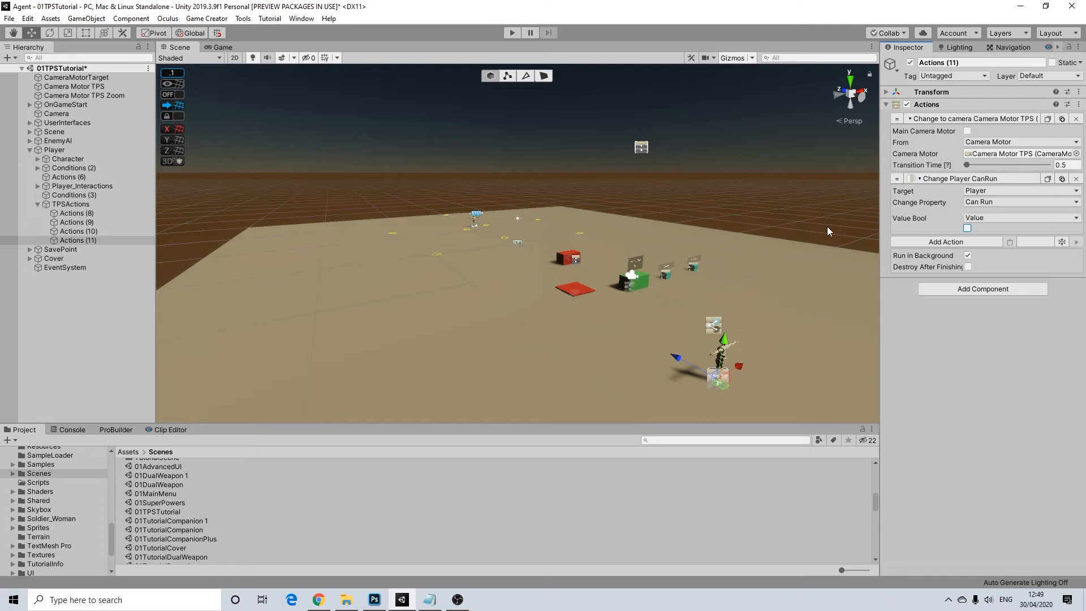
mouse_move(962, 202)
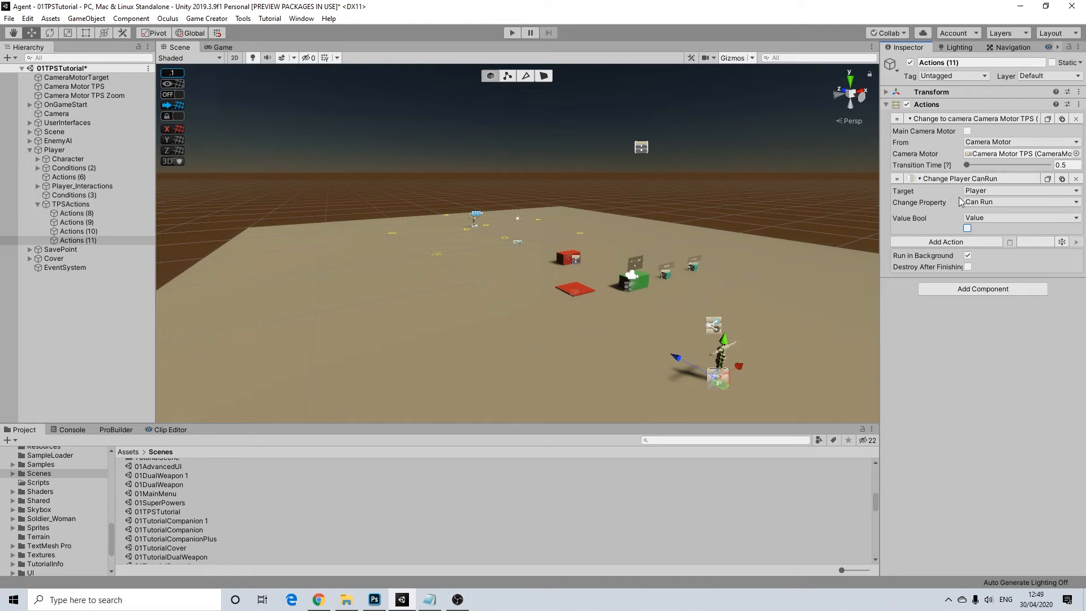
mouse_move(735, 237)
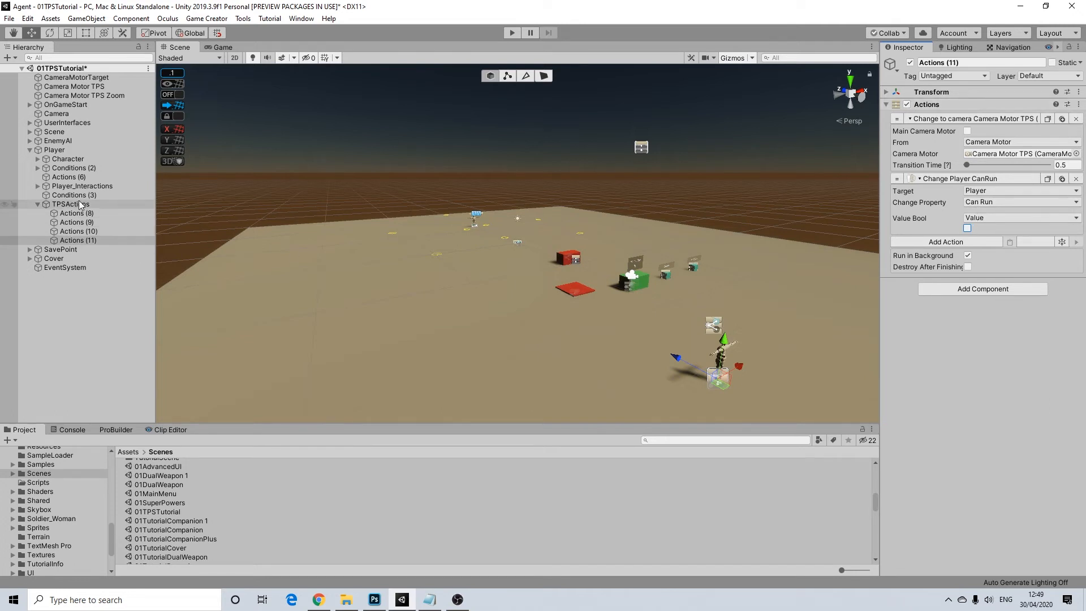
click(70, 203)
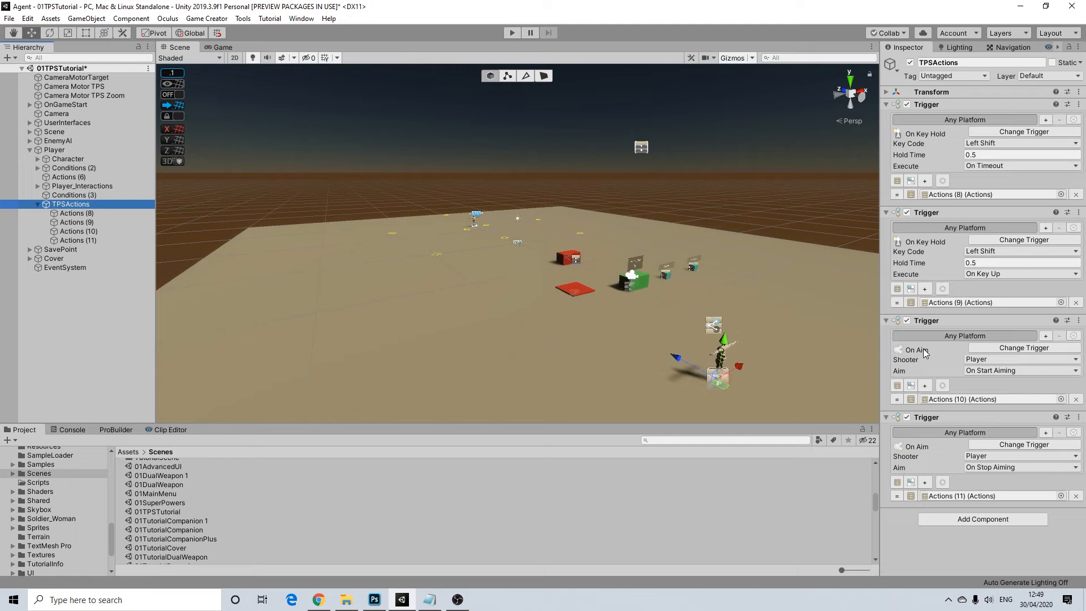
mouse_move(968, 357)
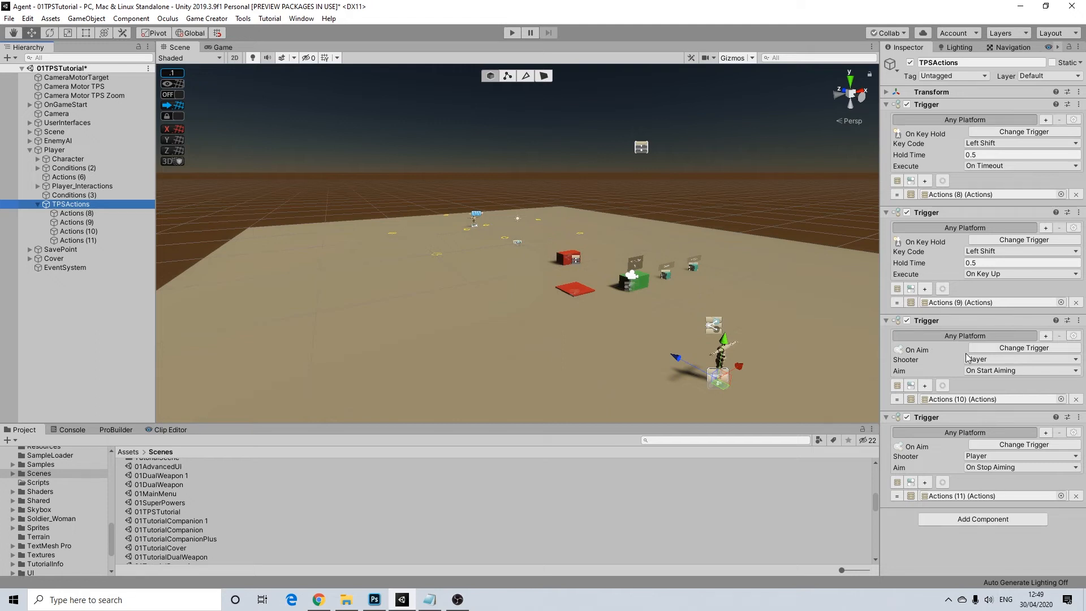
- Review the stop-aiming actions under Actions (11) and return to the TPSActions triggers
click(78, 240)
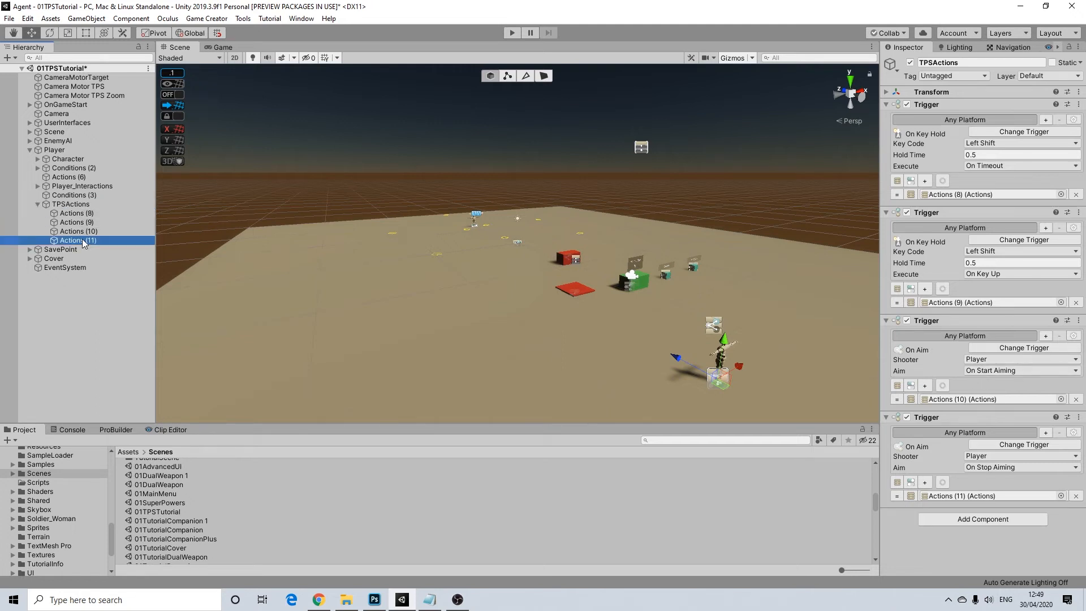
click(78, 239)
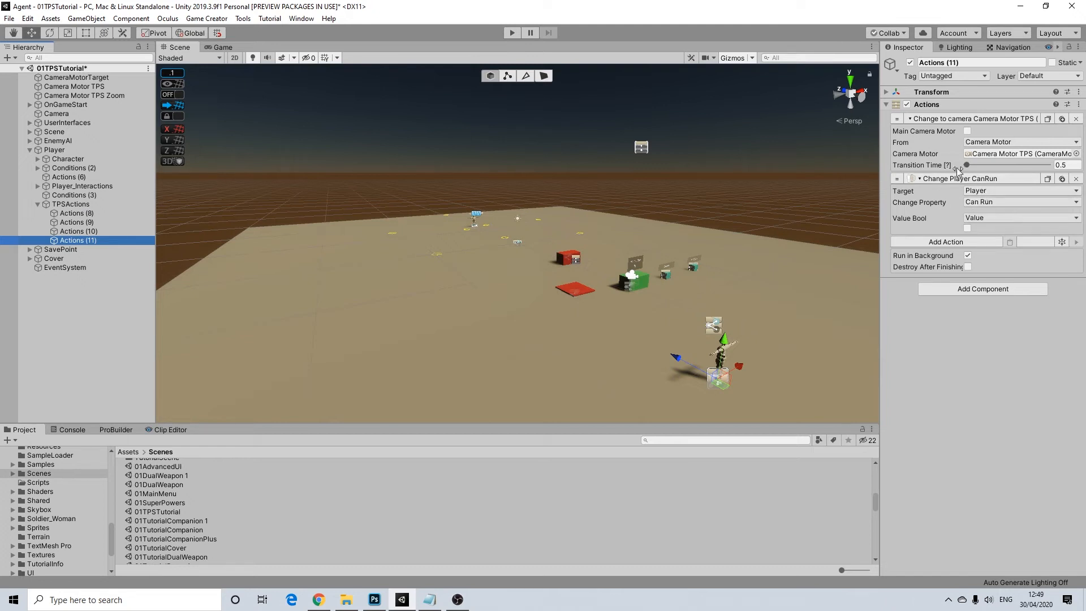
mouse_move(963, 180)
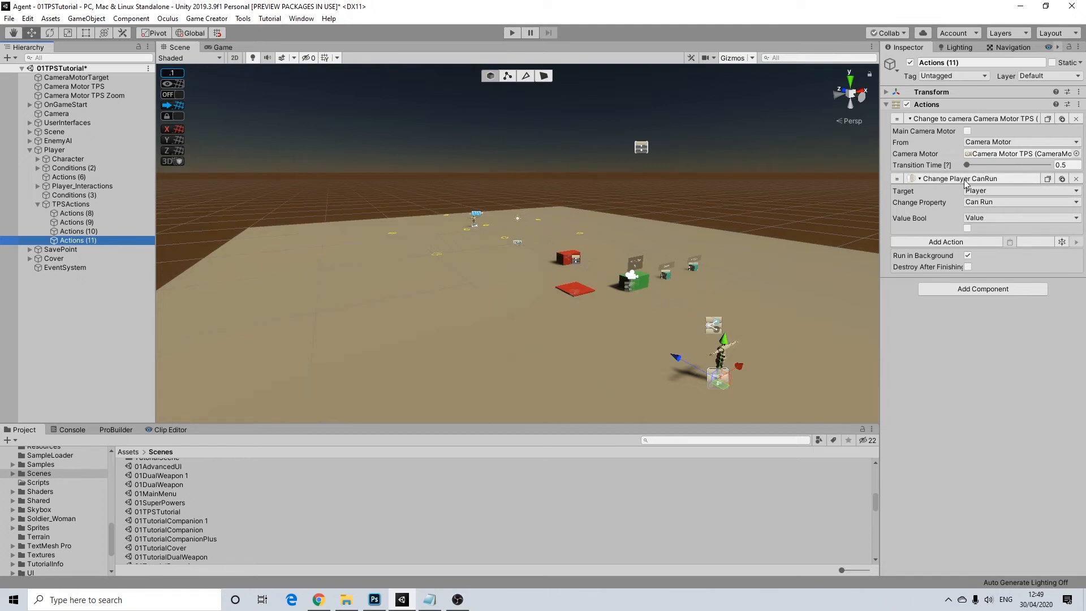
click(78, 240)
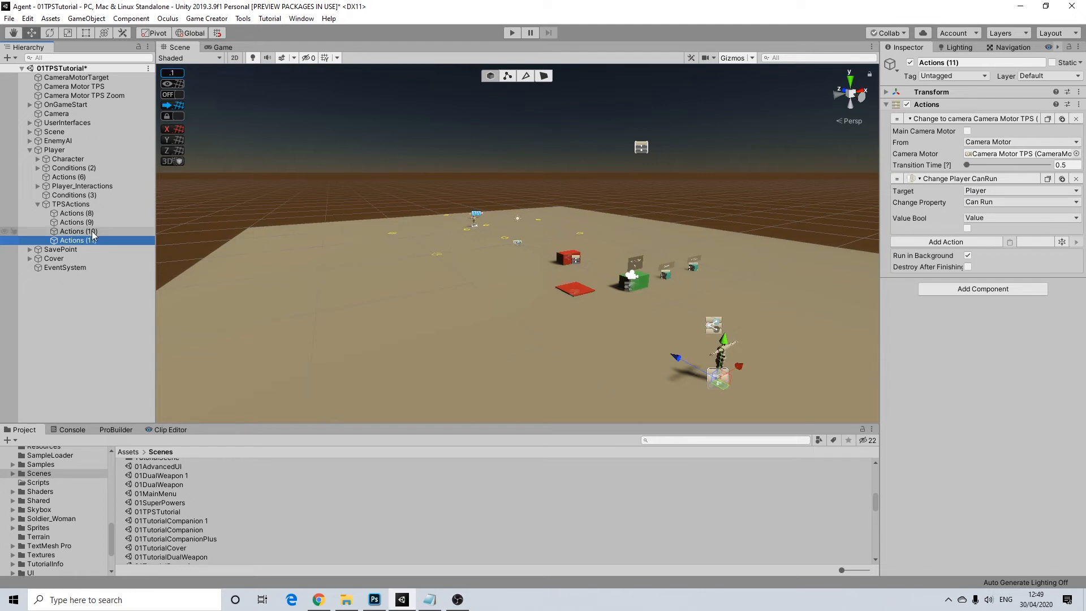
click(78, 231)
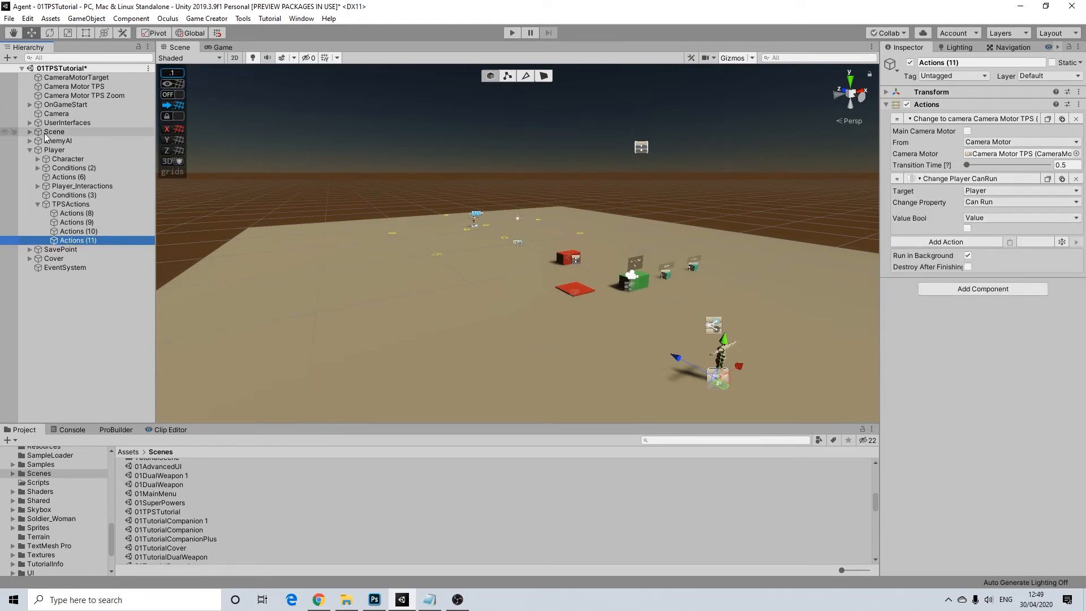
click(70, 203)
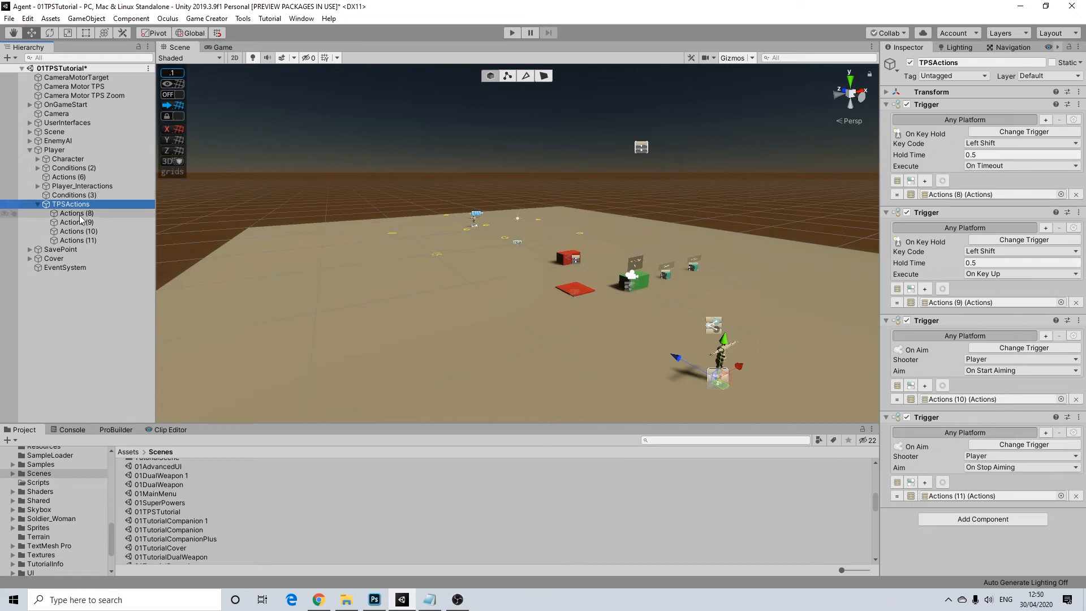
- Add a Change Player action to Actions (8) that ticks Can Run on
click(76, 213)
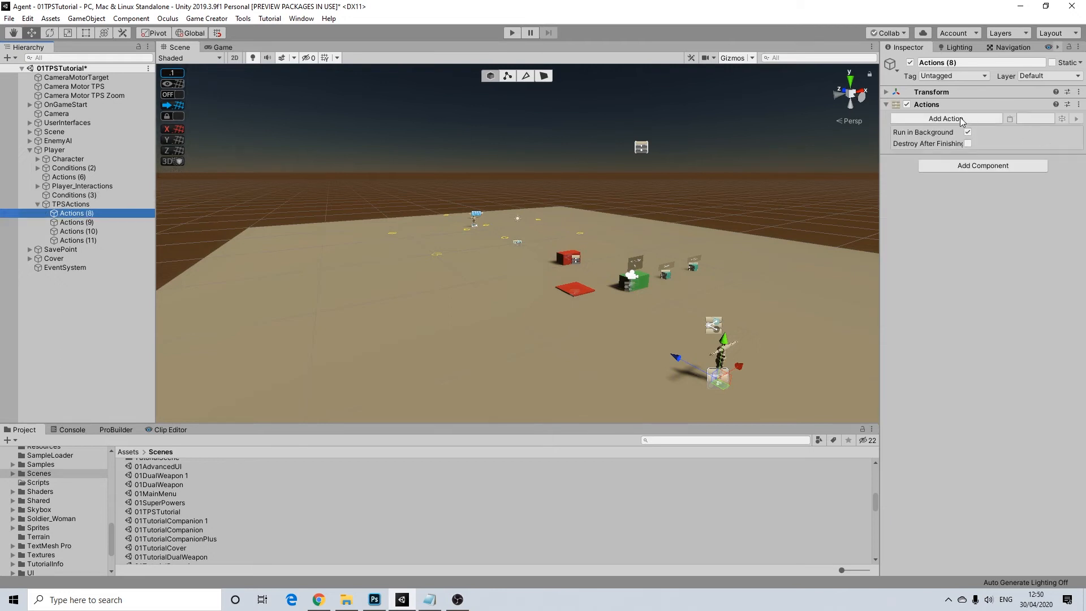
text(chang)
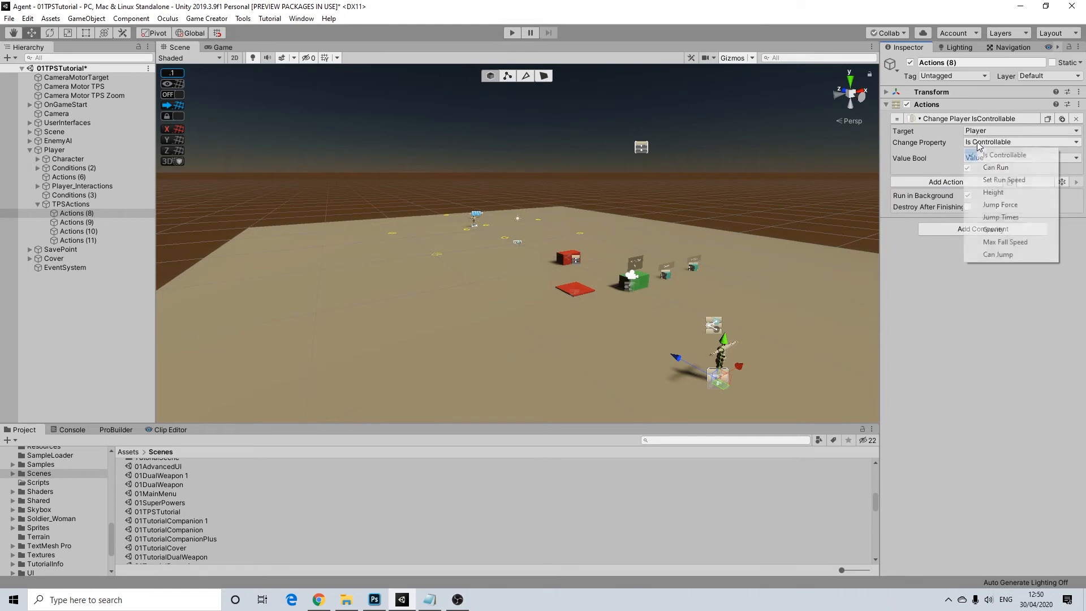
click(996, 167)
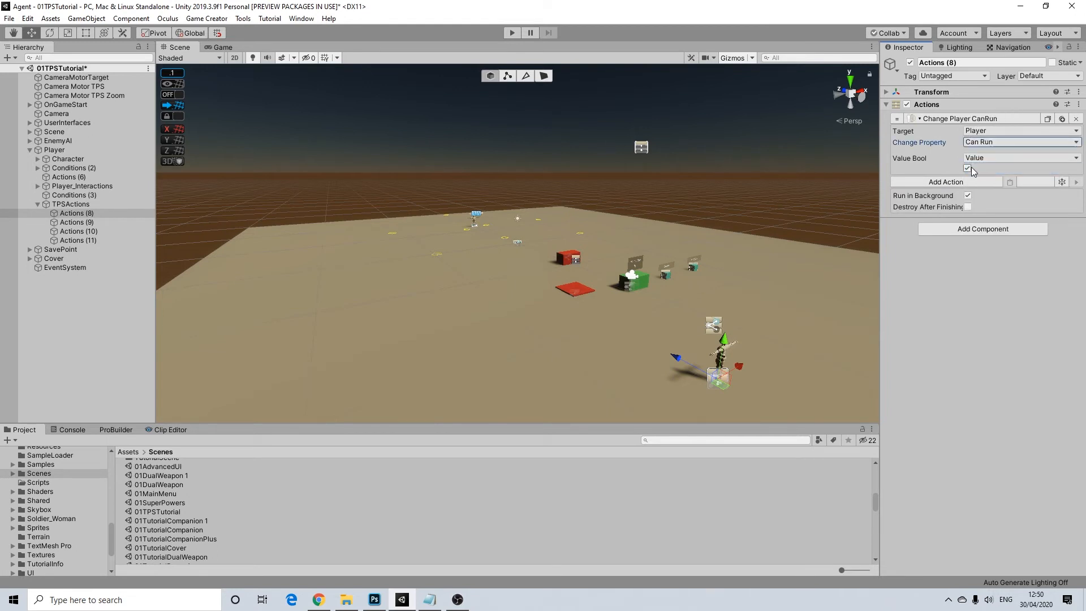
click(967, 169)
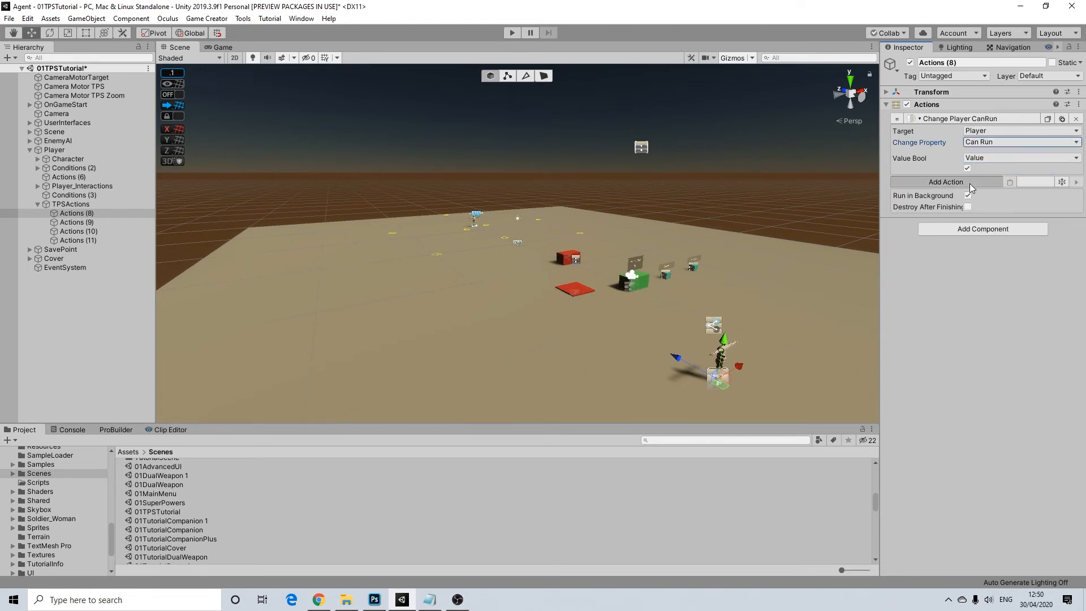
- Add a sustained camera shake to Actions (8) with roughness 2 and magnitude 0.1
text(shak)
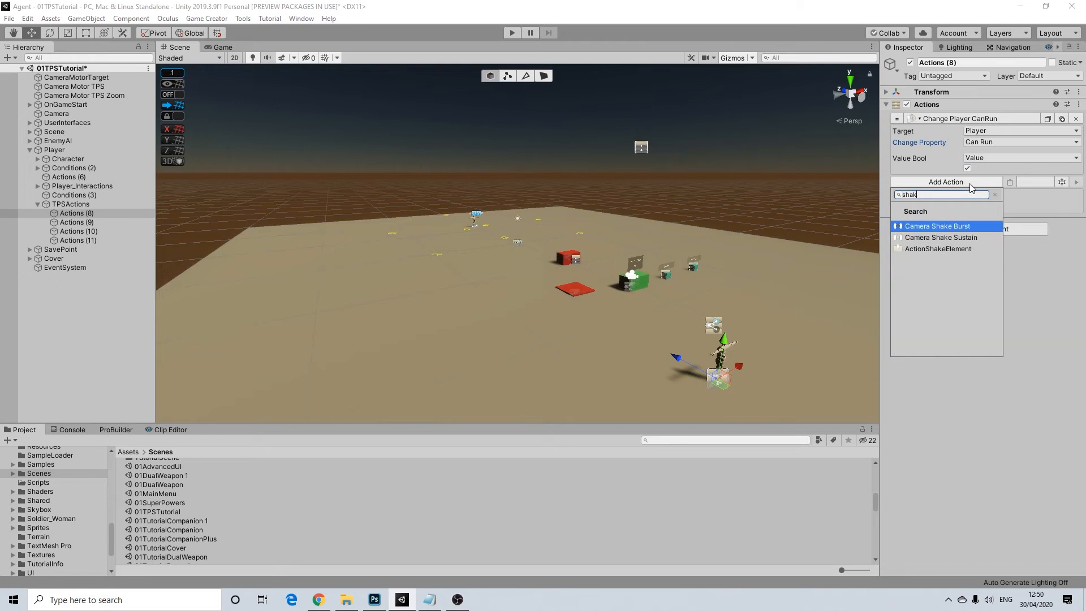
click(940, 236)
text(0.1)
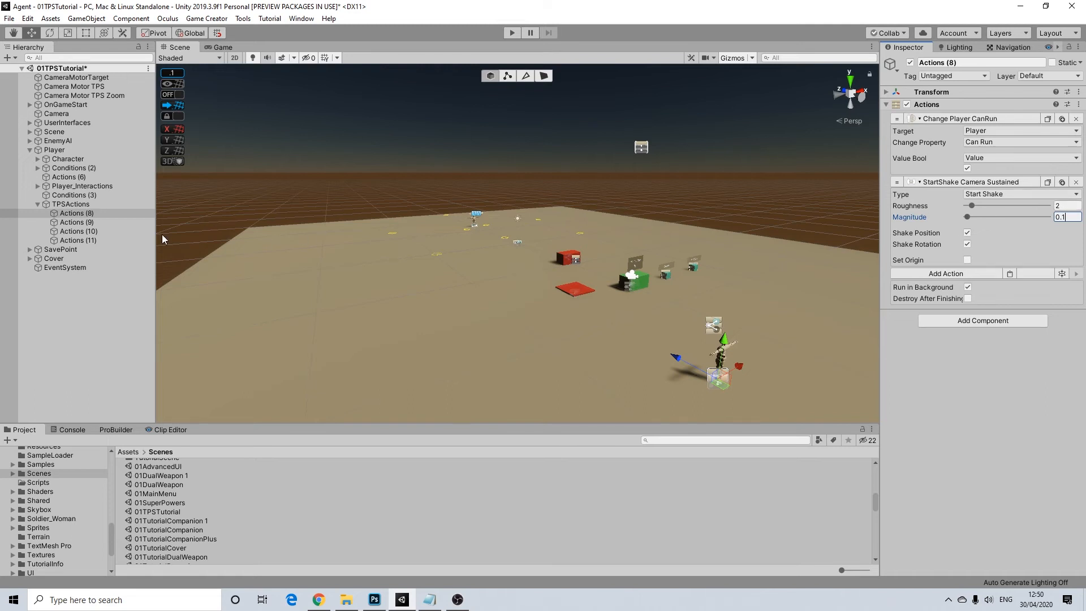
click(78, 222)
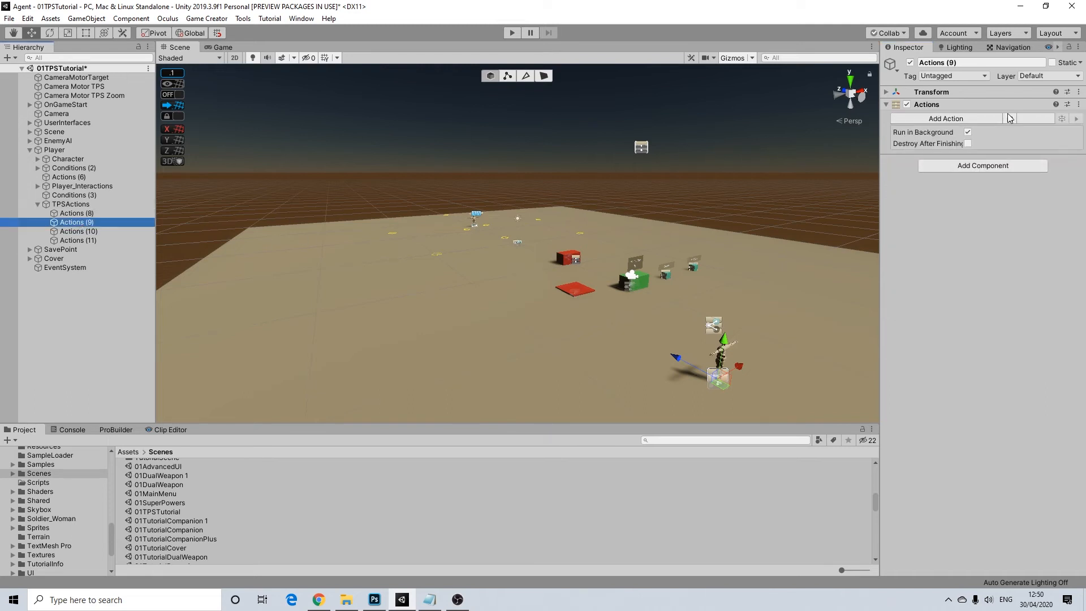
- Copy the Can Run and camera shake actions from Actions (8) into Actions (9)
click(77, 212)
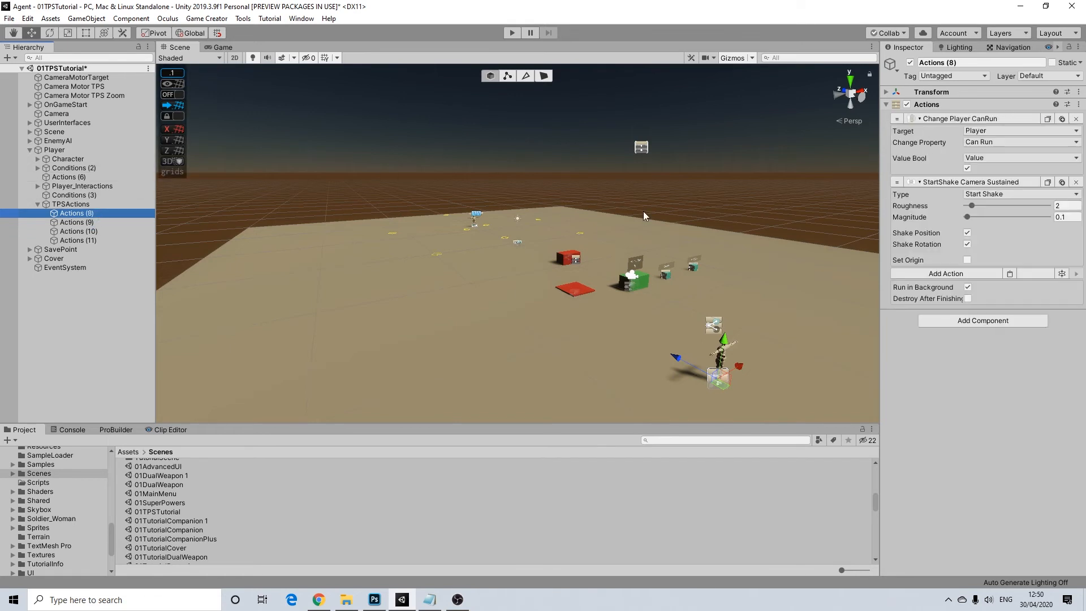
click(76, 223)
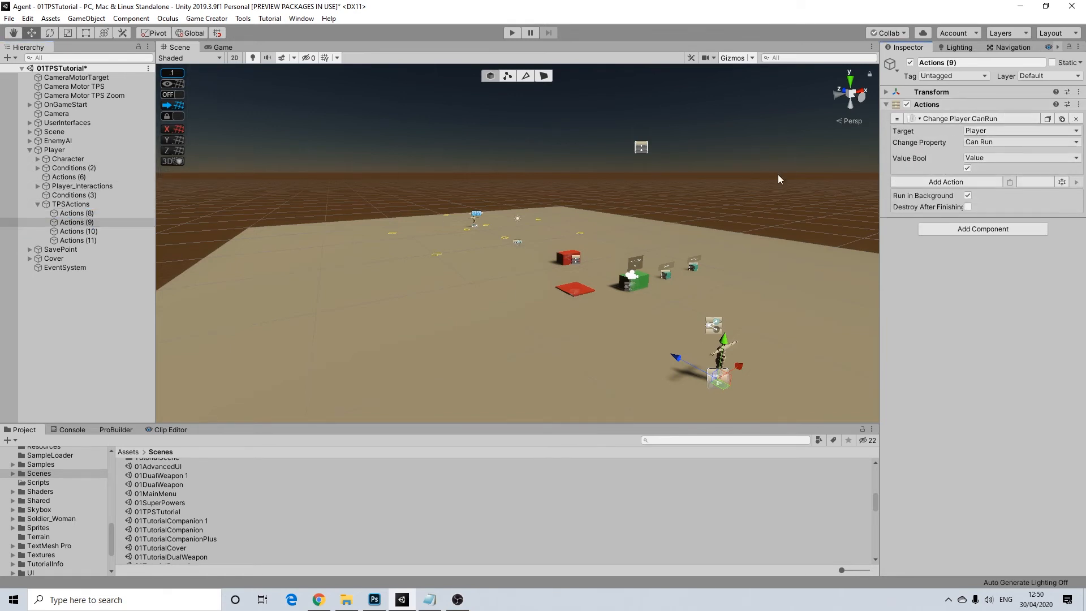
click(72, 212)
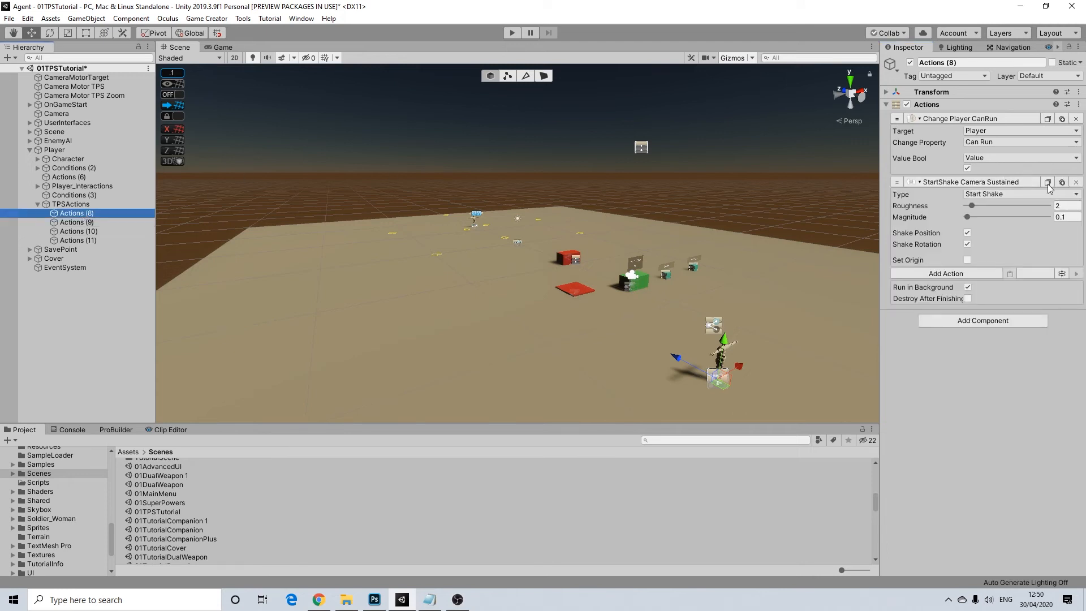
click(1075, 181)
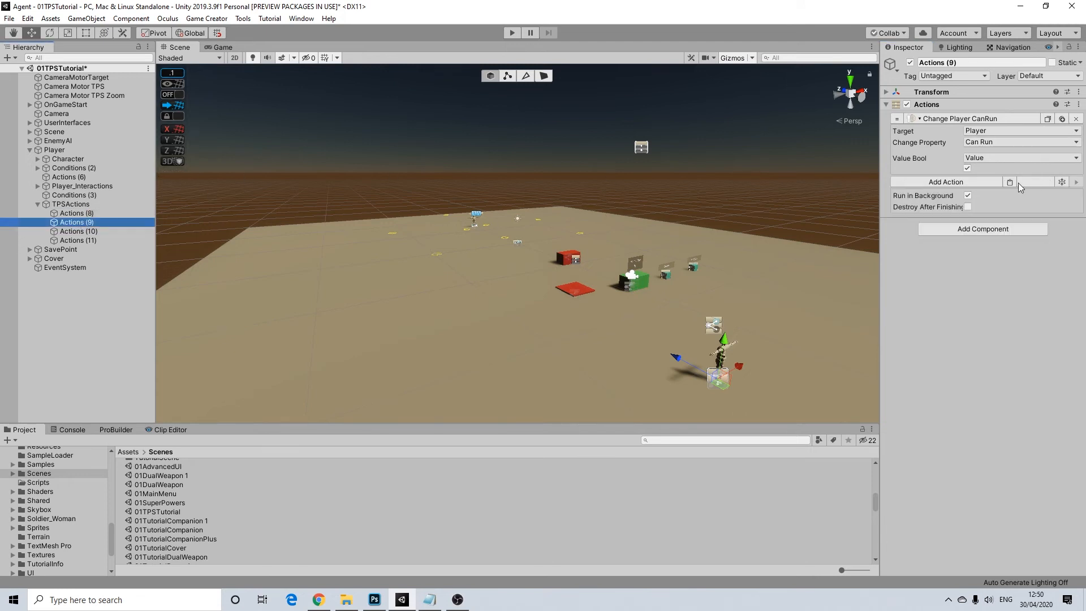
click(1018, 193)
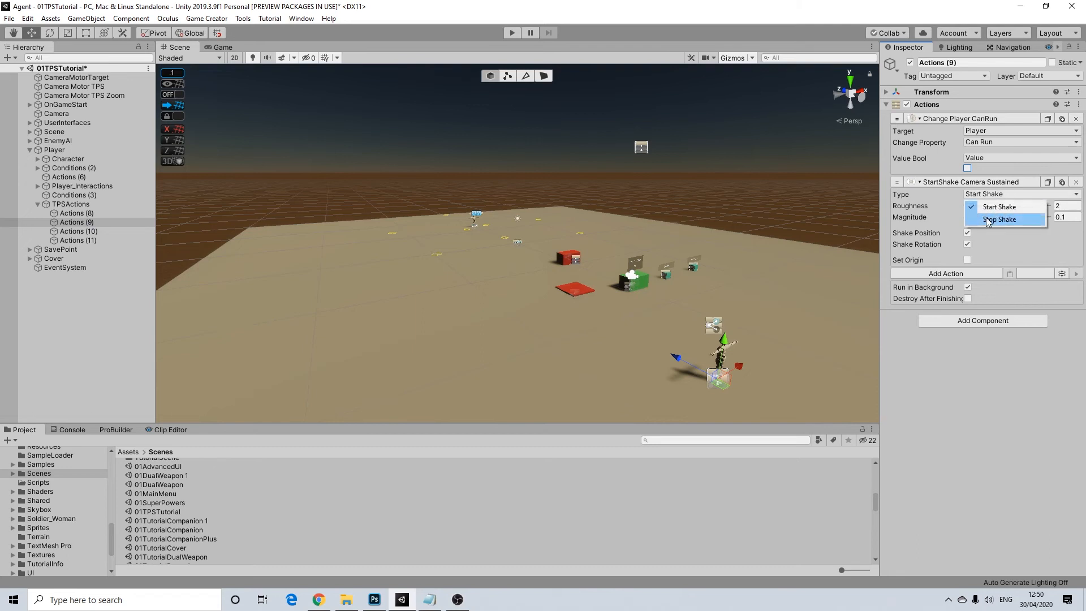
- Set the pasted shake to Stop Shake with fade time 1, Can Run unticked
click(999, 218)
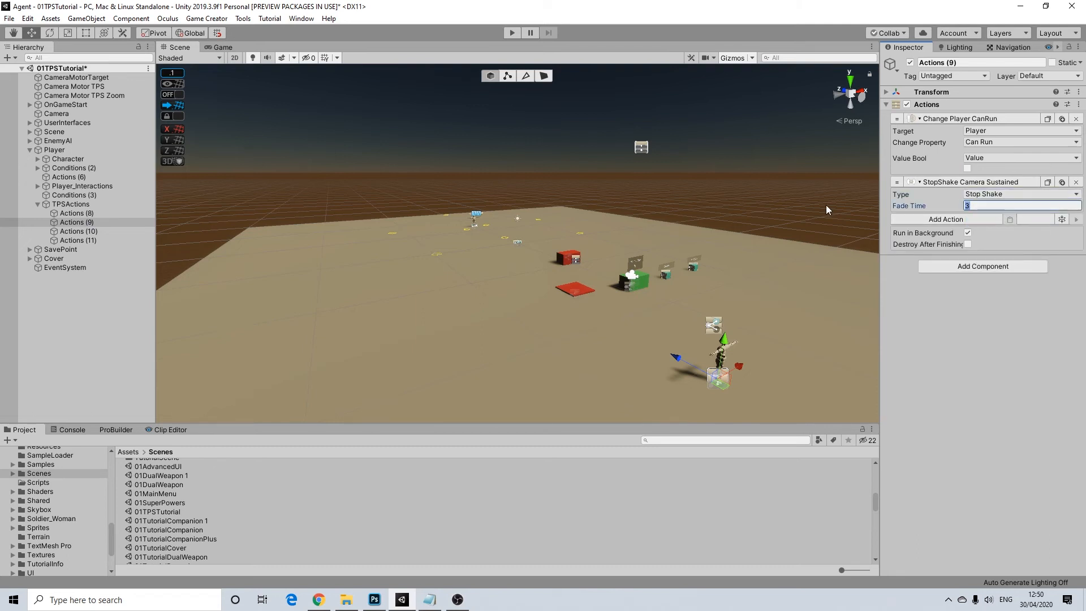
text(1)
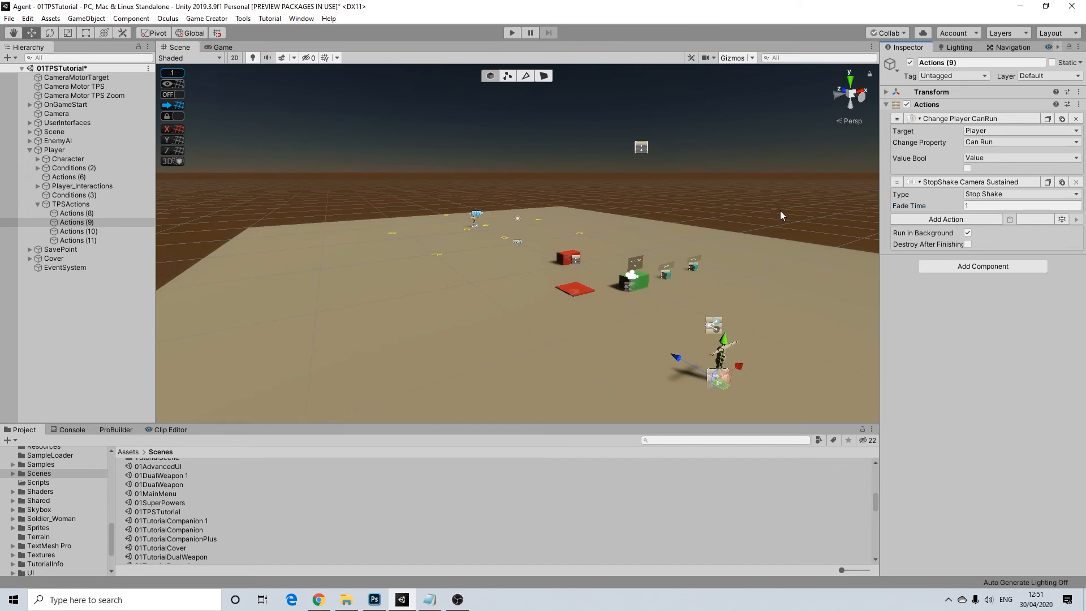
mouse_move(800, 238)
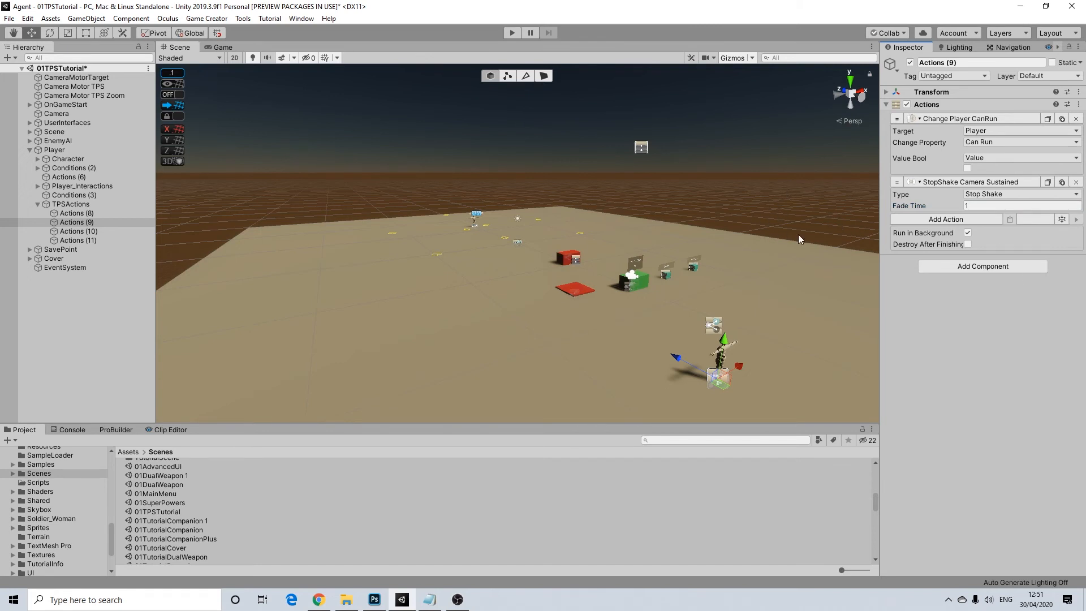
click(70, 213)
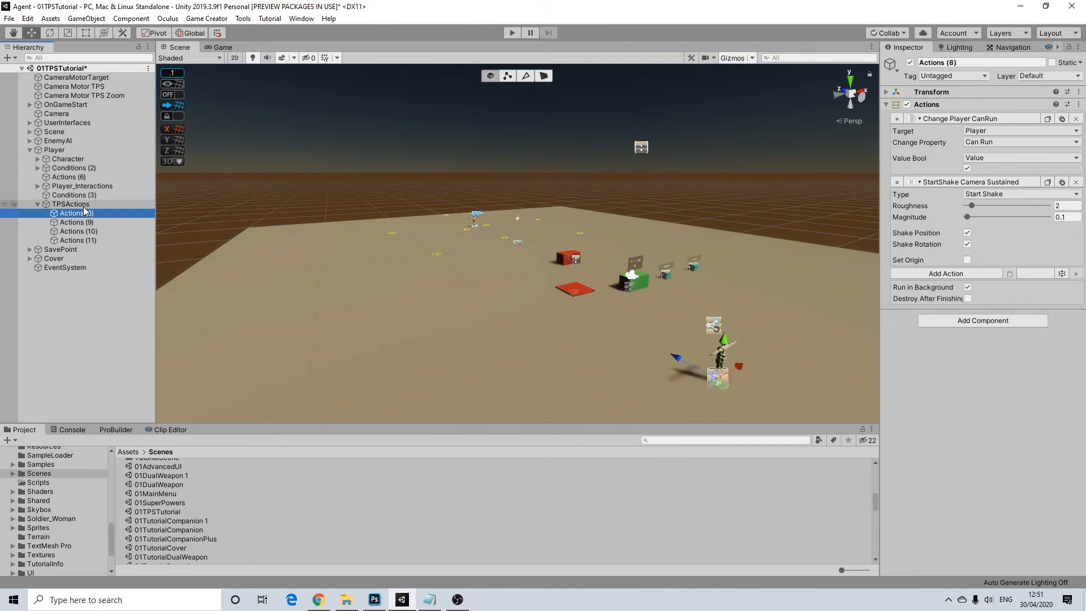
click(70, 204)
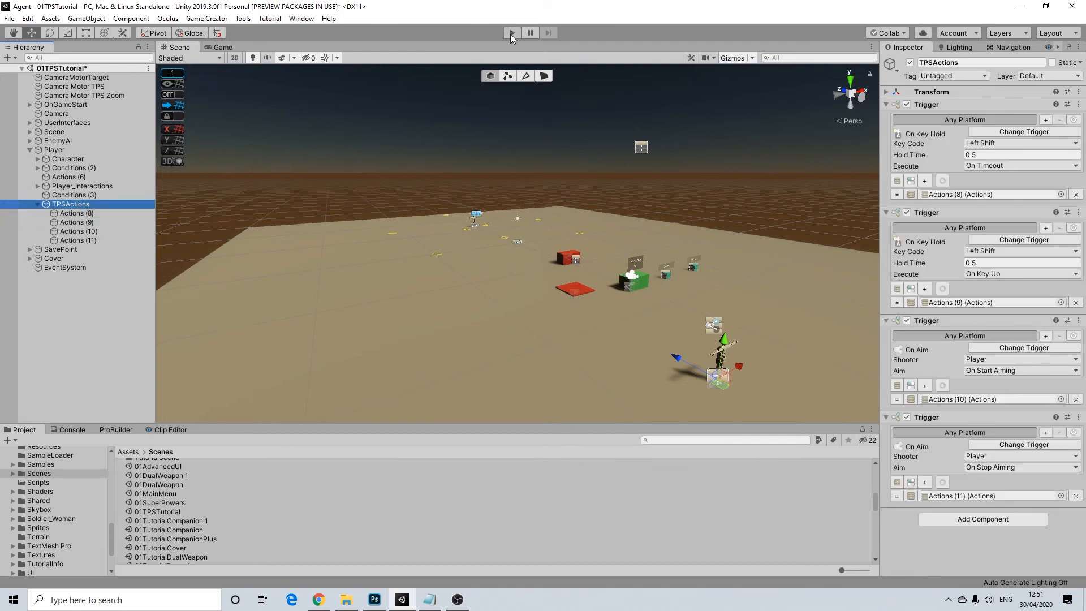
click(512, 33)
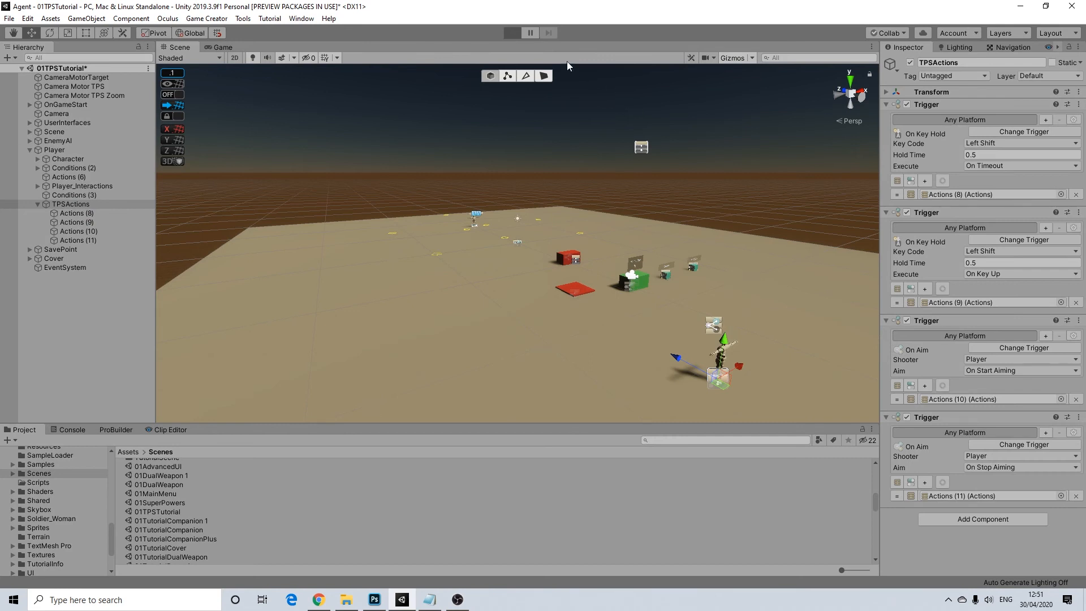
mouse_move(682, 211)
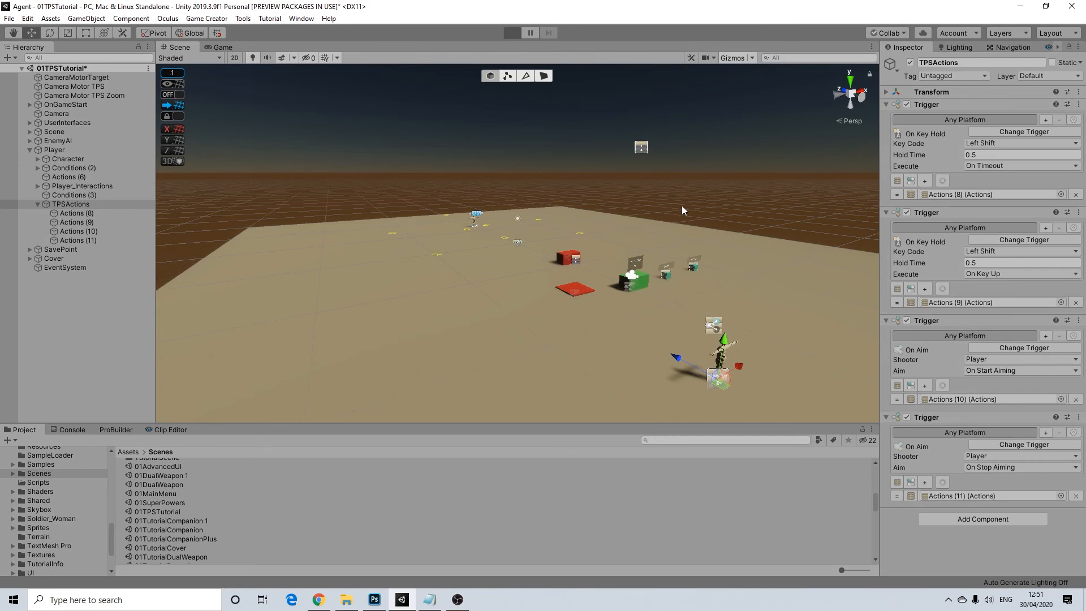
click(511, 33)
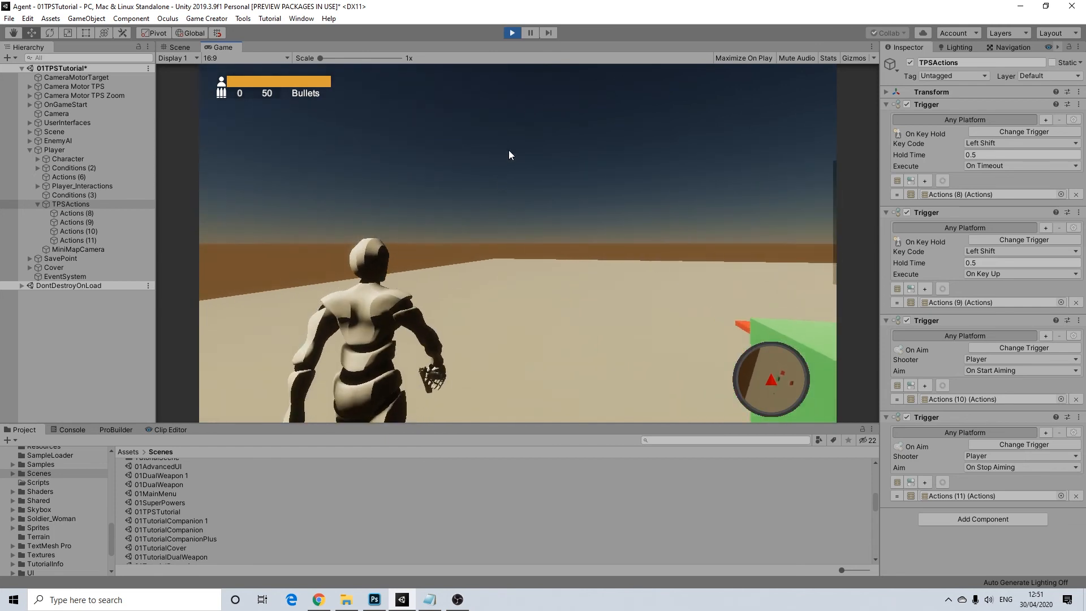
click(178, 46)
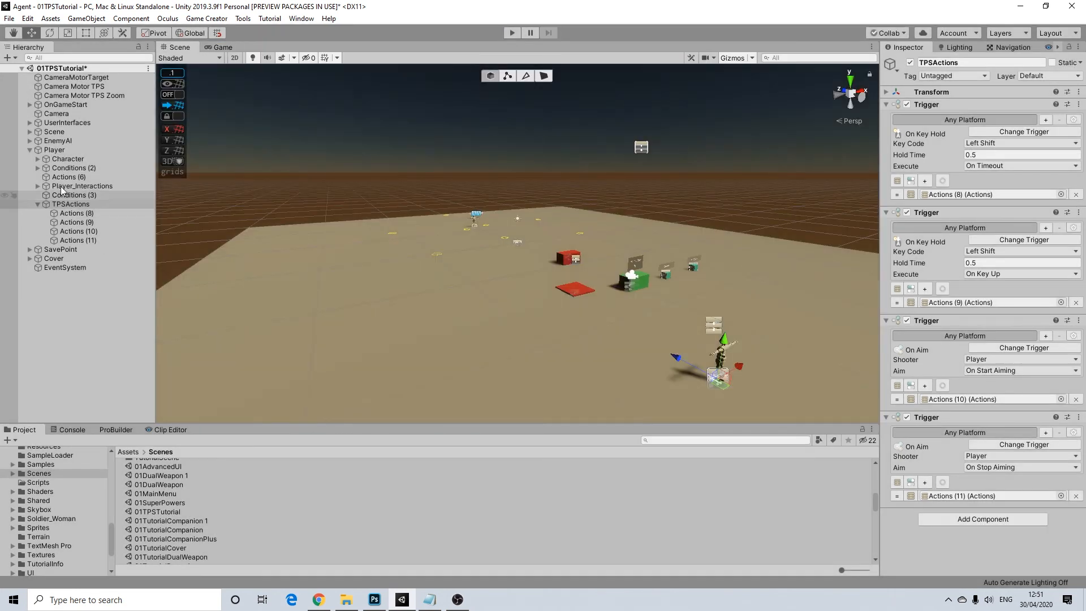
click(81, 186)
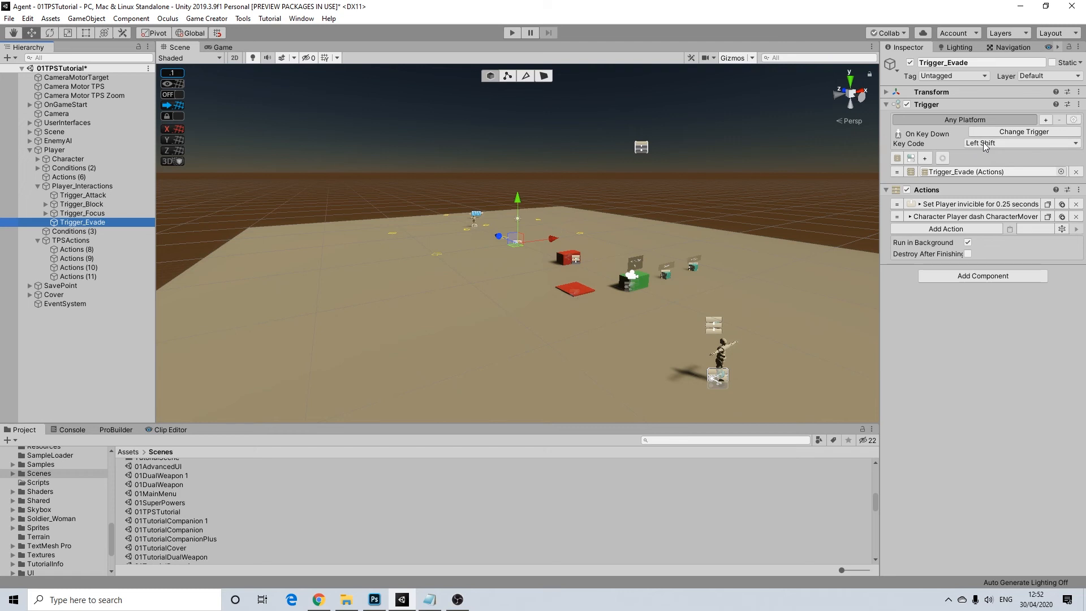
- Delete Trigger_Evade from Player_Interactions so Left Shift no longer evades
click(83, 213)
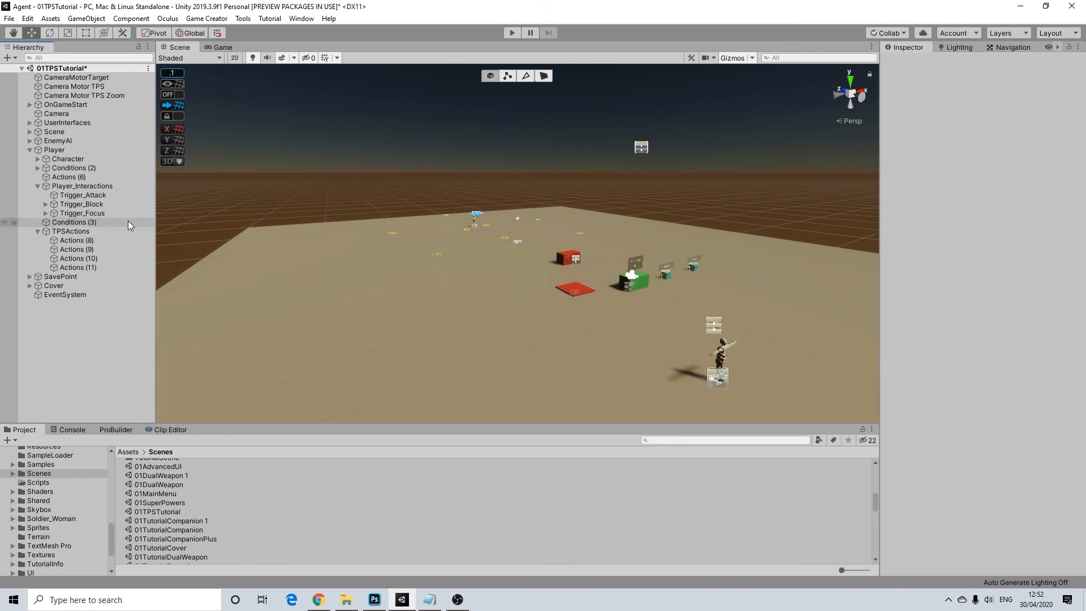
mouse_move(511, 32)
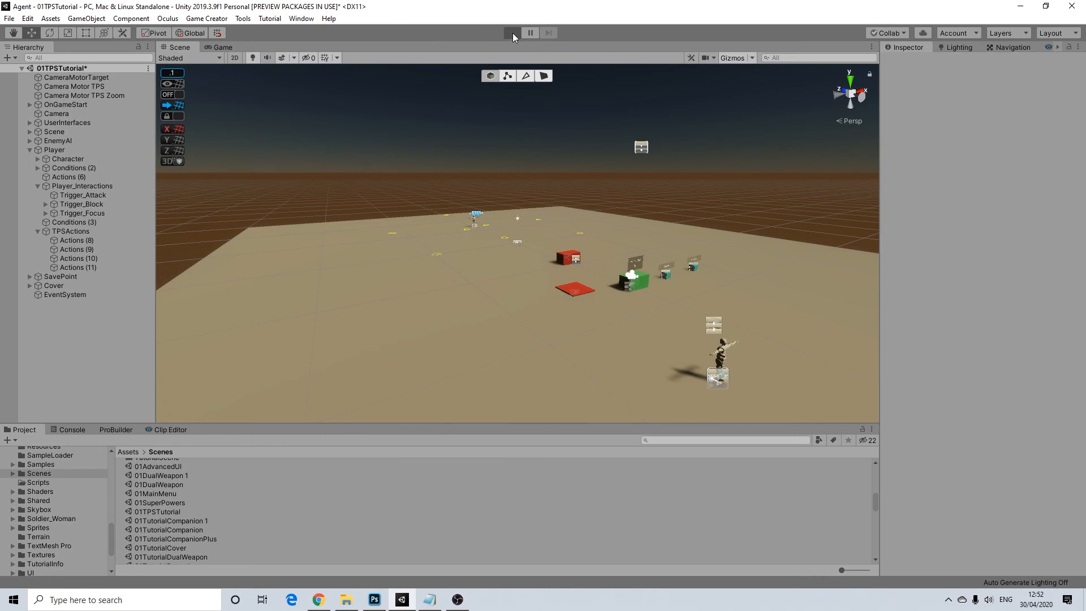
- Enter play mode, pick up the handgun and aim and fire at the target
click(511, 33)
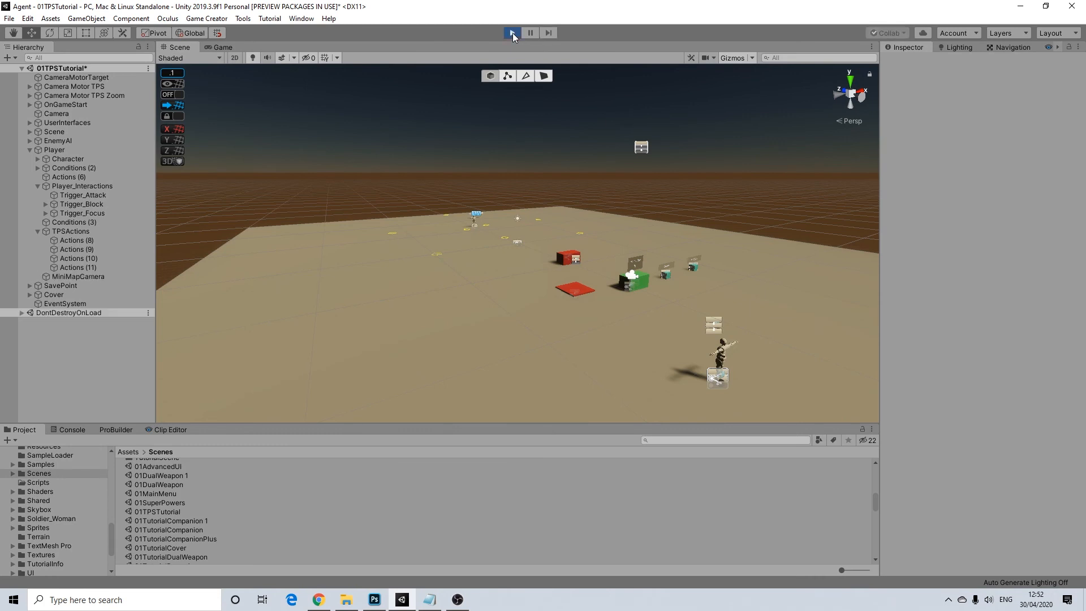
click(511, 33)
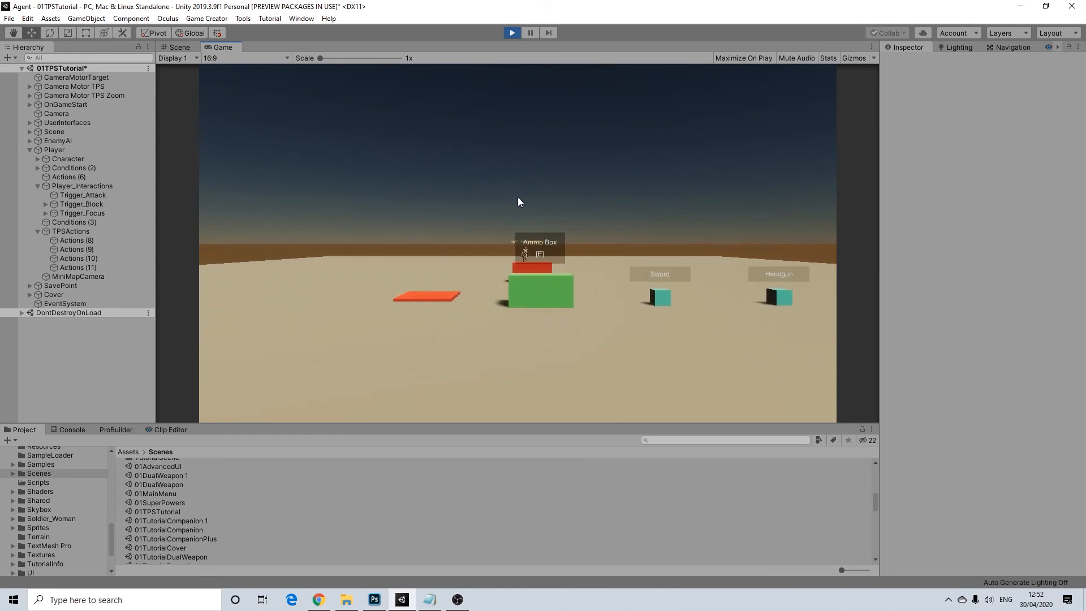
click(511, 33)
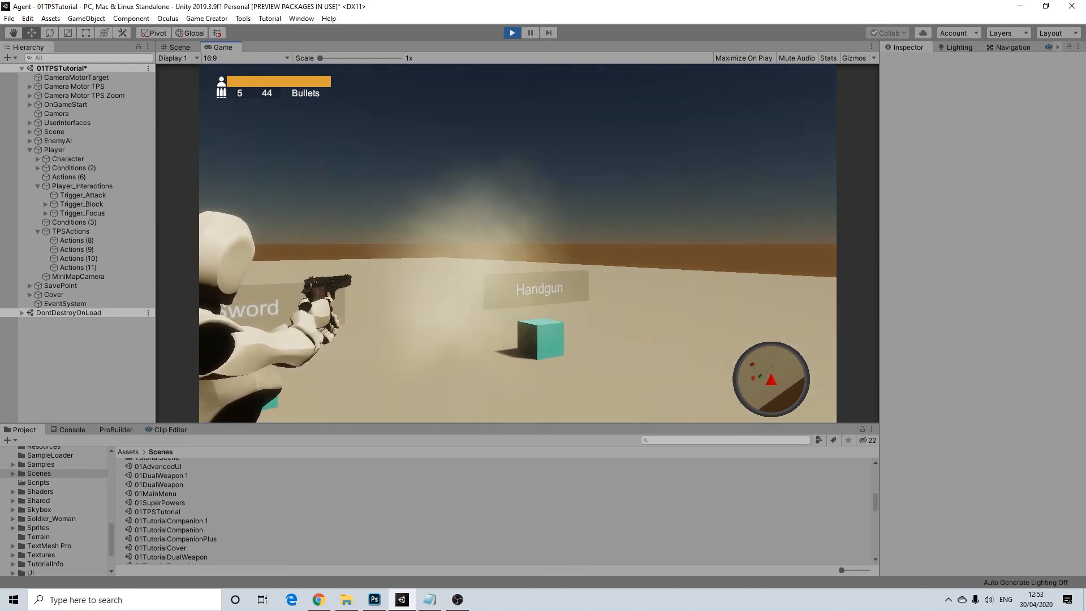
click(509, 242)
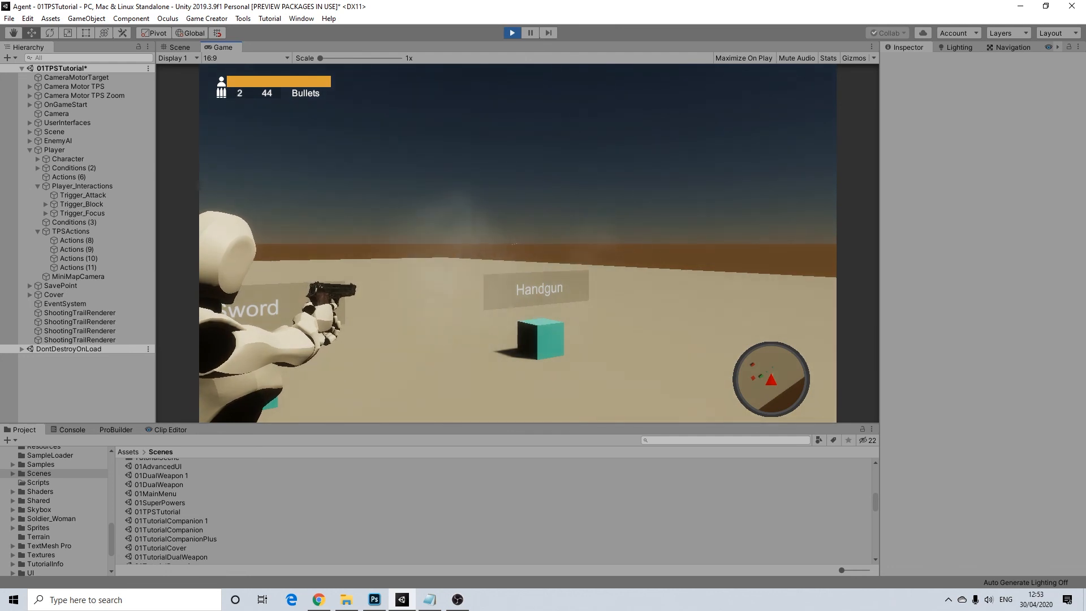